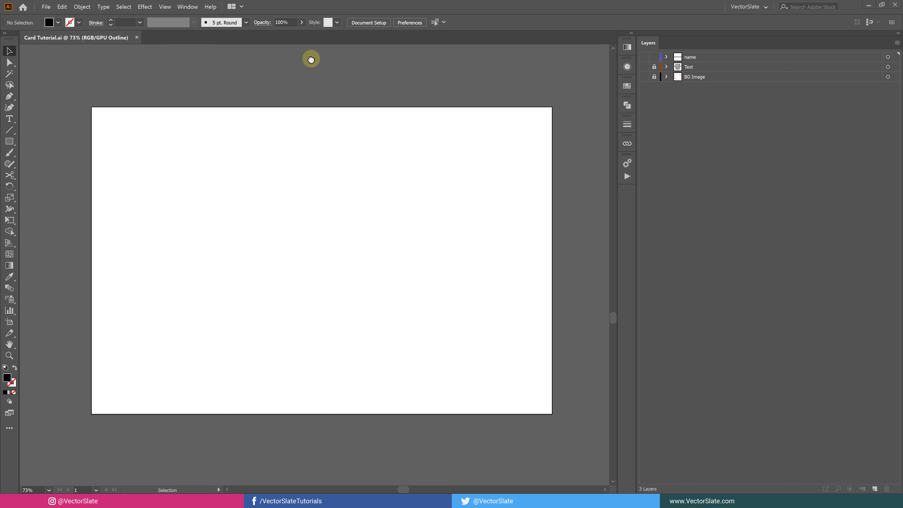
{"action": "mouse_move", "coordinate": [627, 75]}
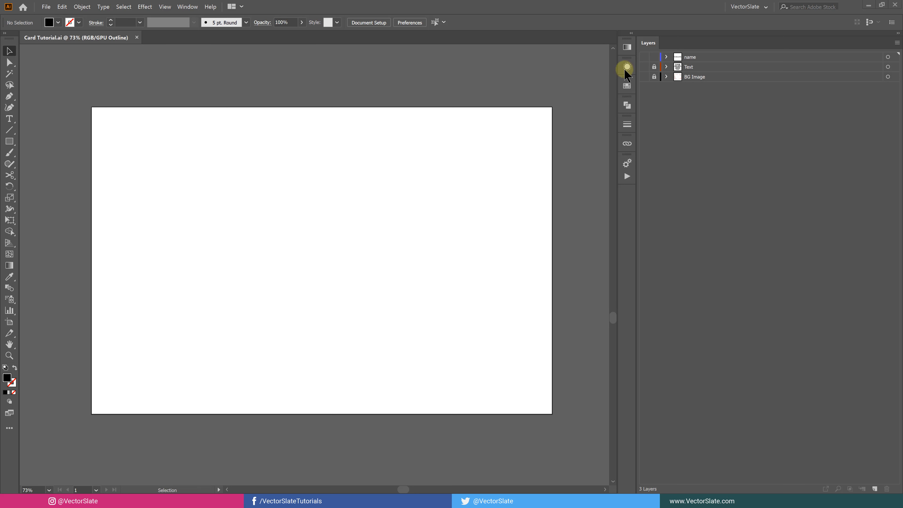
- Make the card's Text layer visible so the apology message shows on the artboard
{"action": "left_click", "coordinate": [643, 57]}
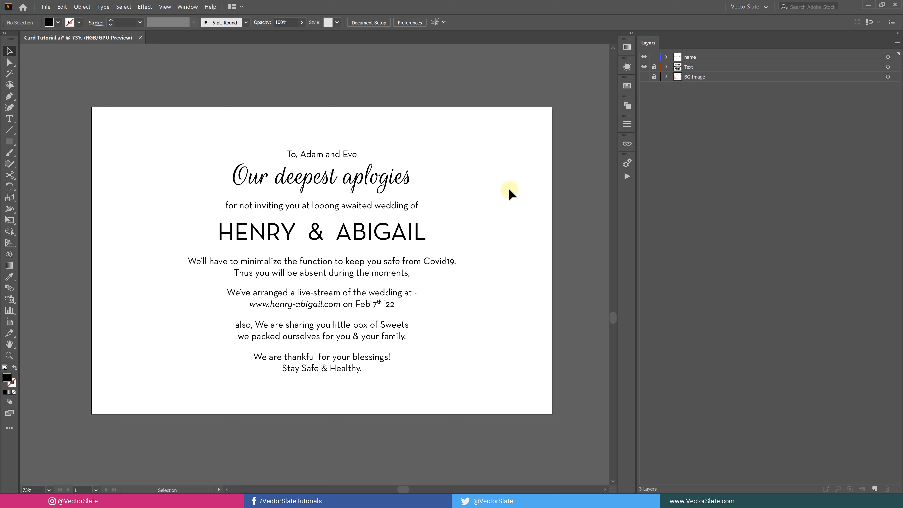
{"action": "mouse_move", "coordinate": [275, 208]}
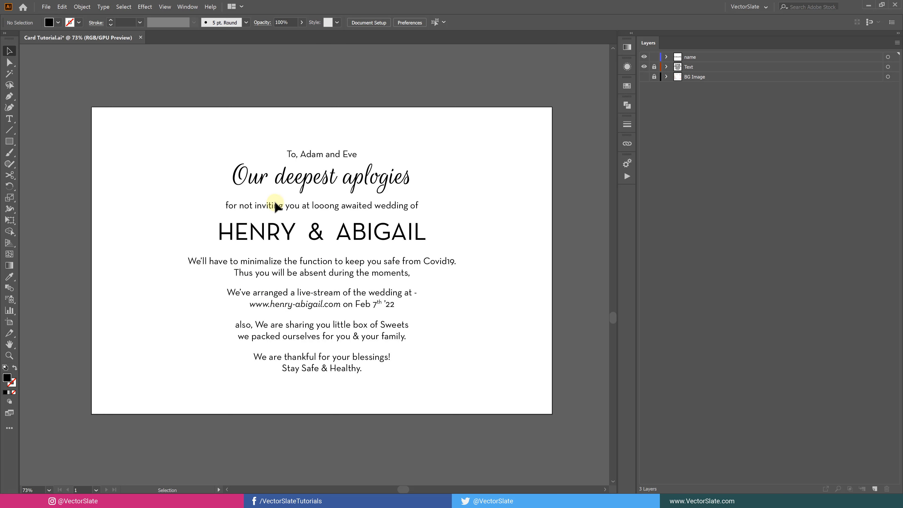
{"action": "mouse_move", "coordinate": [477, 197]}
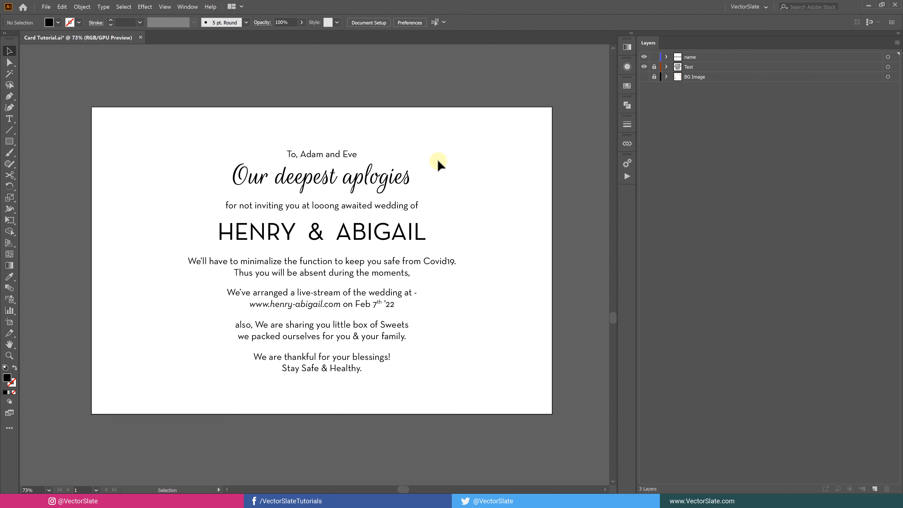
- Show the VariableData folder with 1.png, 2.png, 3.png and the Illustrator card files
{"action": "left_click", "coordinate": [644, 76]}
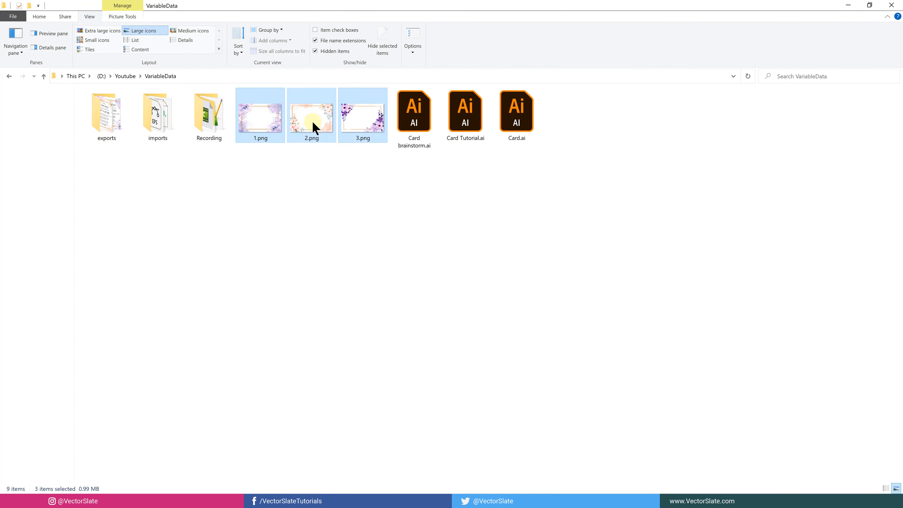
{"action": "mouse_move", "coordinate": [235, 419]}
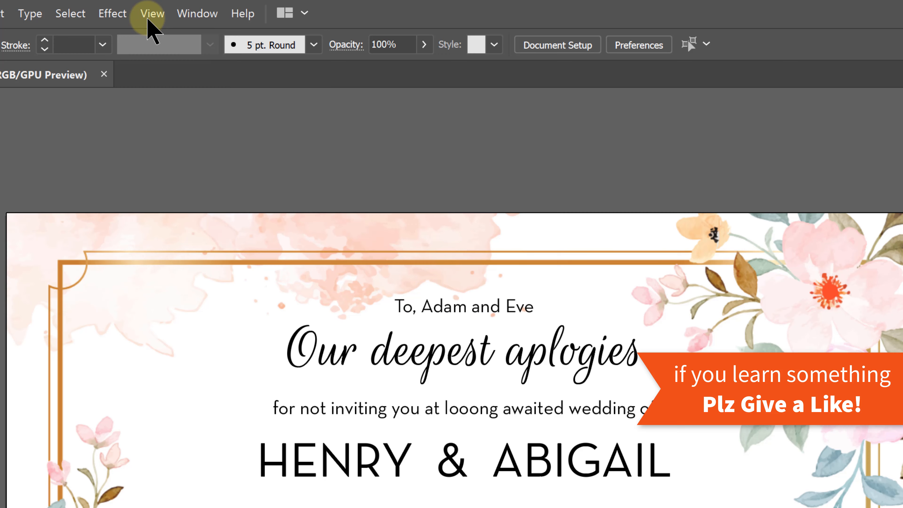
- Make the 'To, Adam and Eve' line a dynamic text variable and rename it var_name
{"action": "left_click", "coordinate": [197, 13]}
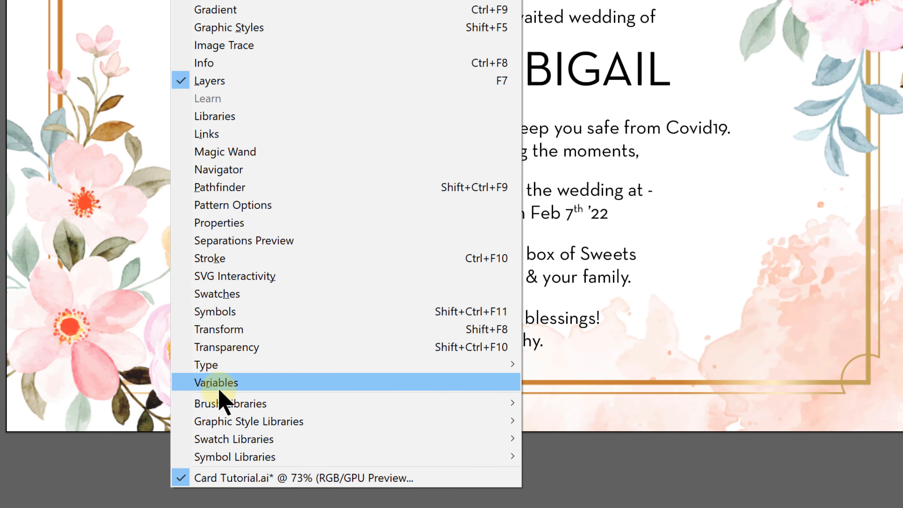
{"action": "left_click", "coordinate": [216, 382]}
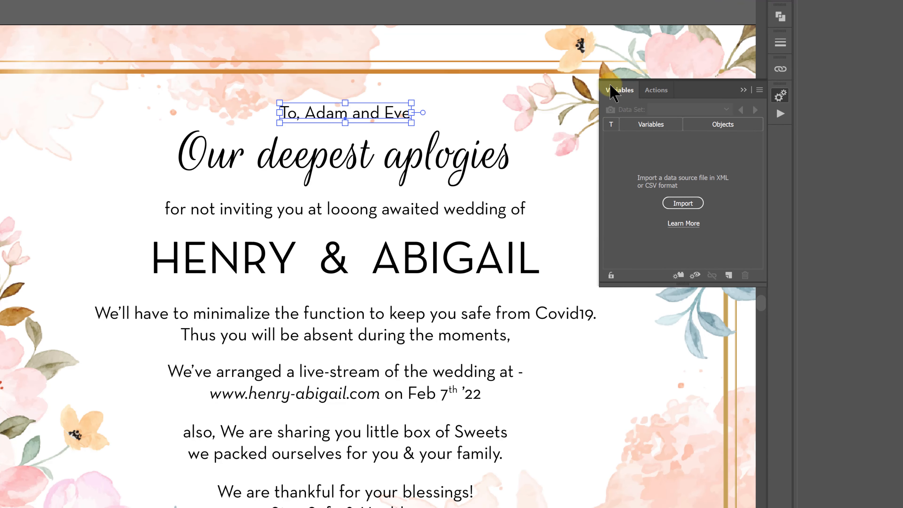
{"action": "mouse_move", "coordinate": [678, 275]}
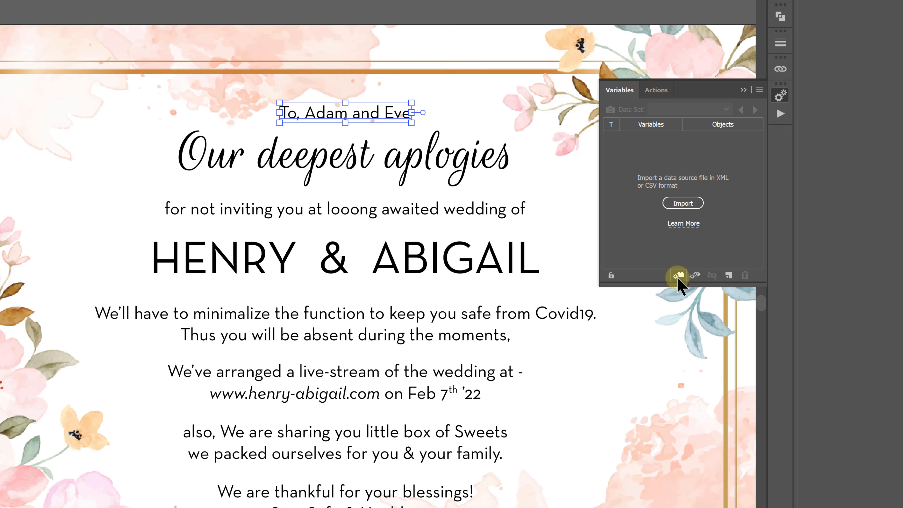
{"action": "left_click", "coordinate": [678, 275]}
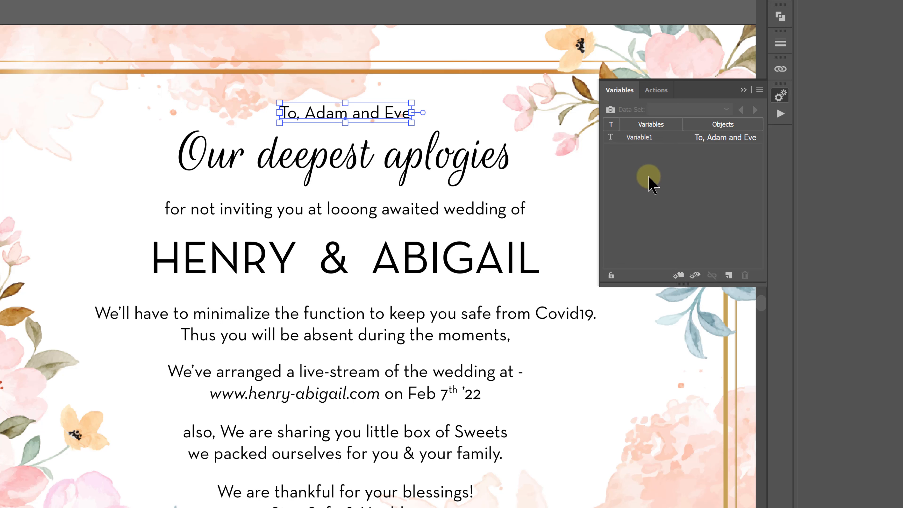
{"action": "mouse_move", "coordinate": [650, 143]}
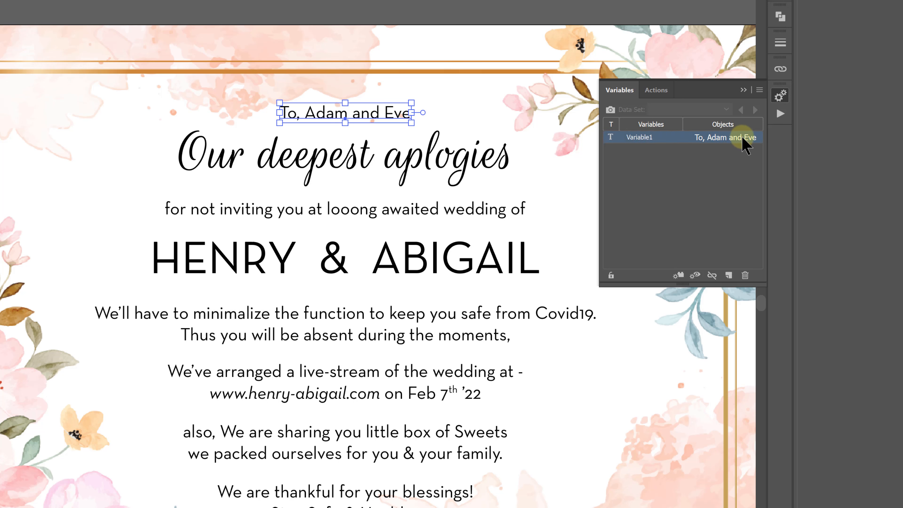
{"action": "double_click", "coordinate": [638, 137]}
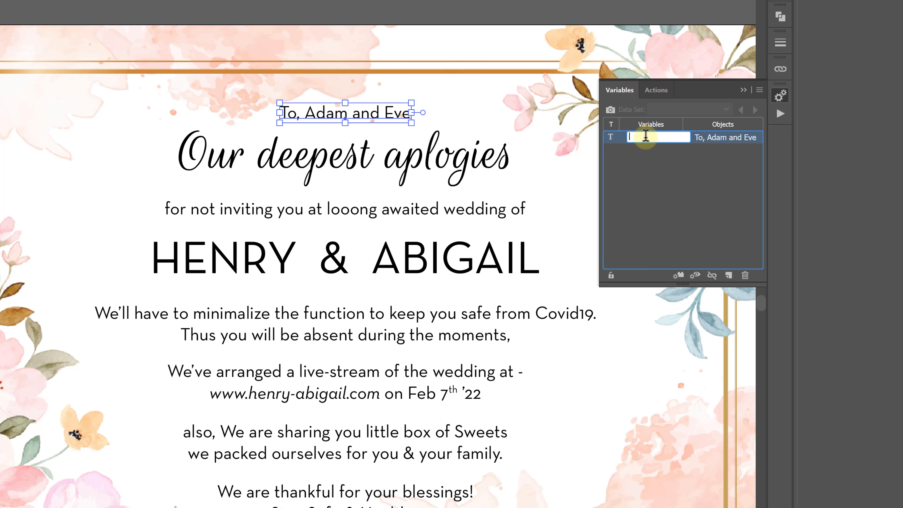
{"action": "type", "text": "var_name"}
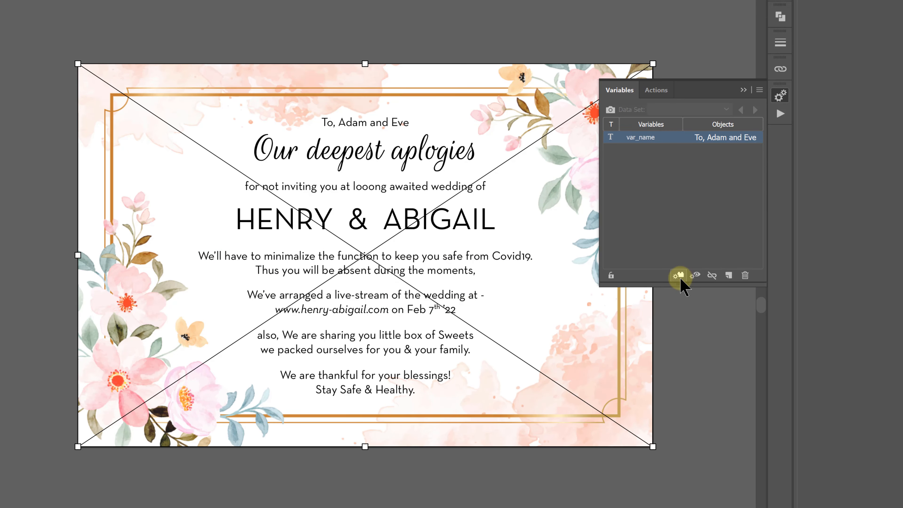
{"action": "mouse_move", "coordinate": [678, 279]}
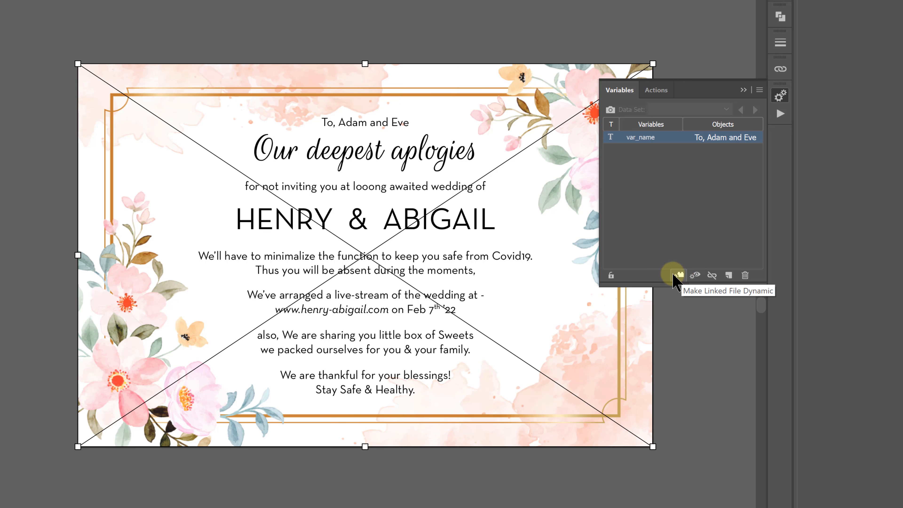
- Make the background image a dynamic linked-file variable and rename it var_image
{"action": "left_click", "coordinate": [678, 274]}
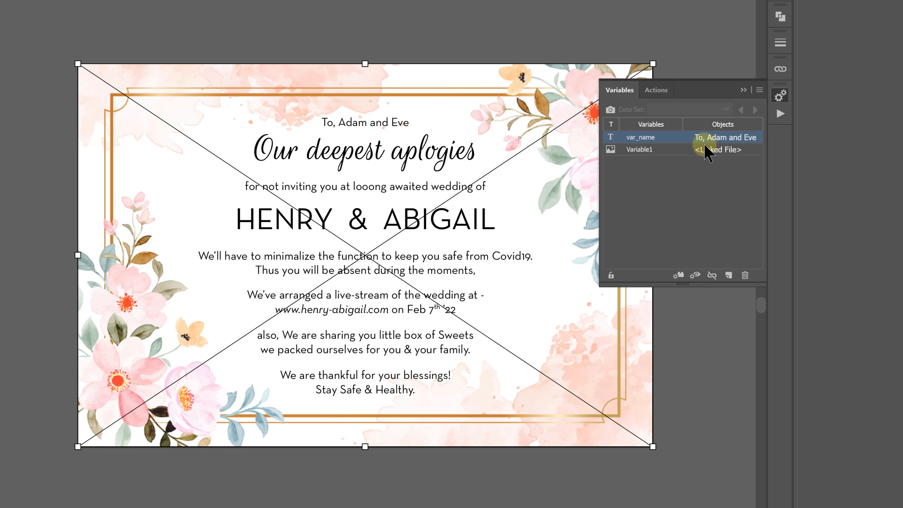
{"action": "mouse_move", "coordinate": [730, 161]}
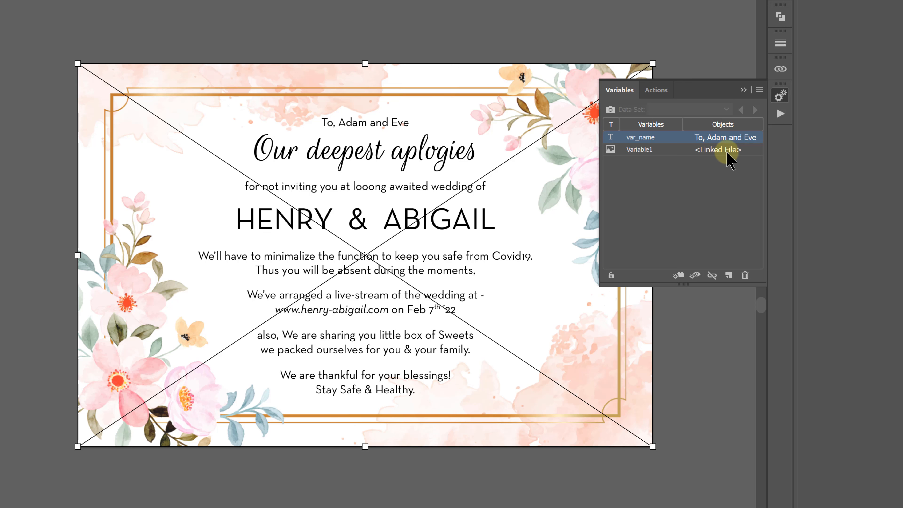
{"action": "double_click", "coordinate": [638, 149]}
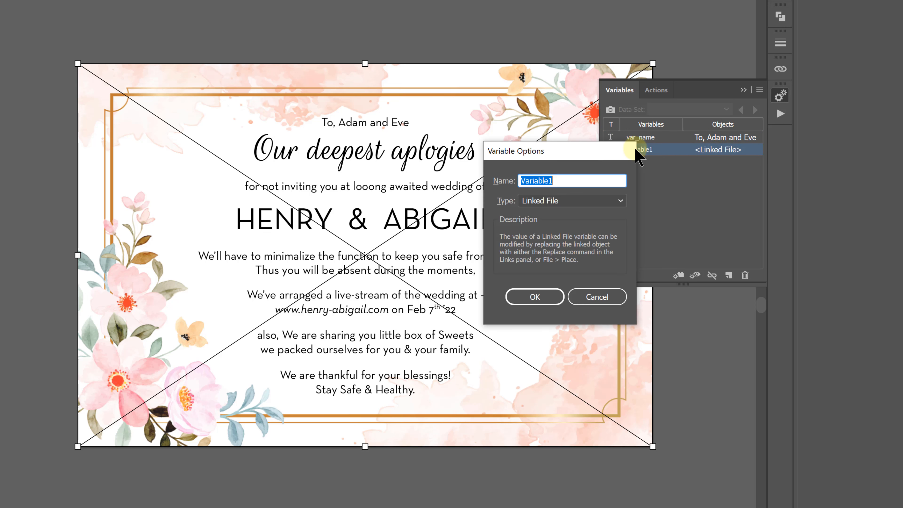
{"action": "type", "text": "var"}
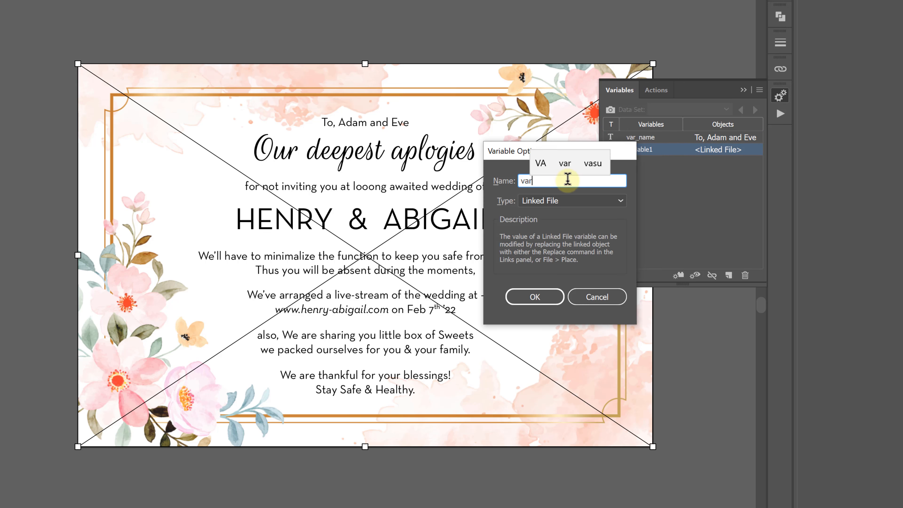
{"action": "type", "text": "_i"}
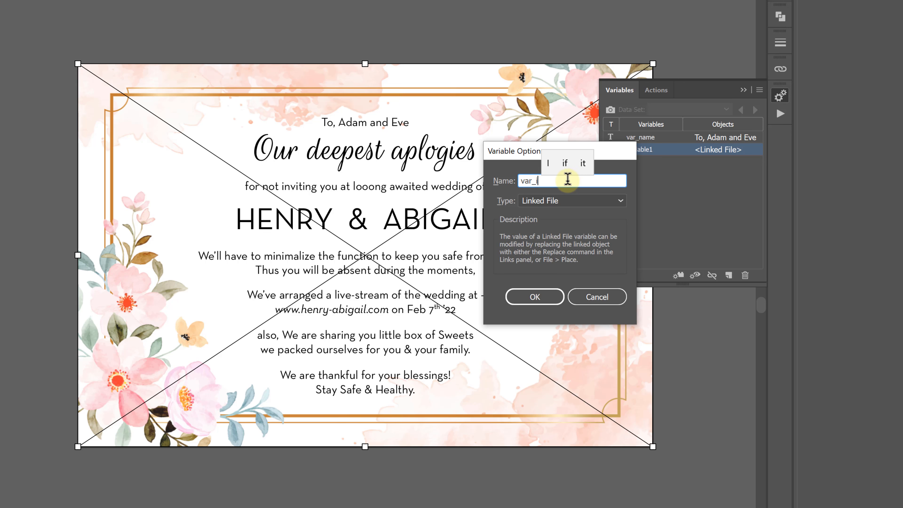
{"action": "left_click", "coordinate": [533, 297]}
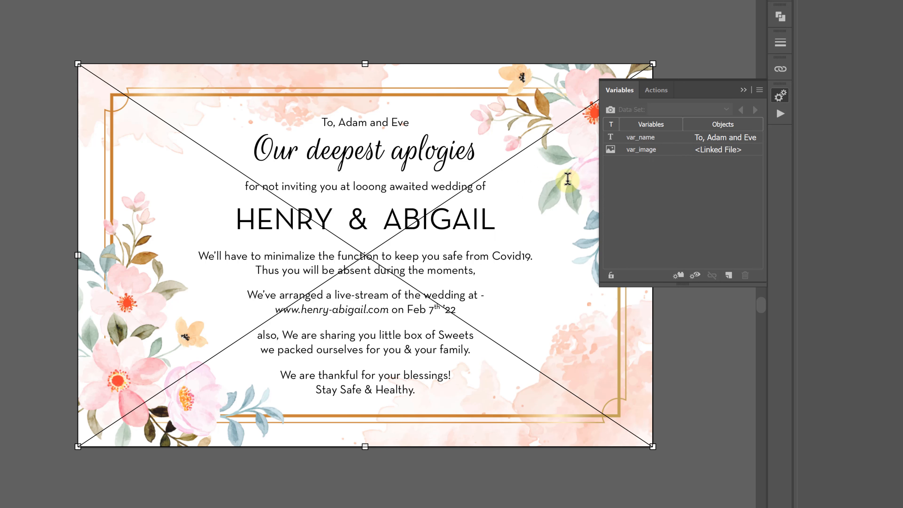
{"action": "mouse_move", "coordinate": [674, 146]}
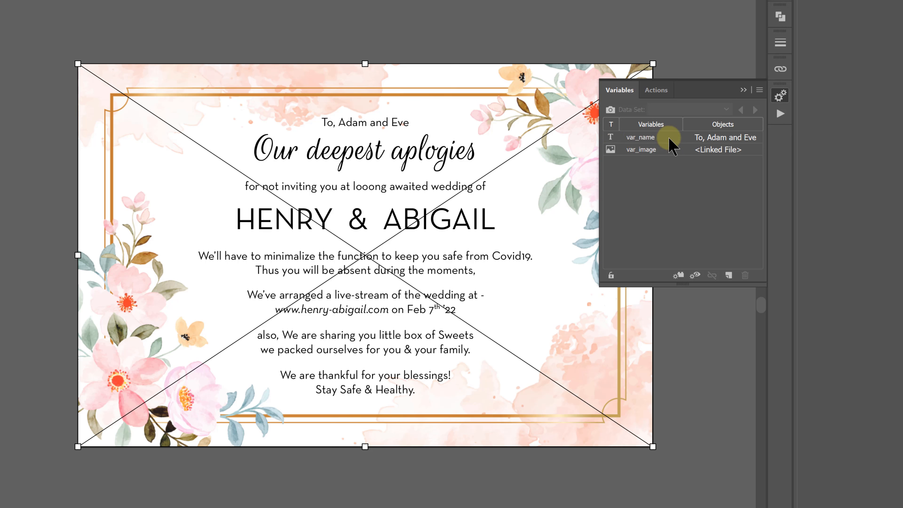
{"action": "mouse_move", "coordinate": [653, 161]}
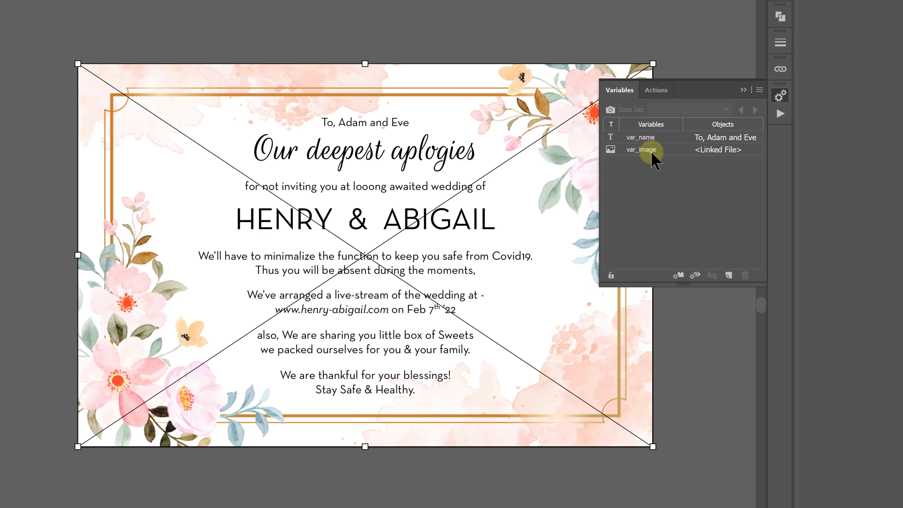
{"action": "mouse_move", "coordinate": [649, 164]}
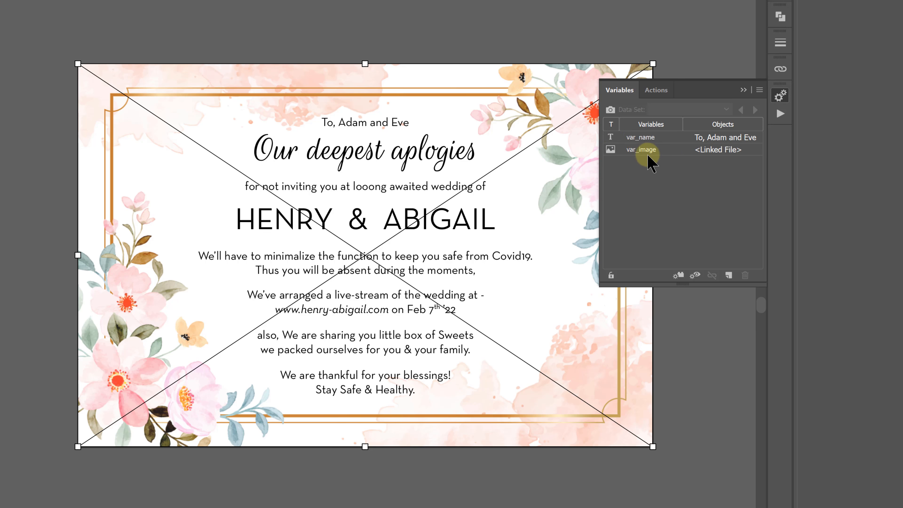
{"action": "mouse_move", "coordinate": [651, 173]}
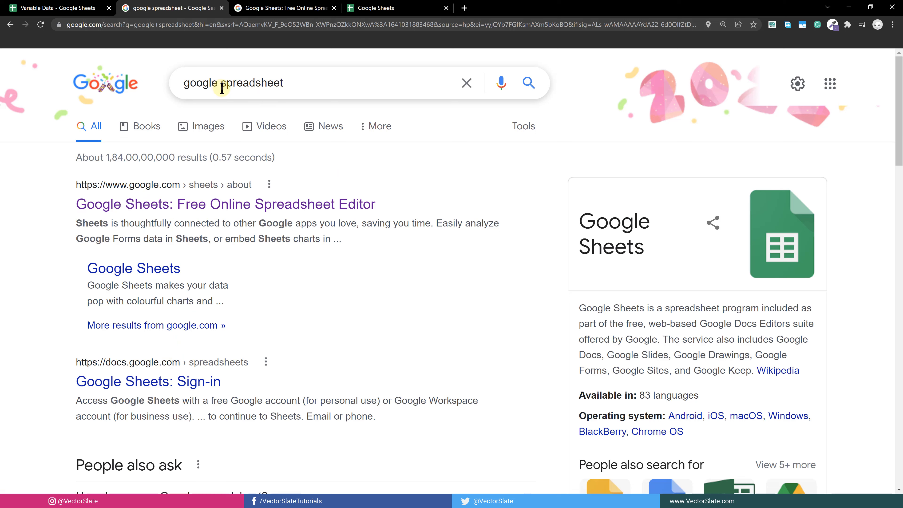
- Go from the Google Sheets search result to a new blank spreadsheet
{"action": "left_click", "coordinate": [226, 204]}
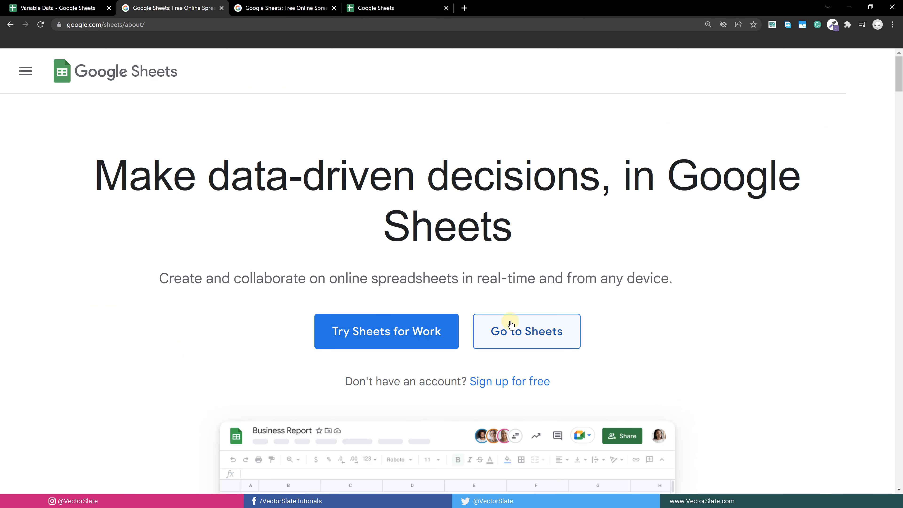
{"action": "left_click", "coordinate": [525, 331]}
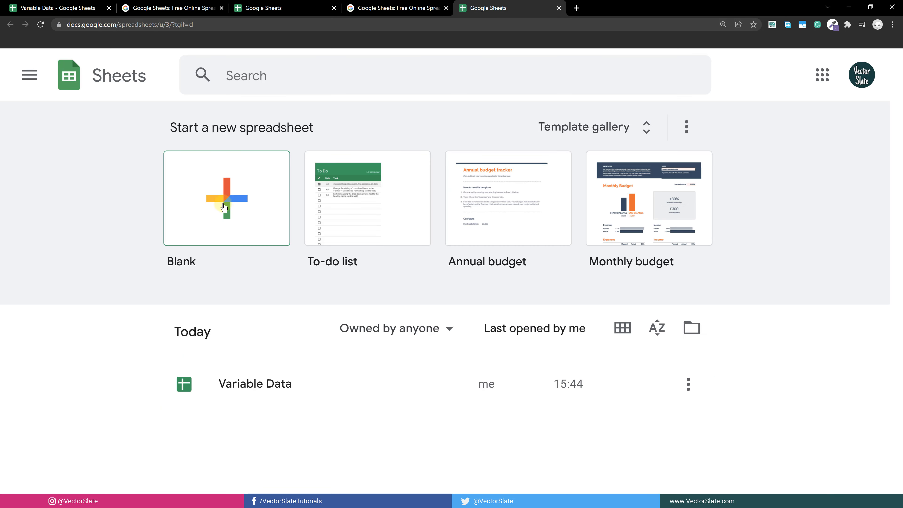
{"action": "left_click", "coordinate": [225, 197]}
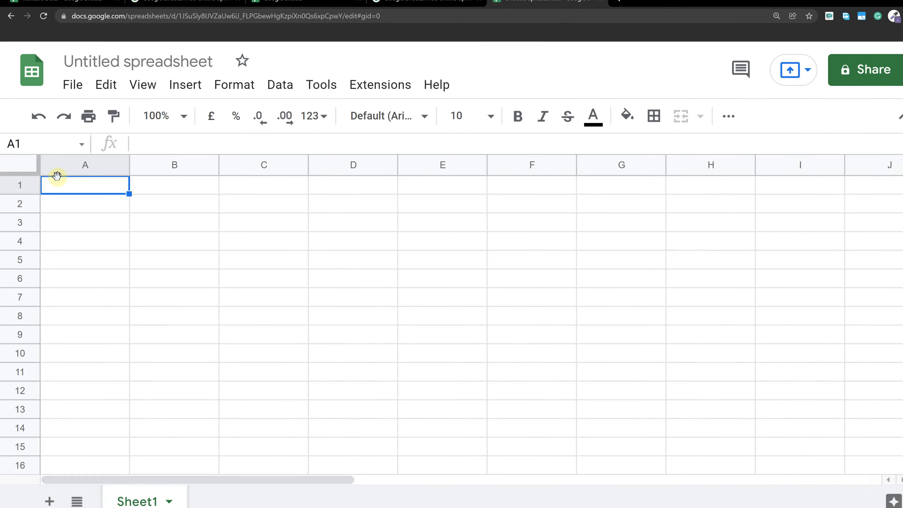
{"action": "type", "text": "var_name"}
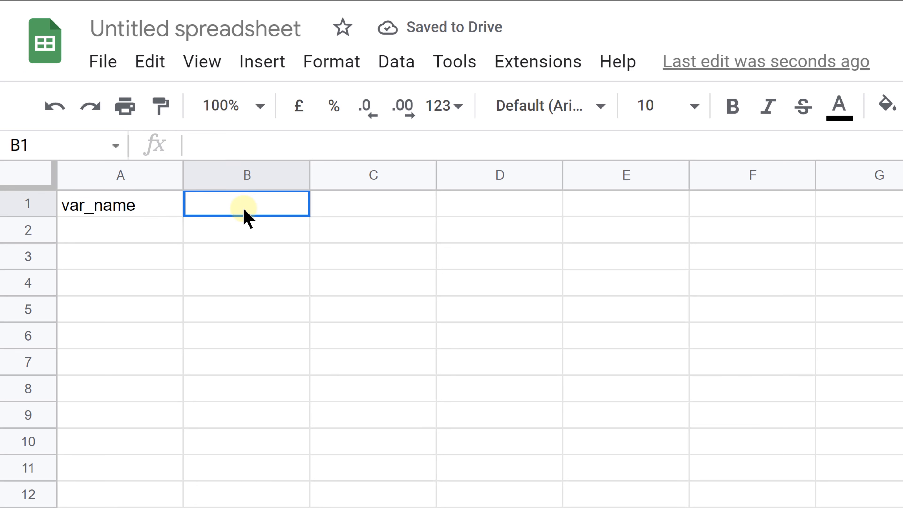
{"action": "type", "text": "@"}
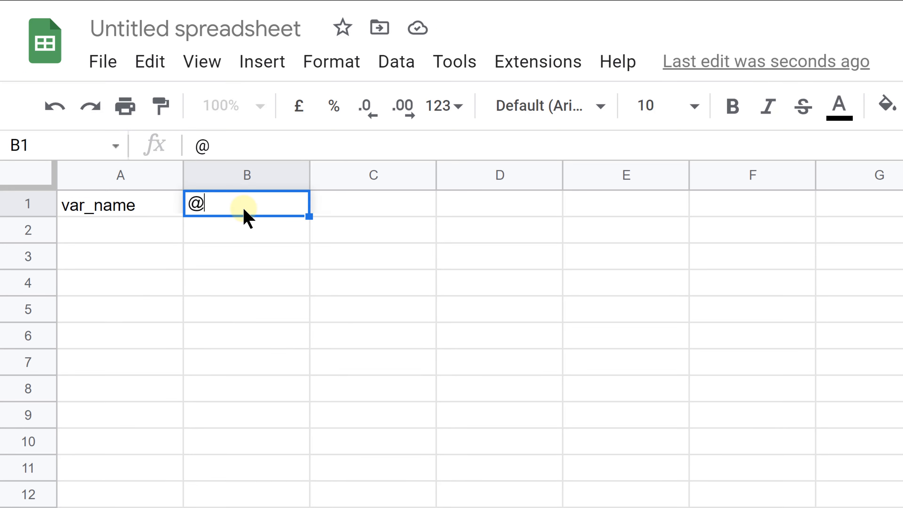
{"action": "type", "text": "v"}
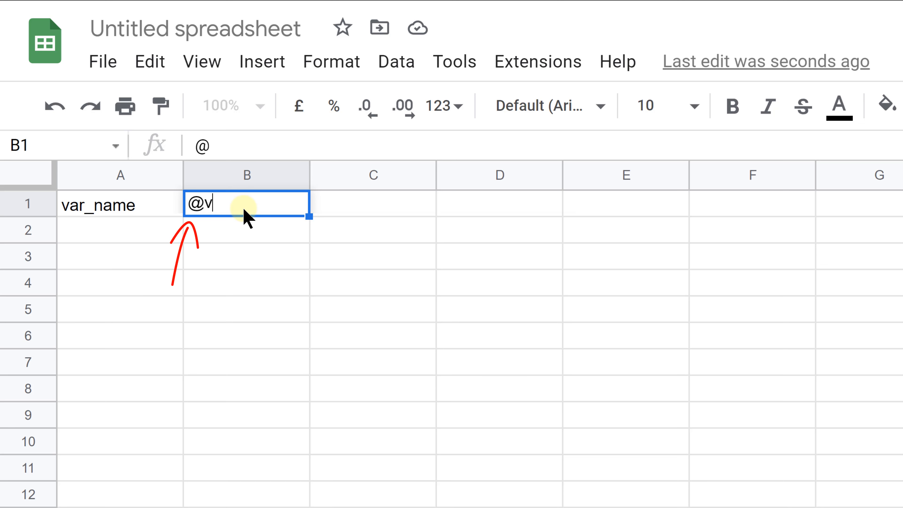
{"action": "type", "text": "ar_"}
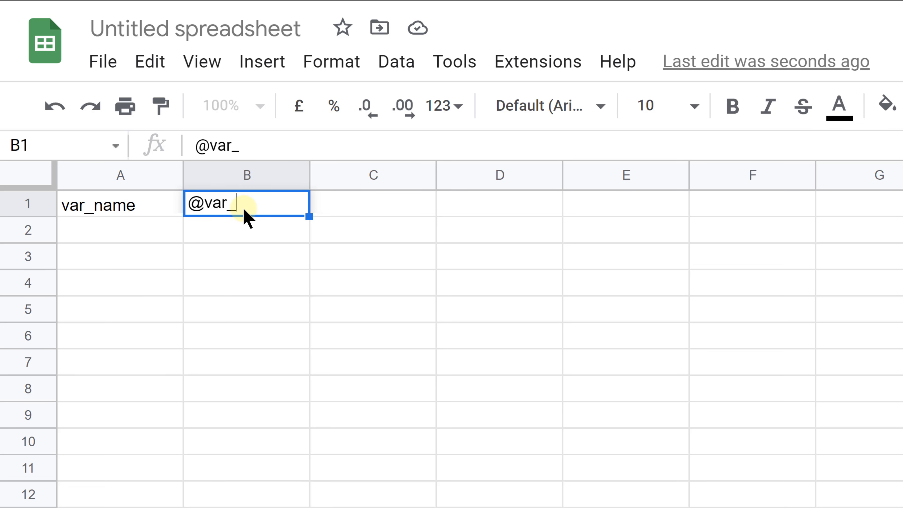
{"action": "type", "text": "image"}
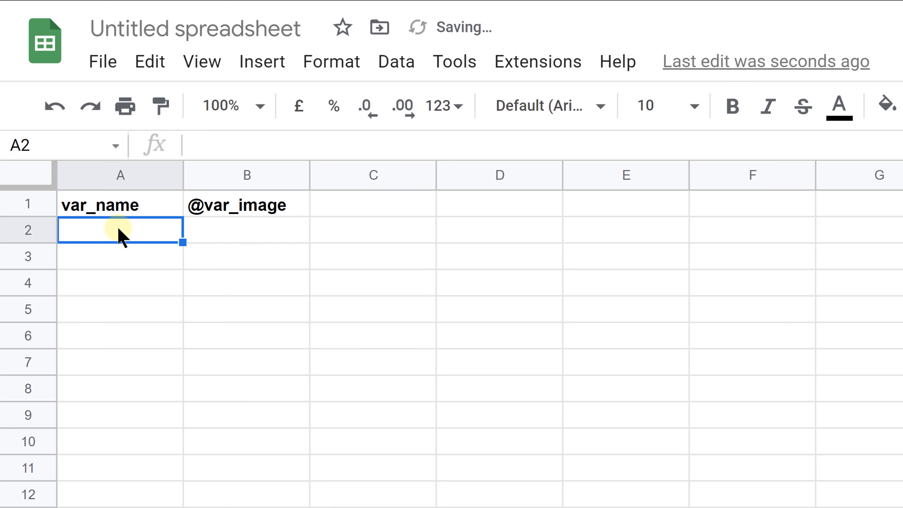
{"action": "mouse_move", "coordinate": [85, 275]}
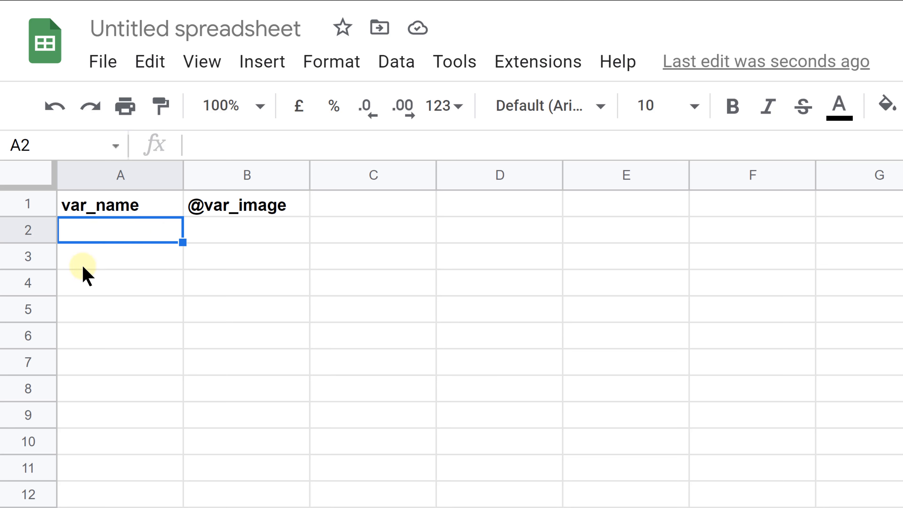
{"action": "type", "text": "To"}
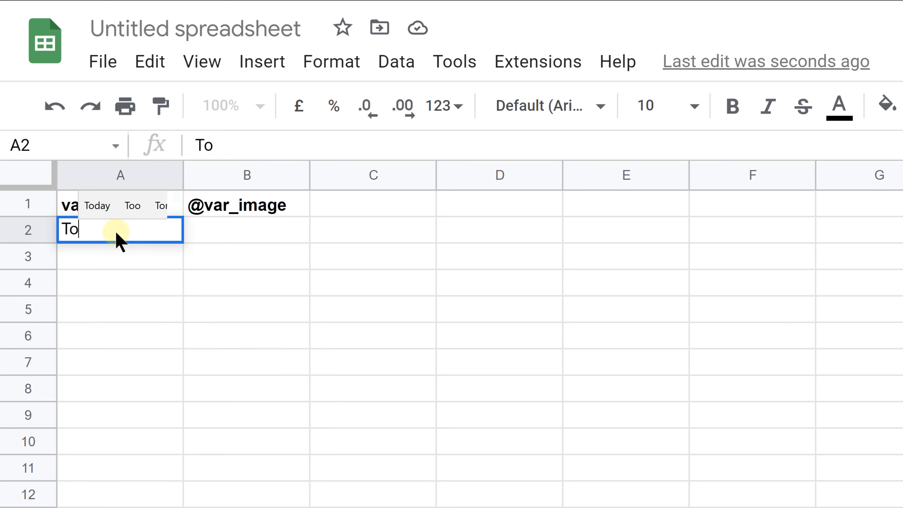
{"action": "type", "text": ", Adam"}
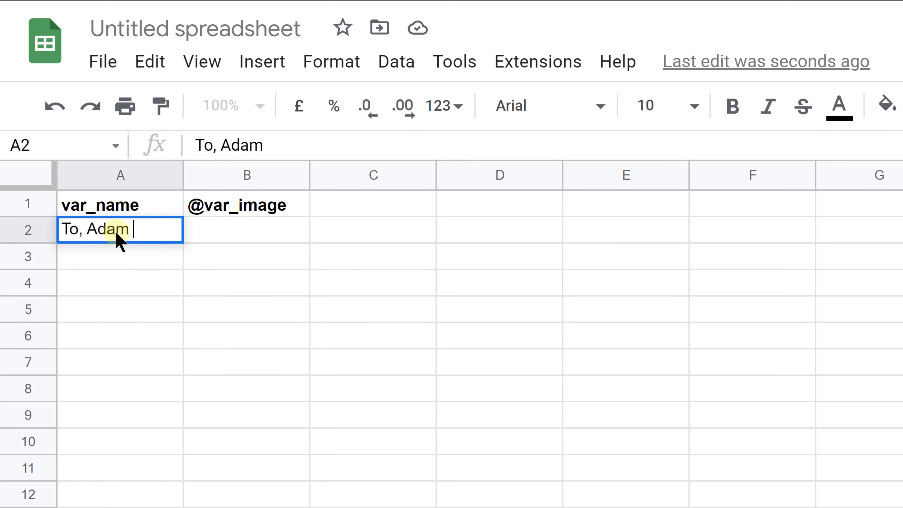
{"action": "type", "text": "&"}
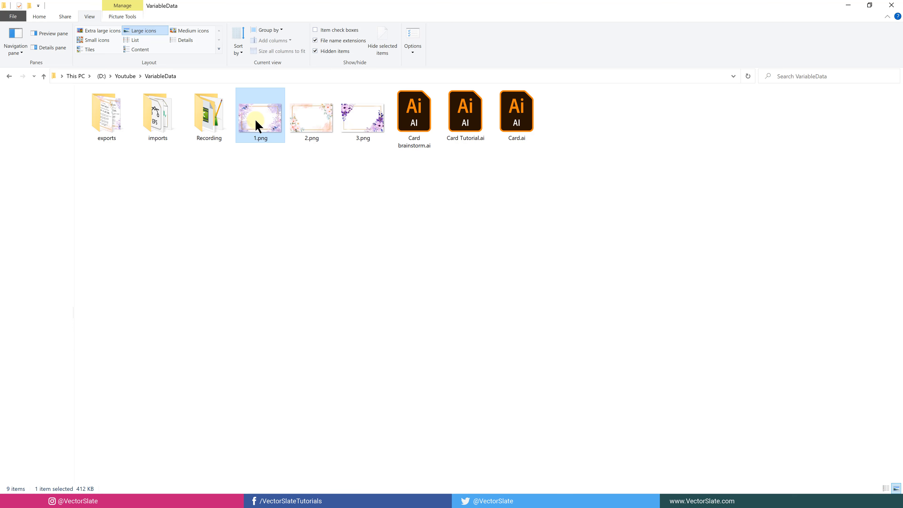
- Paste the 1.png path into B2, fill the Variable Data sheet and download it as CSV
{"action": "right_click", "coordinate": [260, 115]}
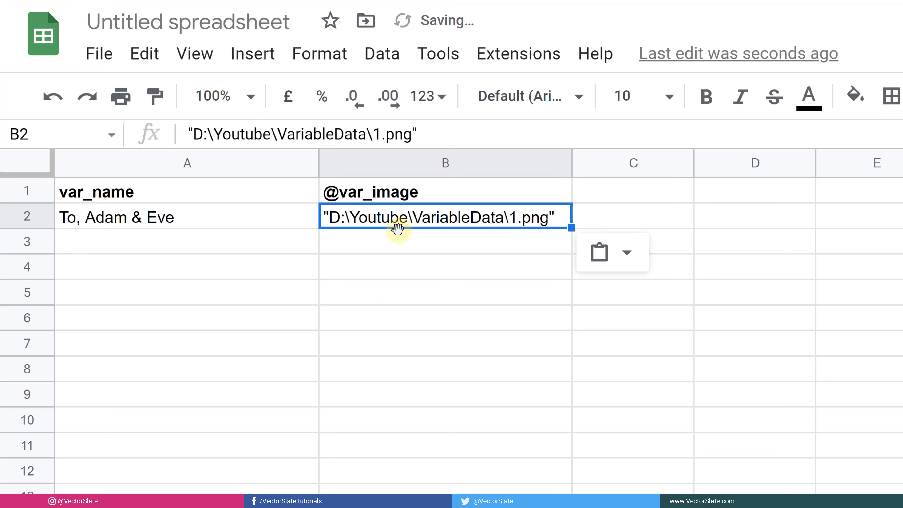
{"action": "key", "text": "enter"}
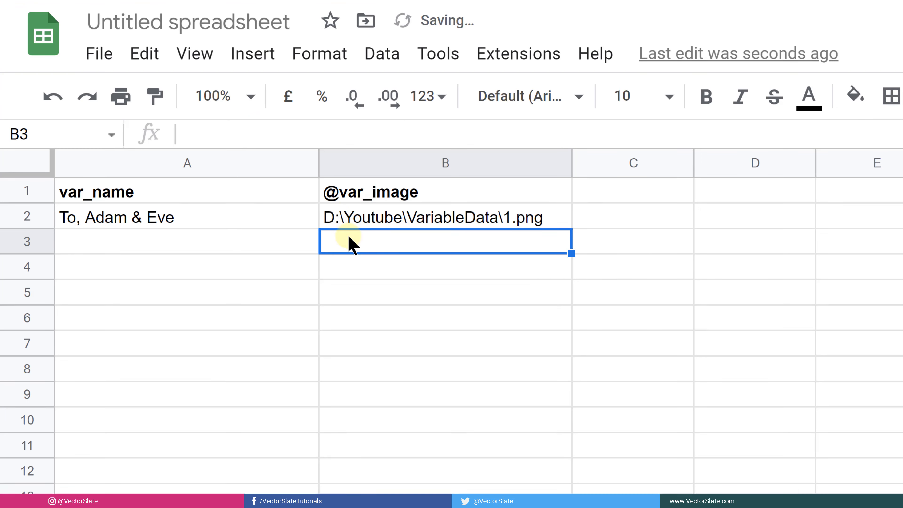
{"action": "left_click", "coordinate": [444, 218]}
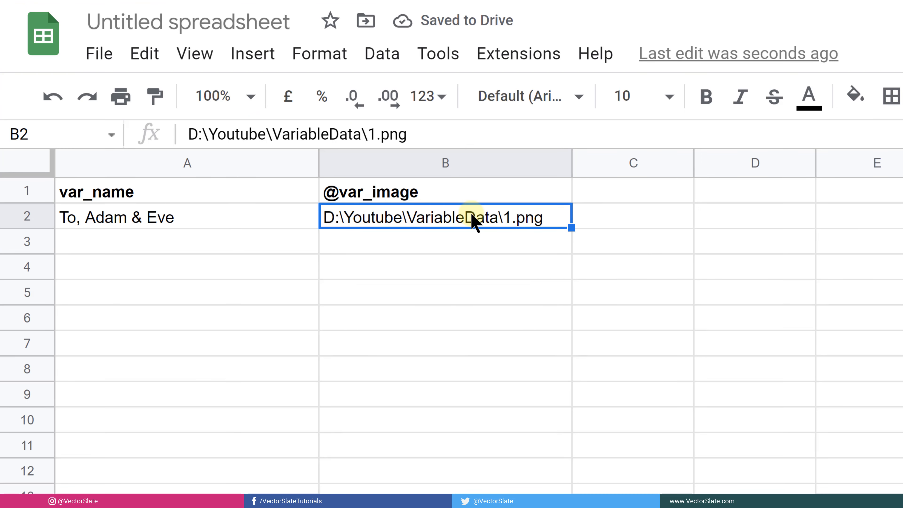
{"action": "mouse_move", "coordinate": [472, 198]}
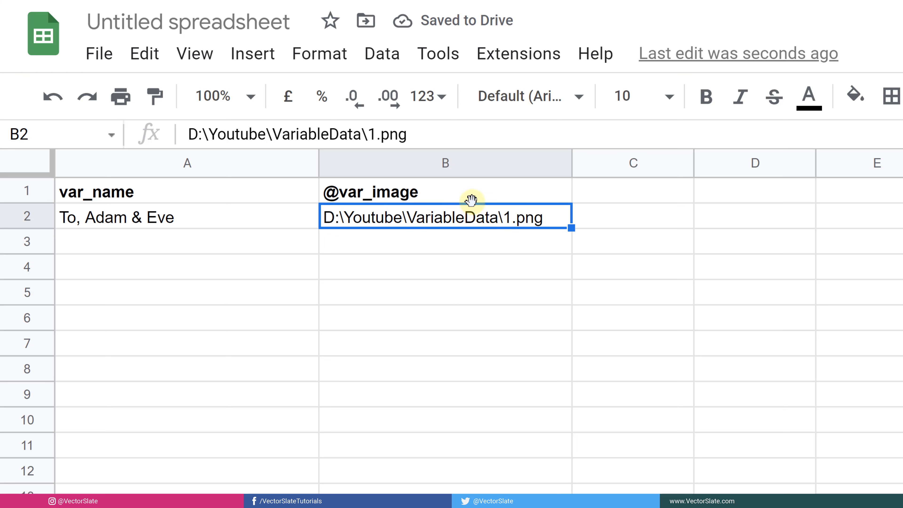
{"action": "mouse_move", "coordinate": [465, 247]}
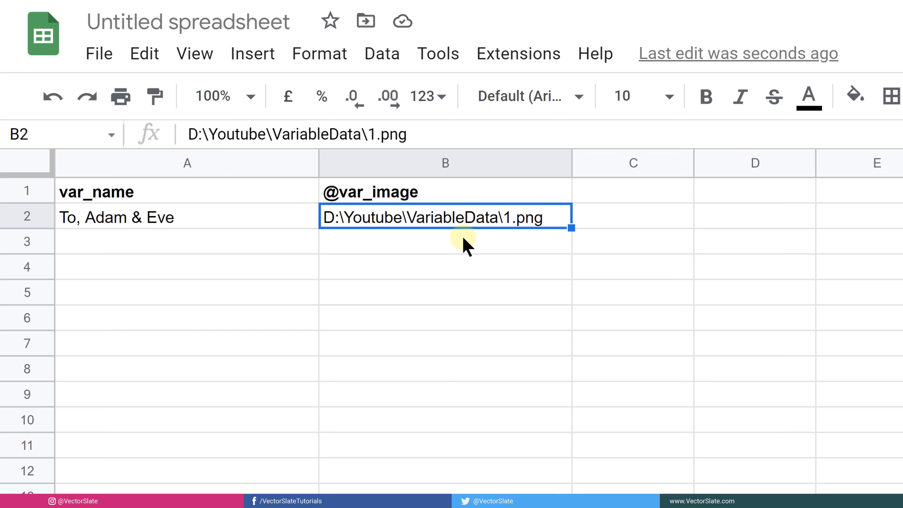
{"action": "left_click", "coordinate": [186, 342]}
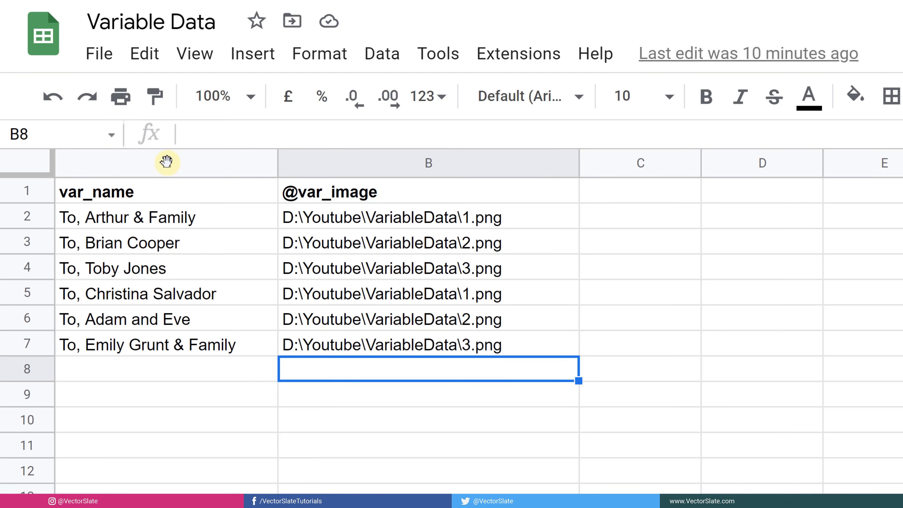
{"action": "left_click", "coordinate": [99, 53]}
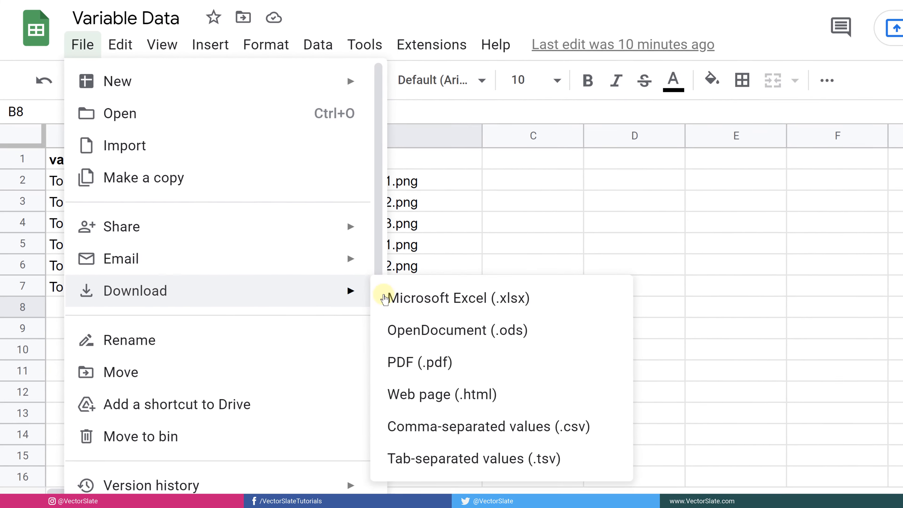
{"action": "mouse_move", "coordinate": [423, 431]}
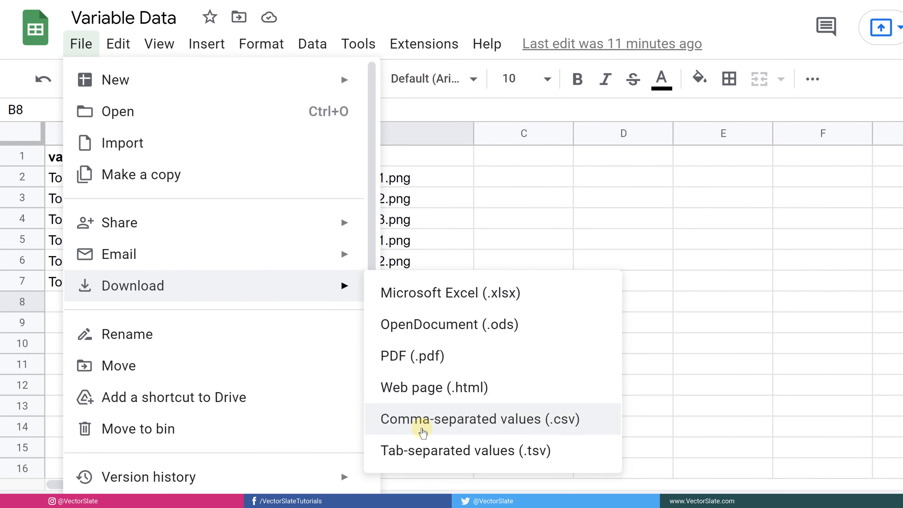
{"action": "mouse_move", "coordinate": [498, 422]}
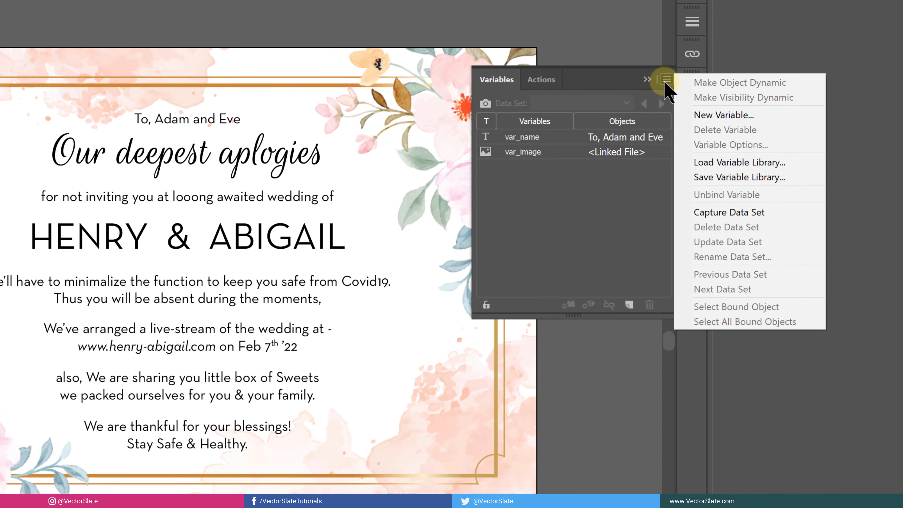
{"action": "mouse_move", "coordinate": [739, 162]}
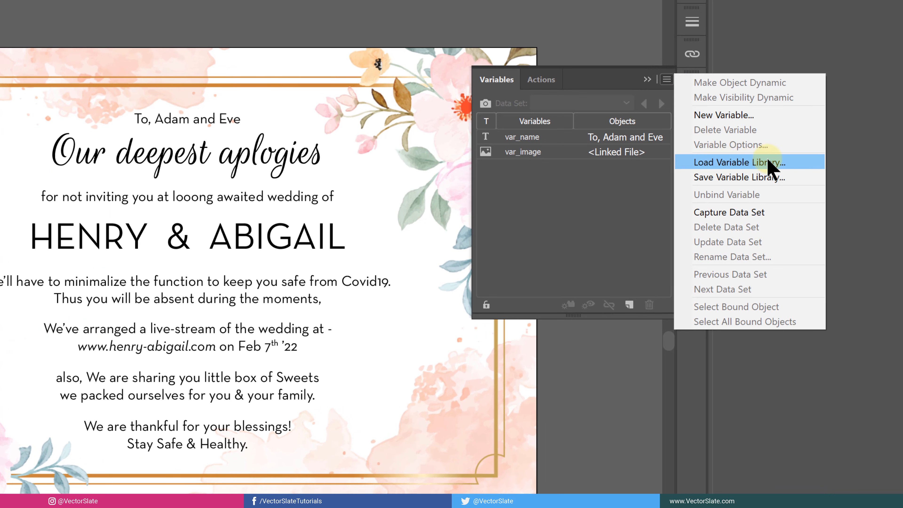
- Load Variable Data - Sheet1.csv as the variable library, overwriting existing variables
{"action": "left_click", "coordinate": [739, 162]}
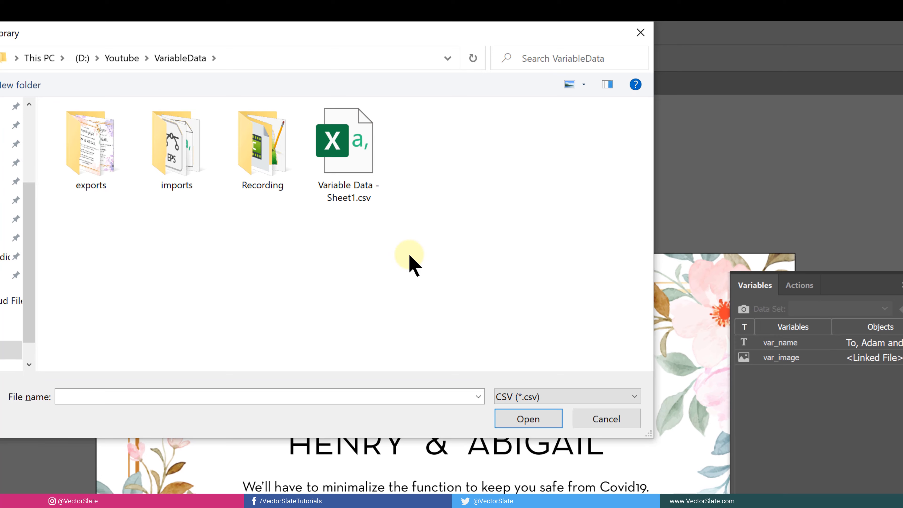
{"action": "left_click", "coordinate": [527, 418]}
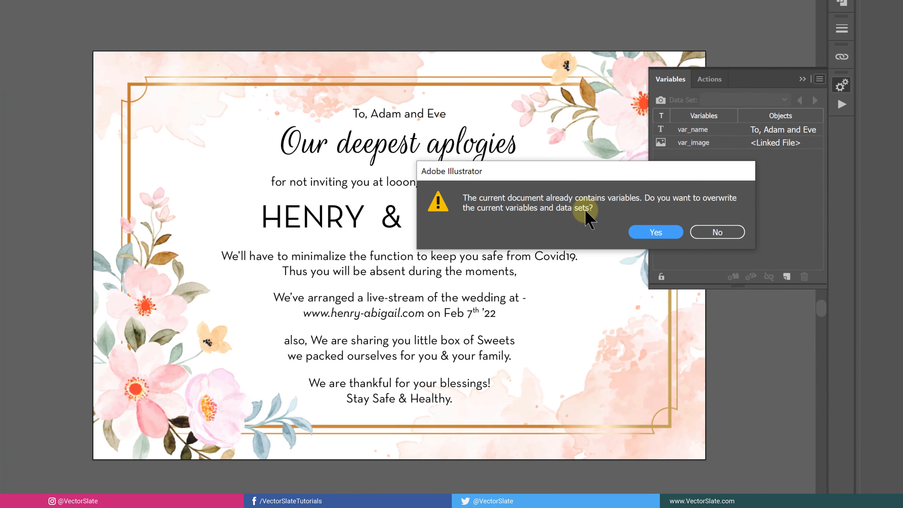
{"action": "left_click", "coordinate": [654, 232]}
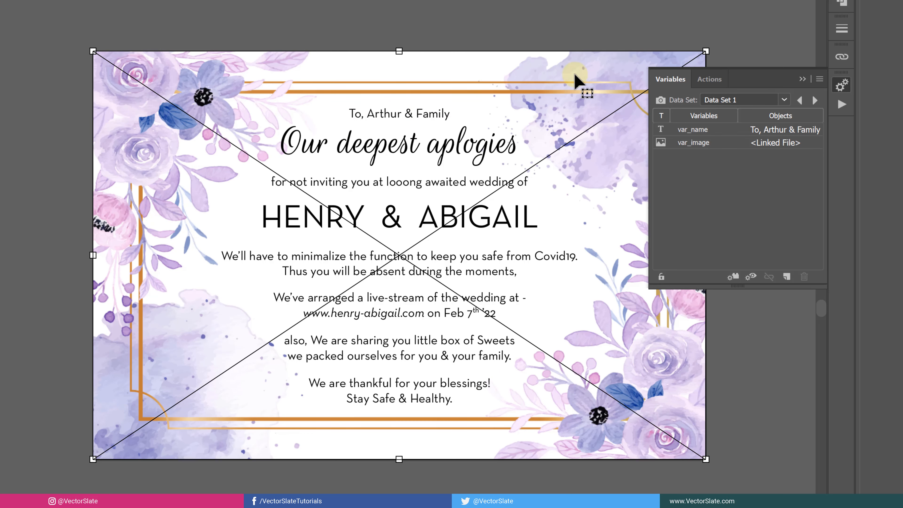
- Step the card through all six data sets of recipient names and floral backgrounds
{"action": "left_click", "coordinate": [816, 100]}
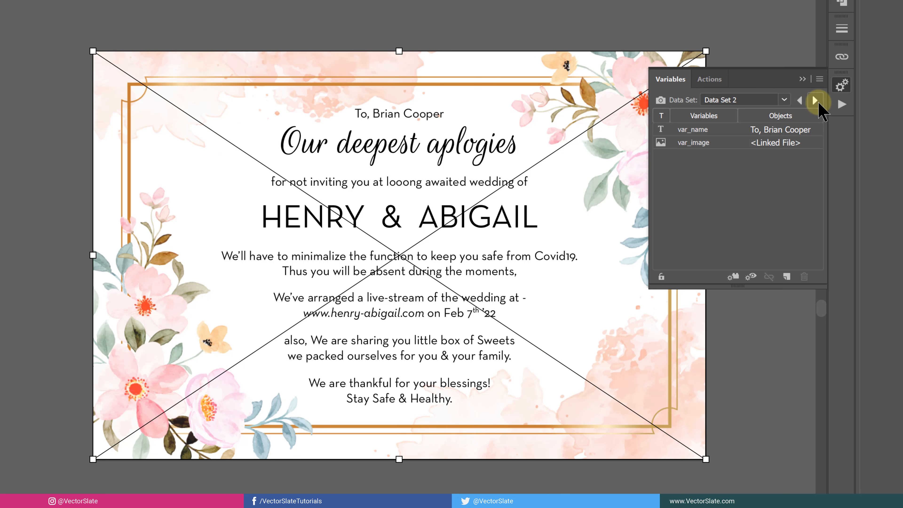
{"action": "left_click", "coordinate": [814, 100]}
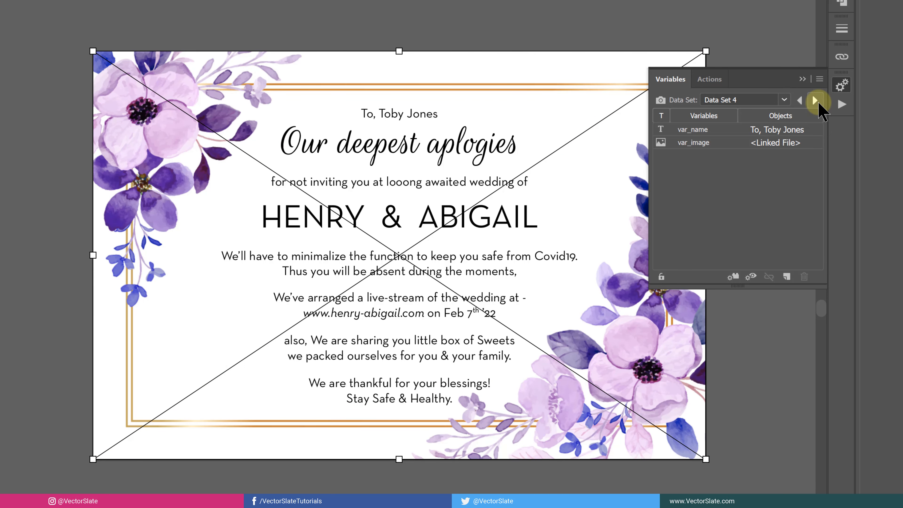
{"action": "left_click", "coordinate": [814, 101]}
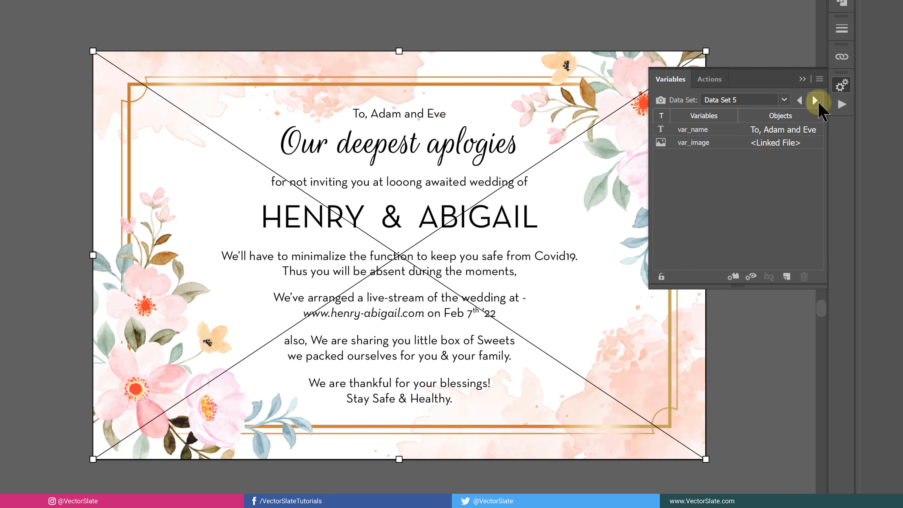
{"action": "left_click", "coordinate": [814, 100]}
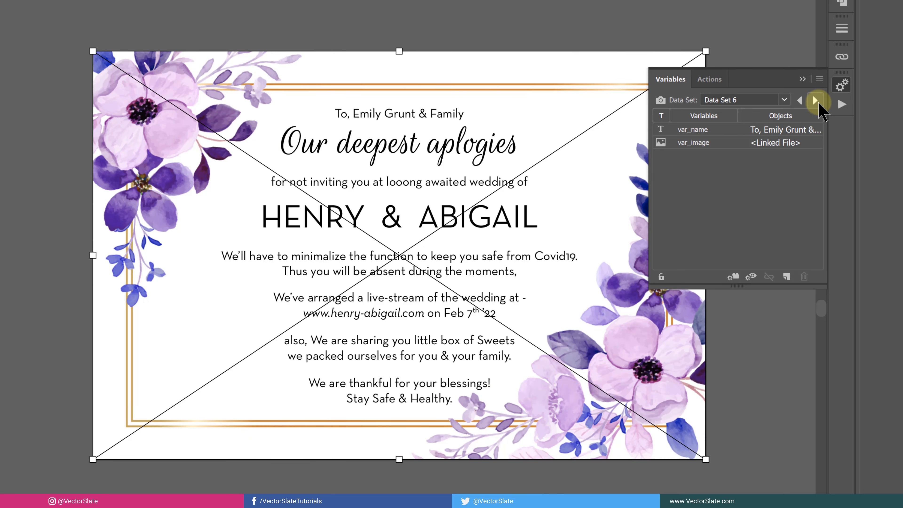
{"action": "left_click", "coordinate": [814, 100]}
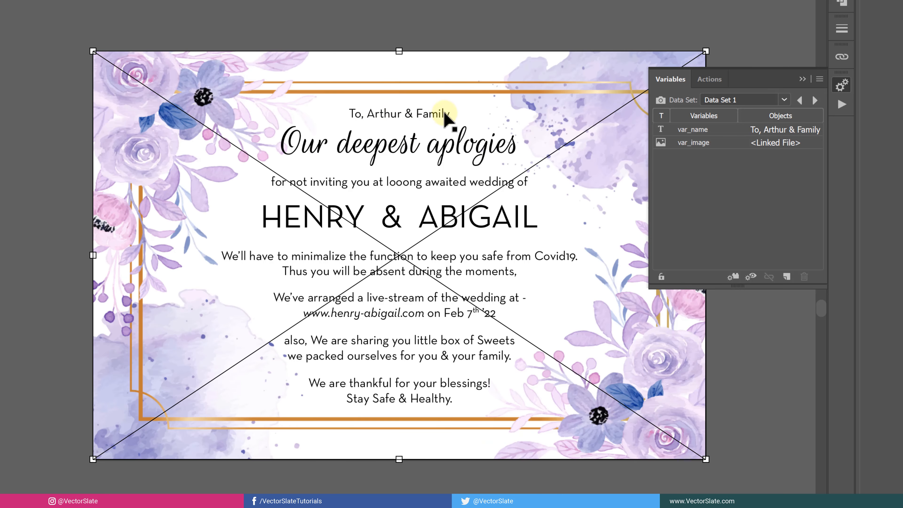
{"action": "left_click", "coordinate": [815, 100]}
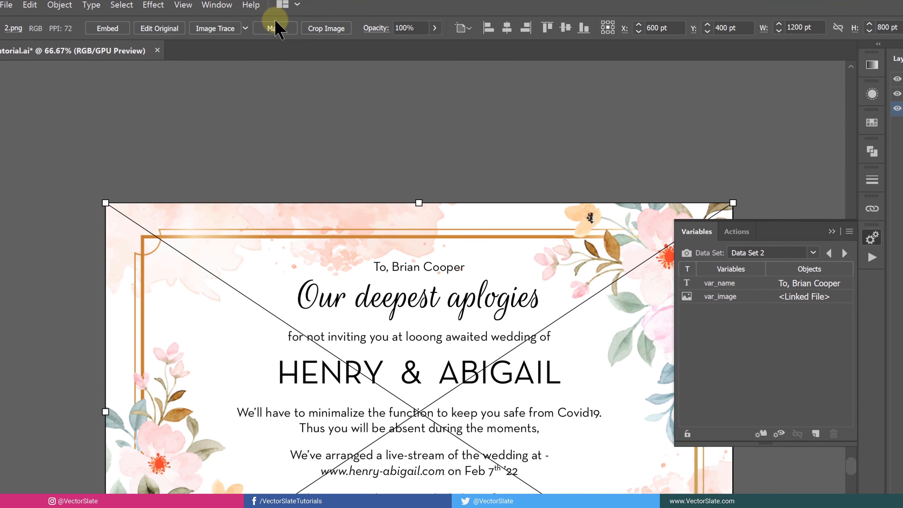
- Create a My Actions set with a new action named Export a JPG and start recording it
{"action": "left_click", "coordinate": [217, 6]}
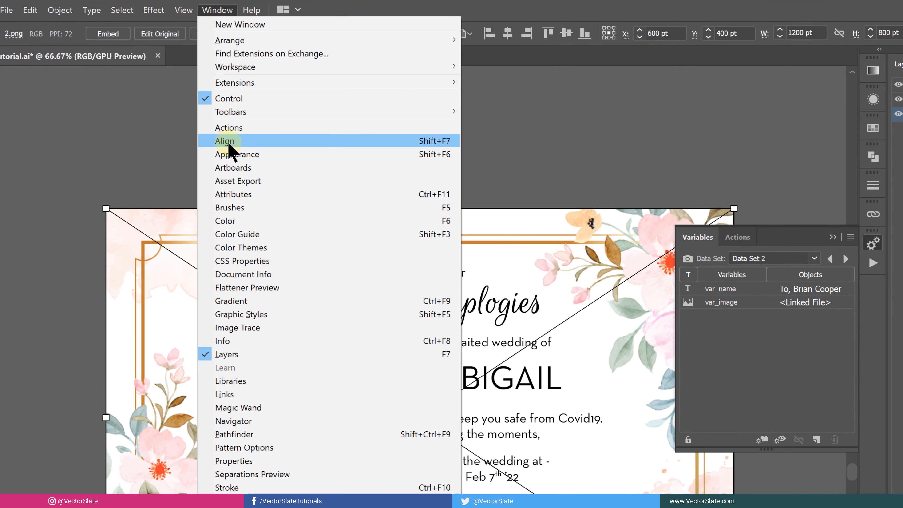
{"action": "left_click", "coordinate": [738, 236]}
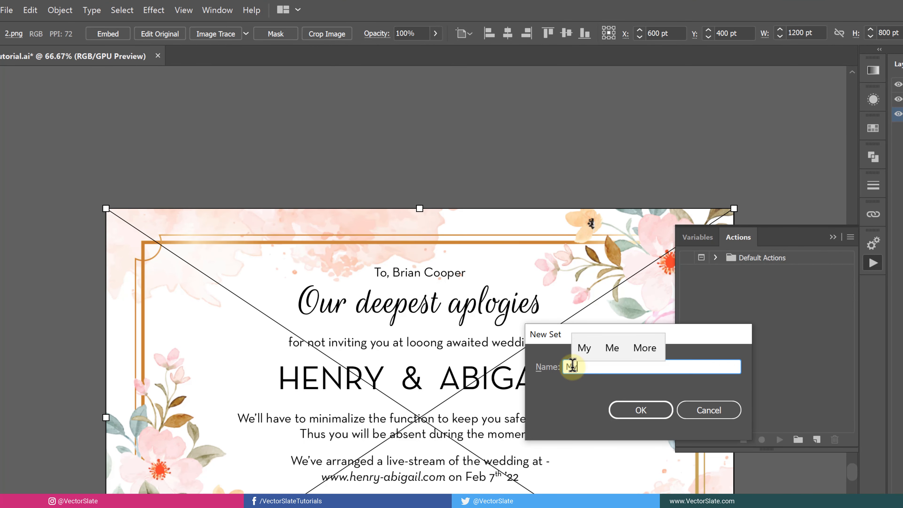
{"action": "left_click", "coordinate": [640, 410]}
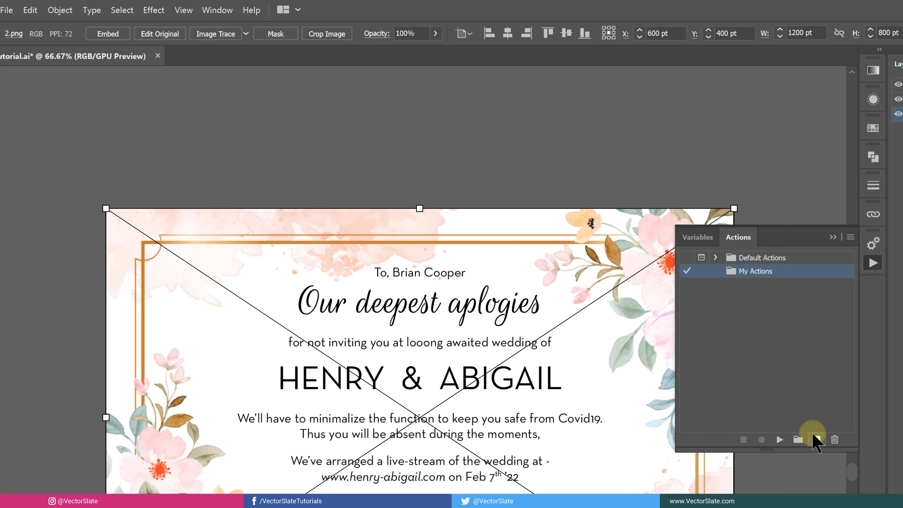
{"action": "left_click", "coordinate": [816, 439]}
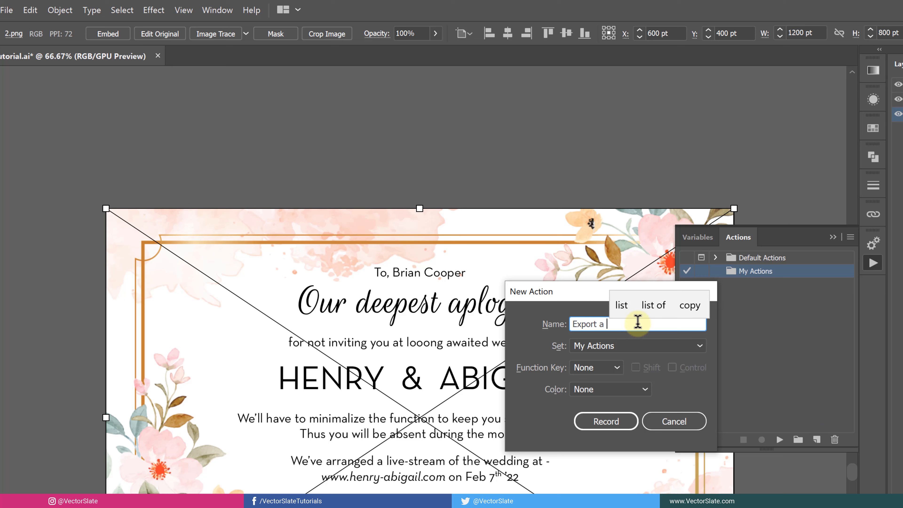
{"action": "type", "text": "JPG"}
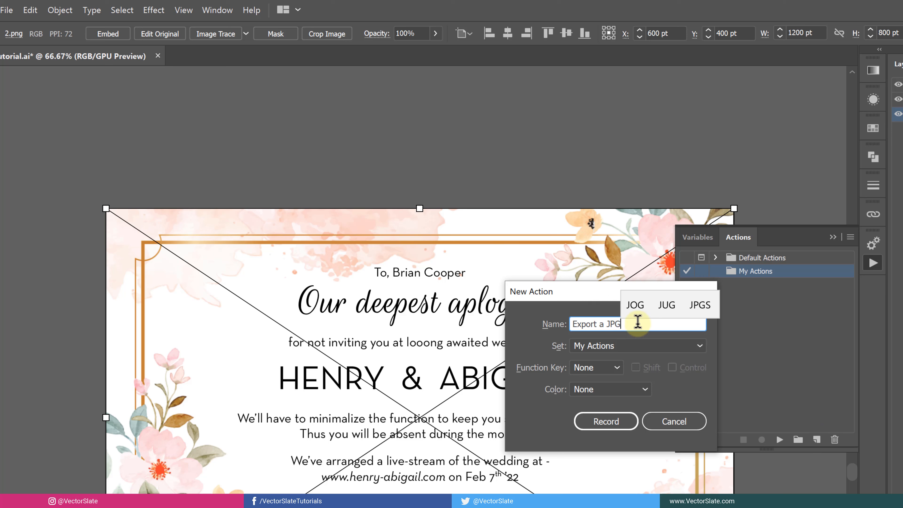
{"action": "left_click", "coordinate": [606, 421]}
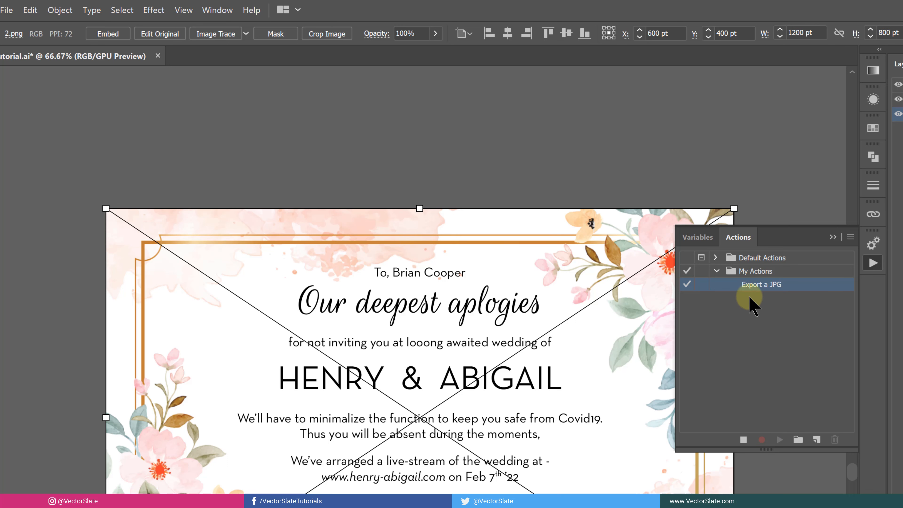
{"action": "left_click", "coordinate": [64, 10]}
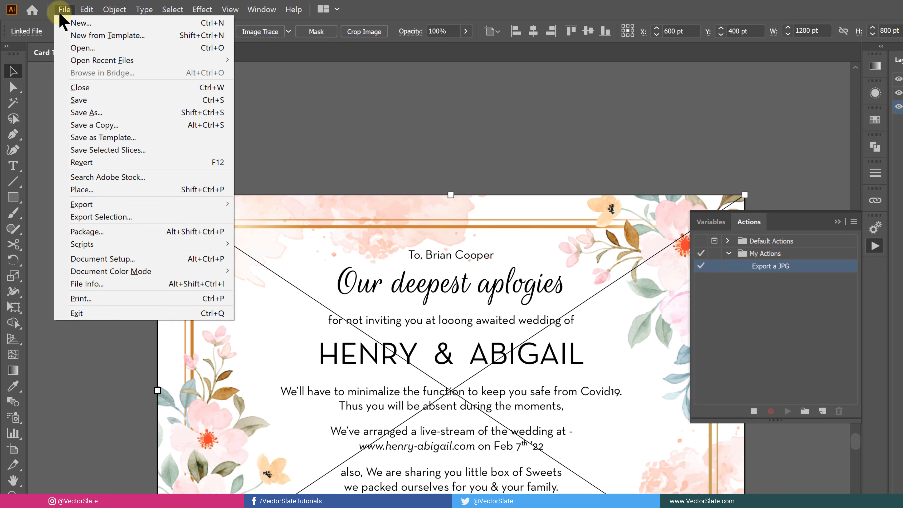
{"action": "mouse_move", "coordinate": [81, 203]}
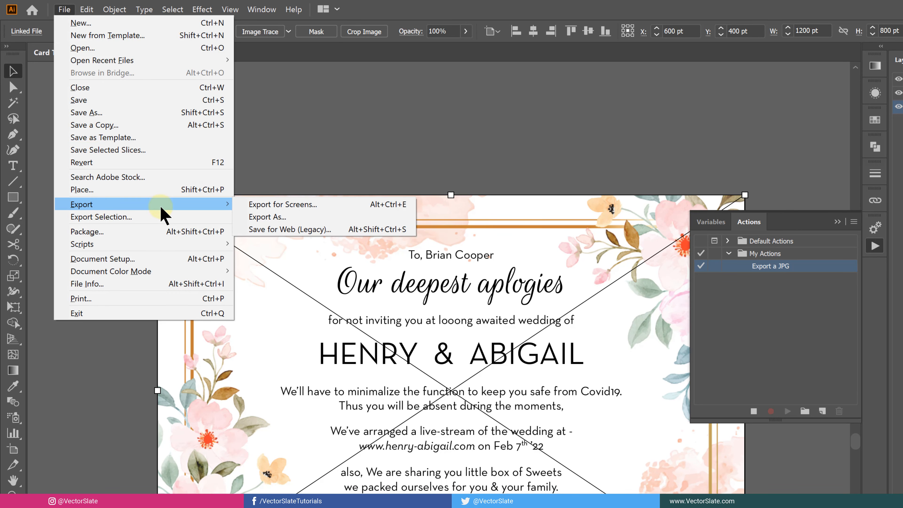
- Record exporting the card as a maximum-quality JPEG, Card Tutorial.jpg, into the export2 folder
{"action": "left_click", "coordinate": [266, 216]}
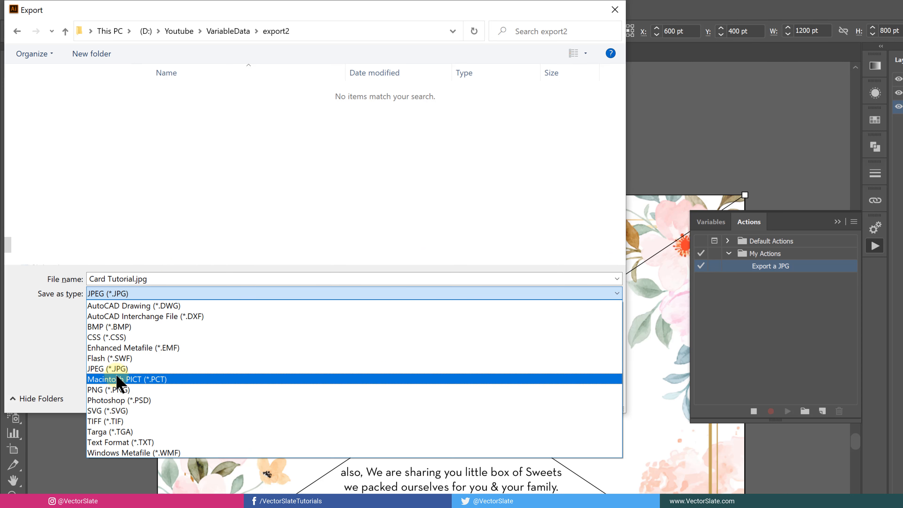
{"action": "left_click", "coordinate": [107, 369]}
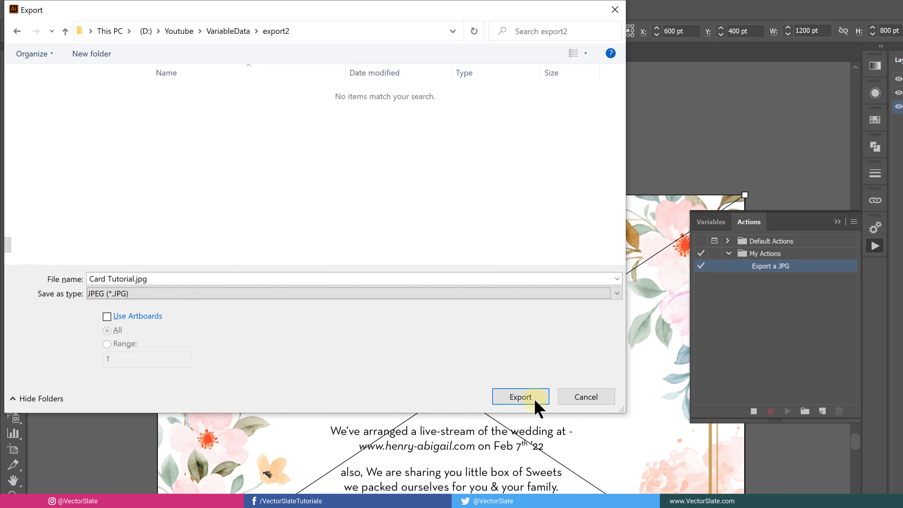
{"action": "left_click", "coordinate": [519, 396]}
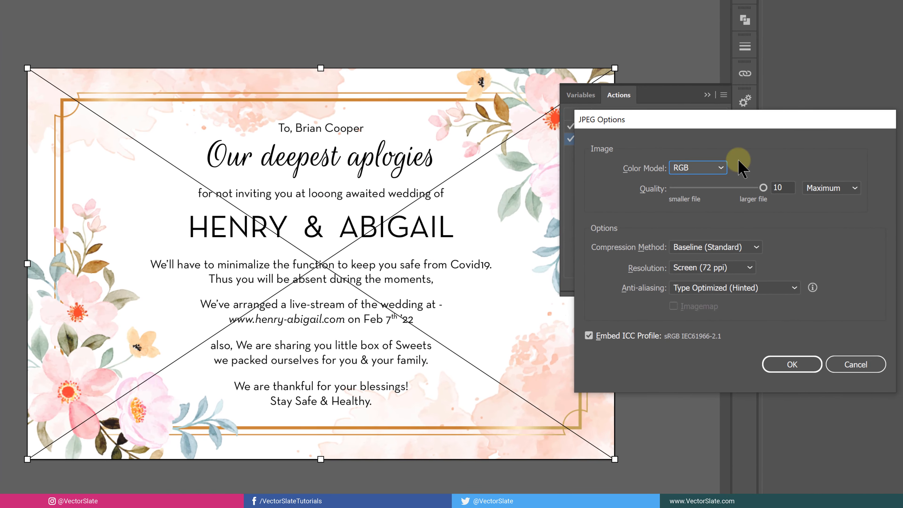
{"action": "mouse_move", "coordinate": [715, 302]}
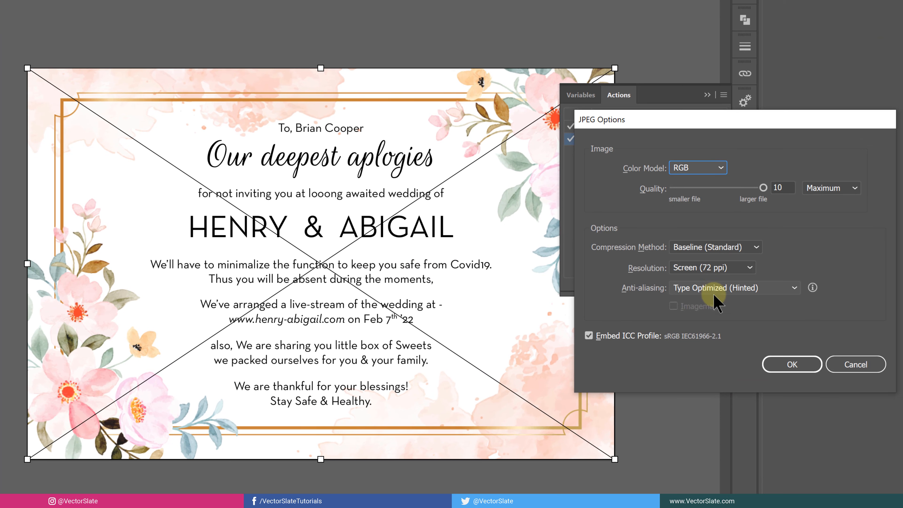
{"action": "left_click", "coordinate": [790, 364]}
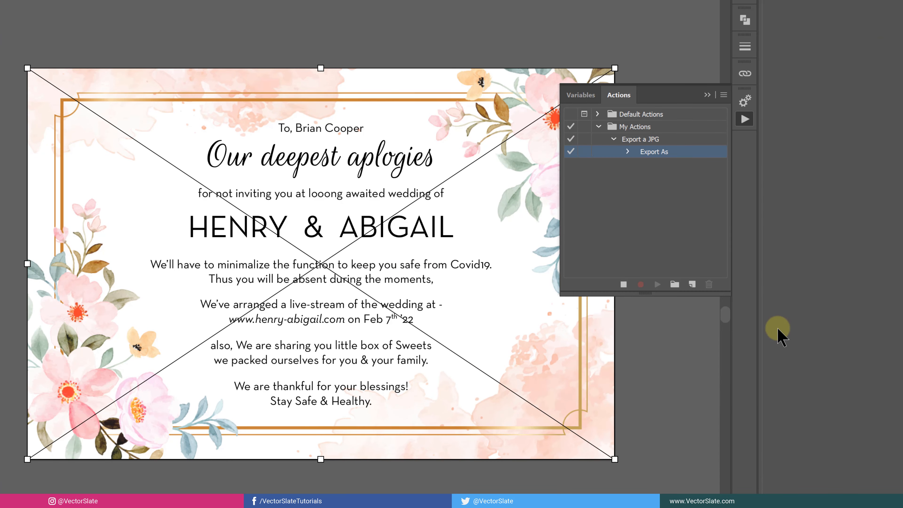
{"action": "mouse_move", "coordinate": [637, 221]}
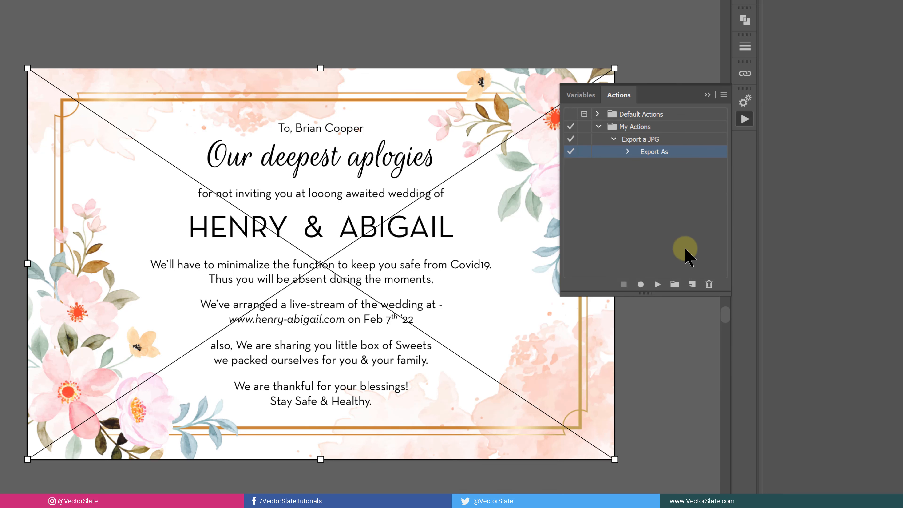
- Finish recording the Illustrator action, check the exported Card Tutorial.jpg, and bring up Batch
{"action": "left_click", "coordinate": [612, 138]}
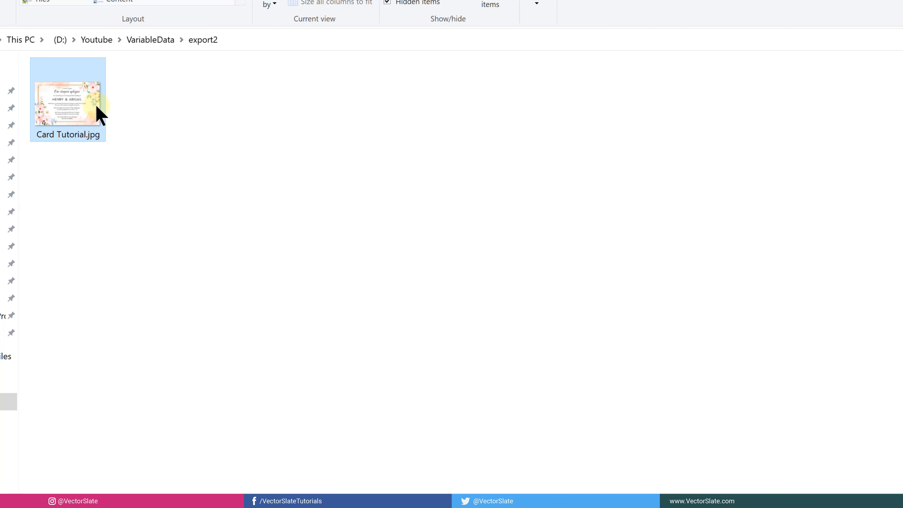
{"action": "double_click", "coordinate": [67, 99]}
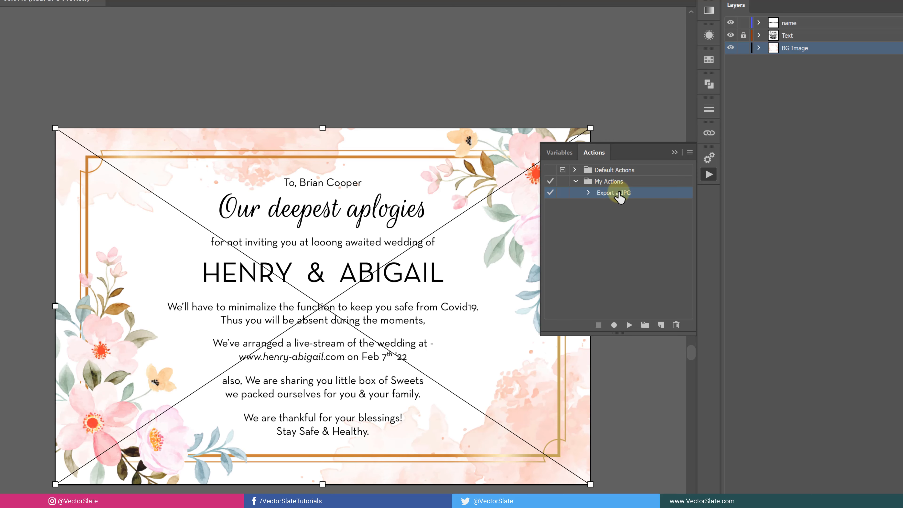
{"action": "left_click", "coordinate": [689, 151]}
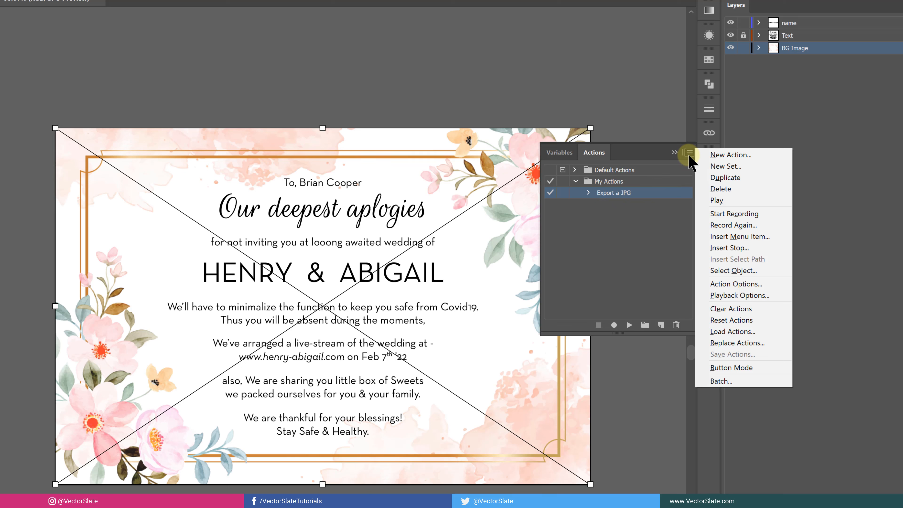
{"action": "mouse_move", "coordinate": [719, 380]}
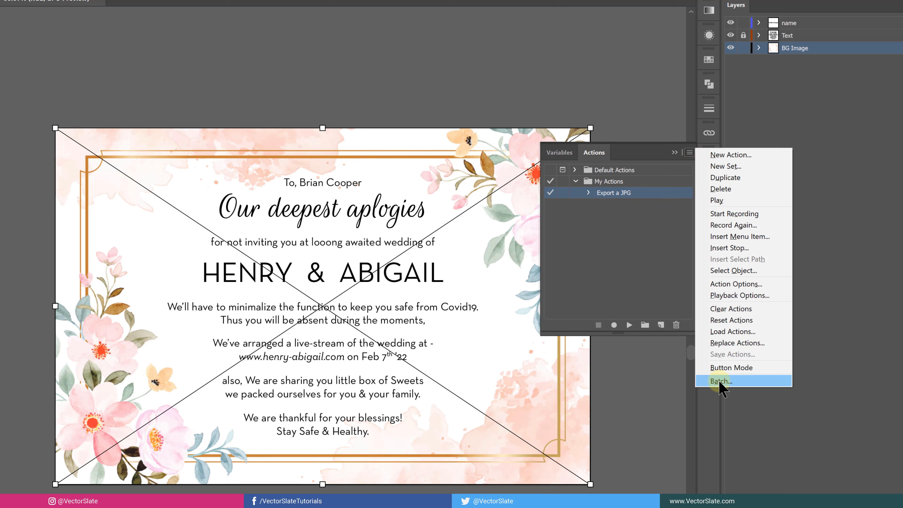
{"action": "left_click", "coordinate": [718, 380]}
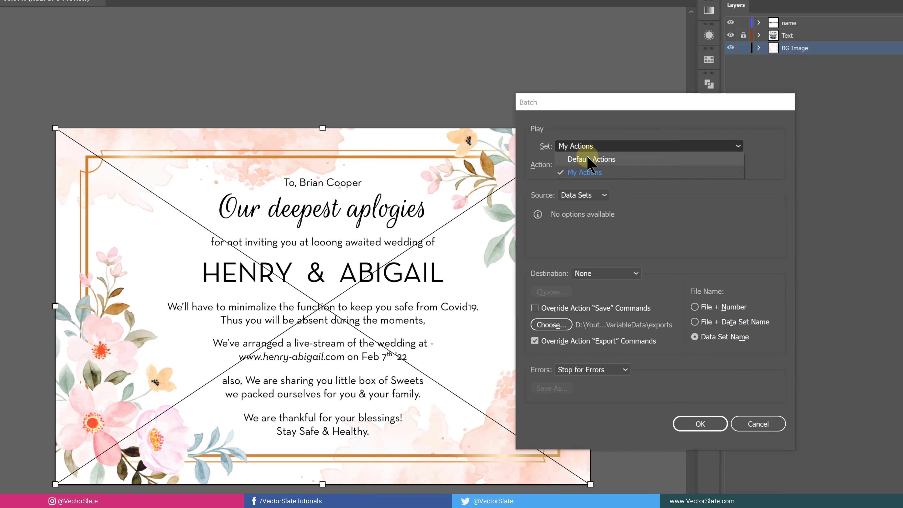
- Batch-run My Actions with Data Sets as source into export2, producing one JPG per data set
{"action": "left_click", "coordinate": [585, 173]}
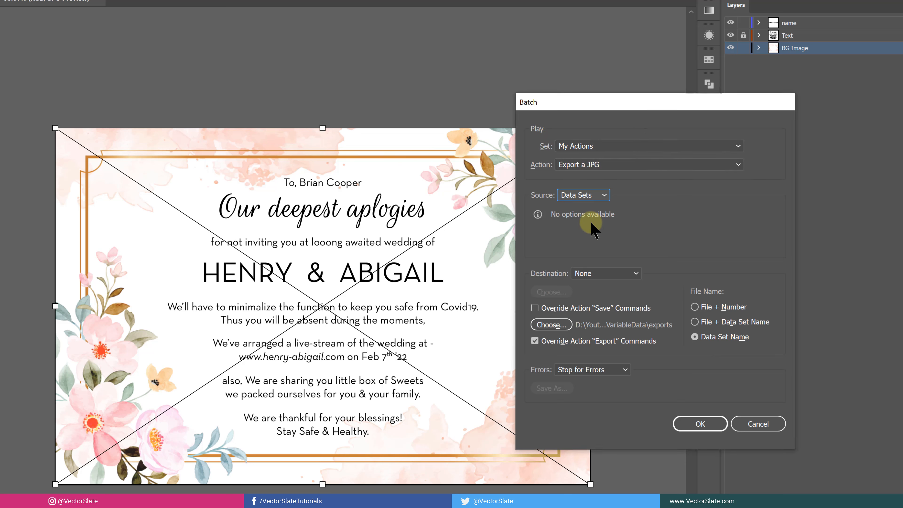
{"action": "left_click", "coordinate": [582, 195]}
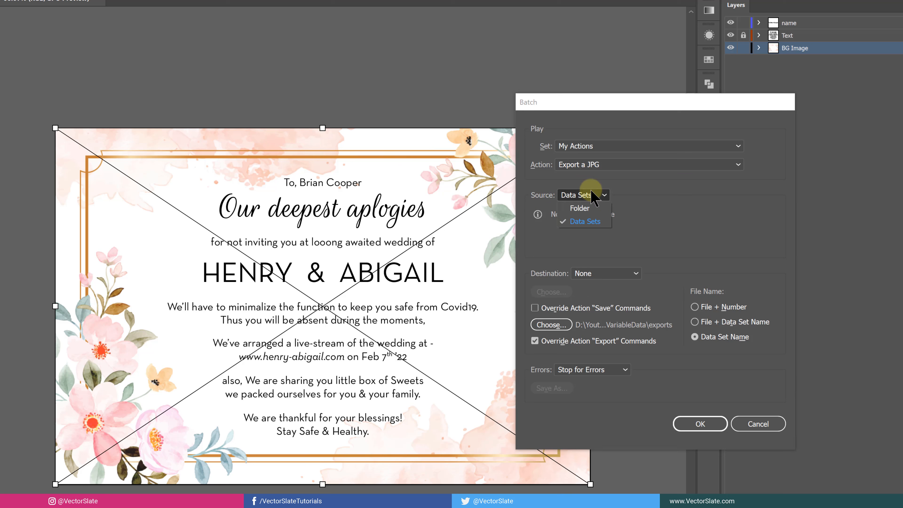
{"action": "left_click", "coordinate": [584, 221]}
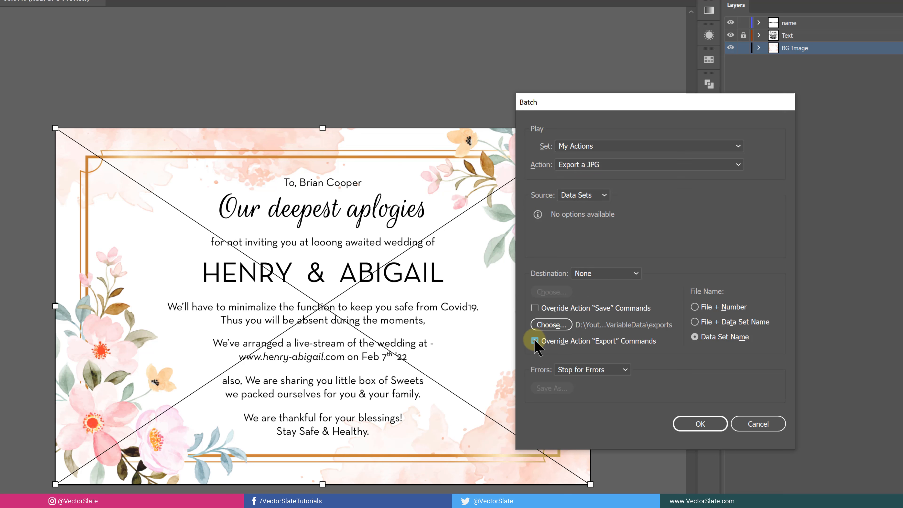
{"action": "left_click", "coordinate": [534, 341]}
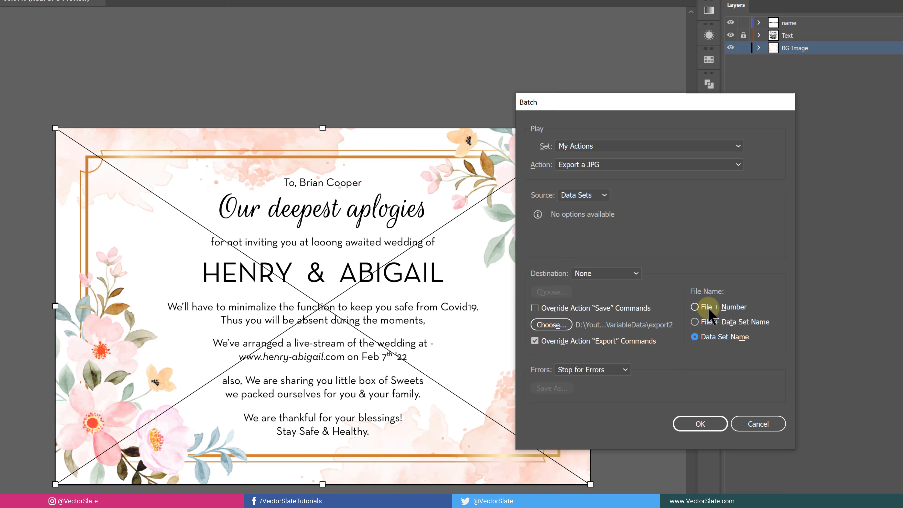
{"action": "mouse_move", "coordinate": [700, 423]}
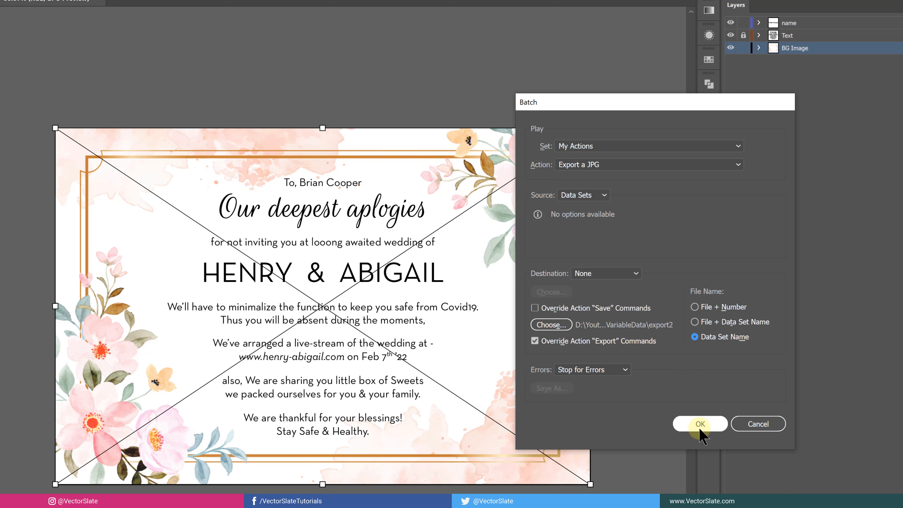
{"action": "left_click", "coordinate": [700, 424]}
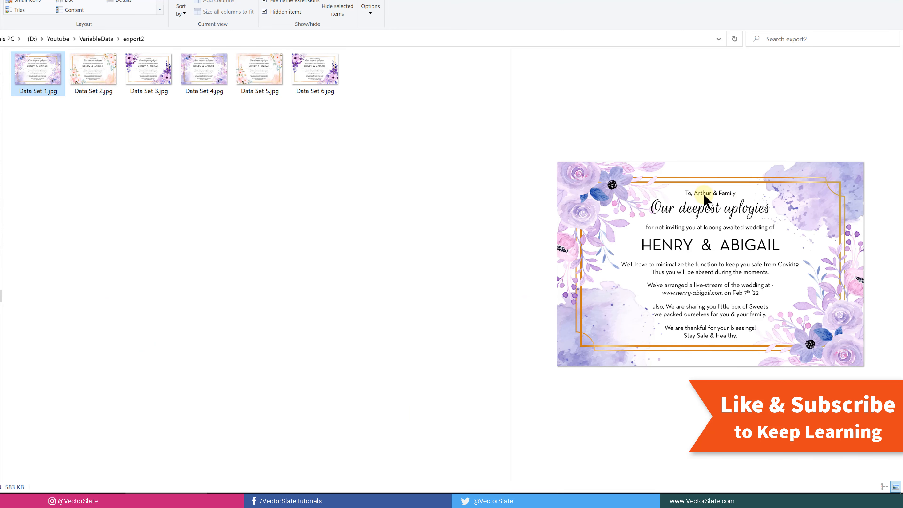
{"action": "left_click", "coordinate": [315, 70]}
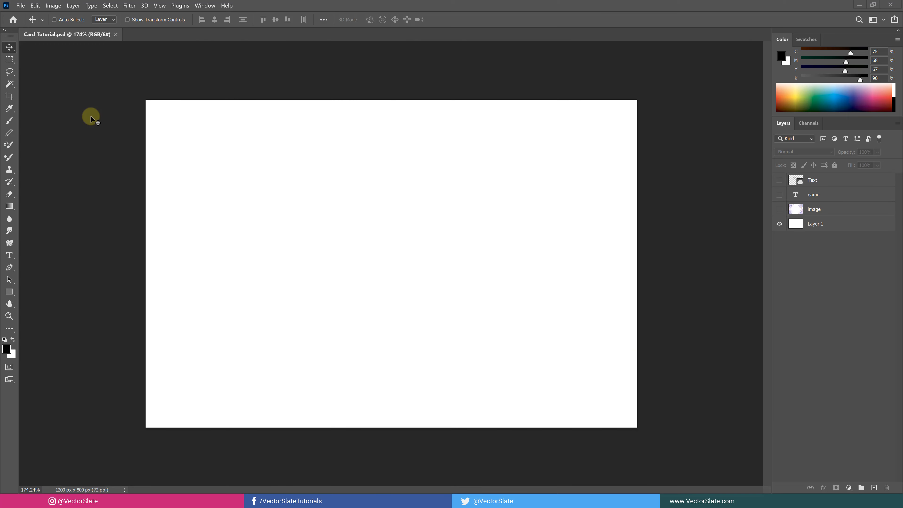
{"action": "left_click", "coordinate": [779, 179]}
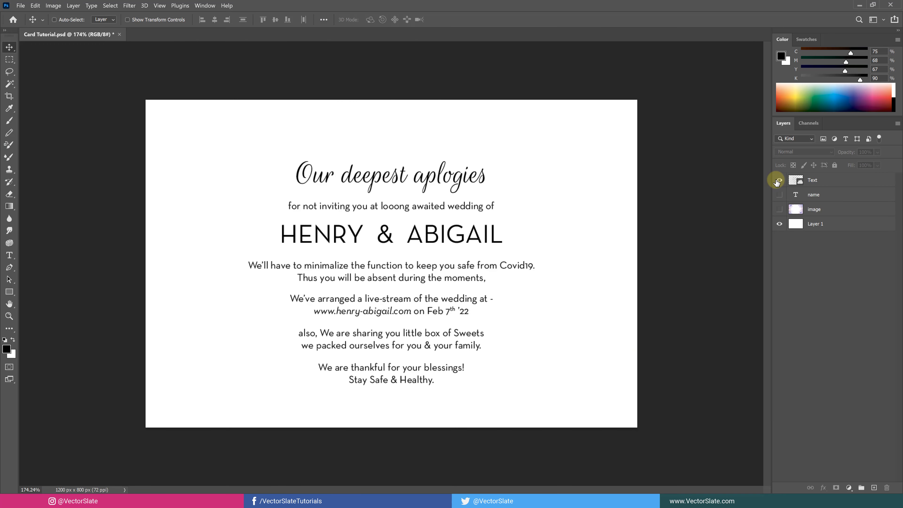
{"action": "left_click", "coordinate": [779, 179]}
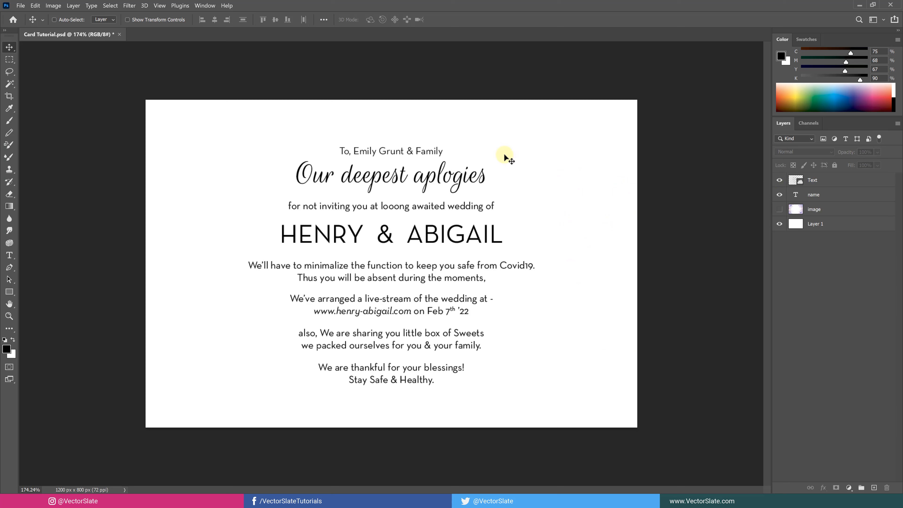
{"action": "left_click", "coordinate": [779, 195]}
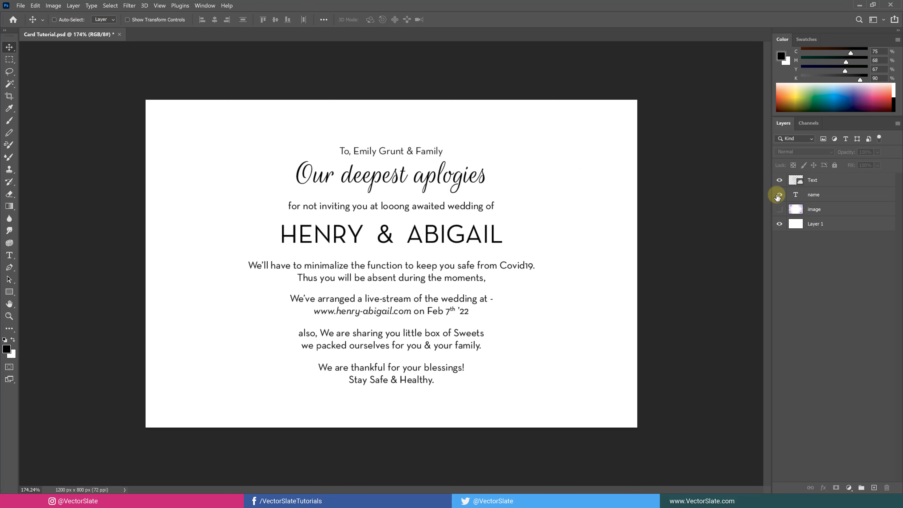
{"action": "left_click", "coordinate": [779, 209]}
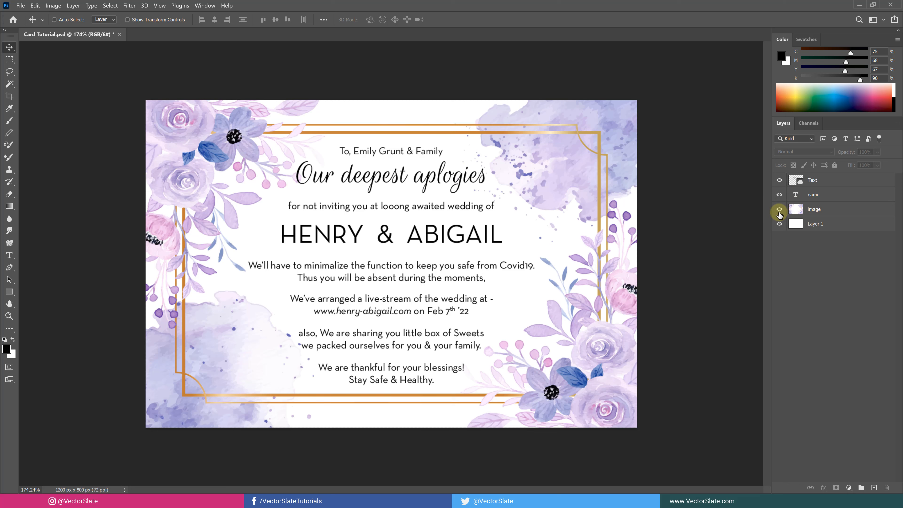
{"action": "left_click", "coordinate": [53, 6]}
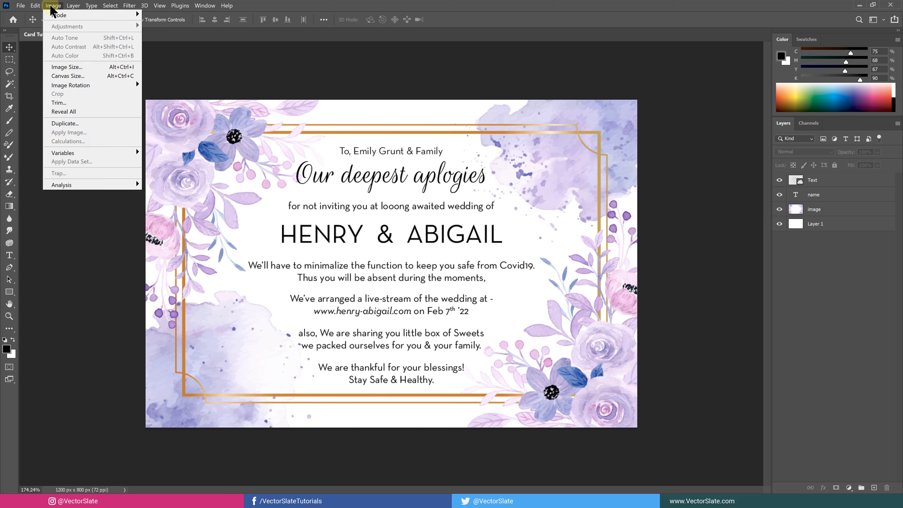
{"action": "mouse_move", "coordinate": [75, 161]}
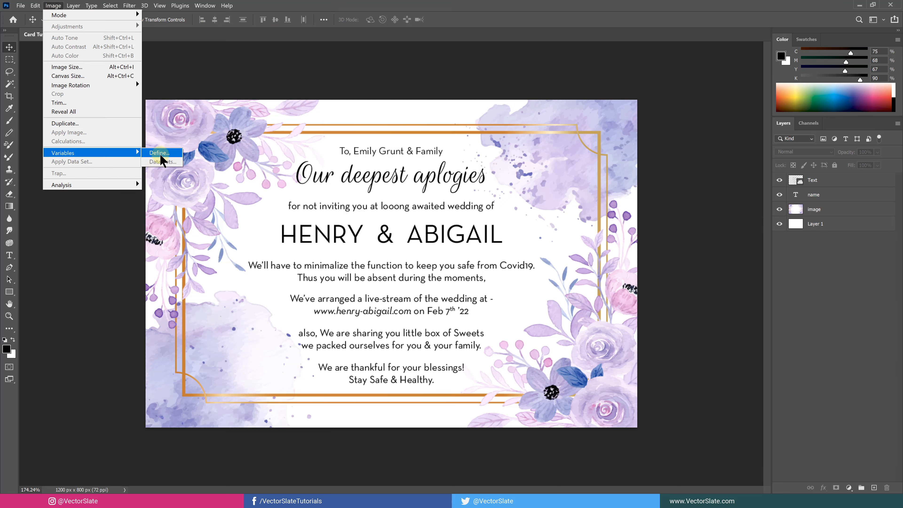
- Define the name layer as a Text Replacement variable named var_name
{"action": "left_click", "coordinate": [160, 153]}
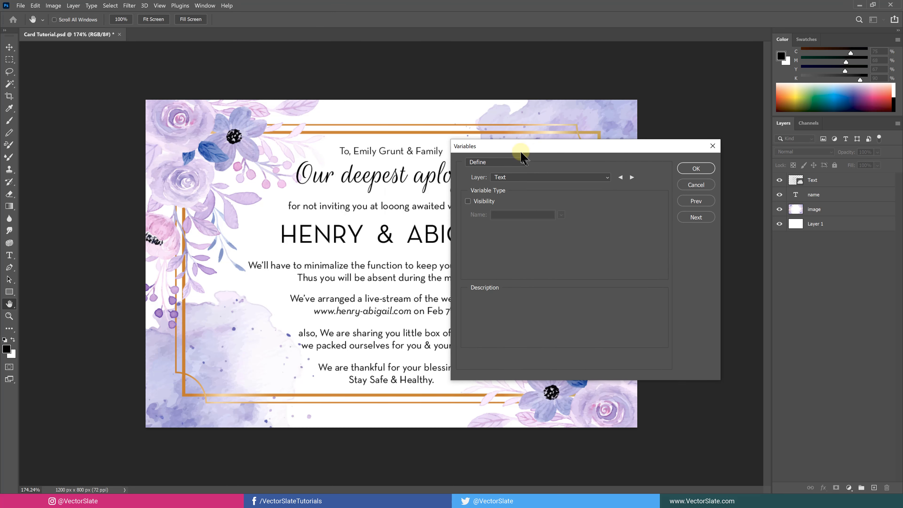
{"action": "left_click", "coordinate": [549, 177]}
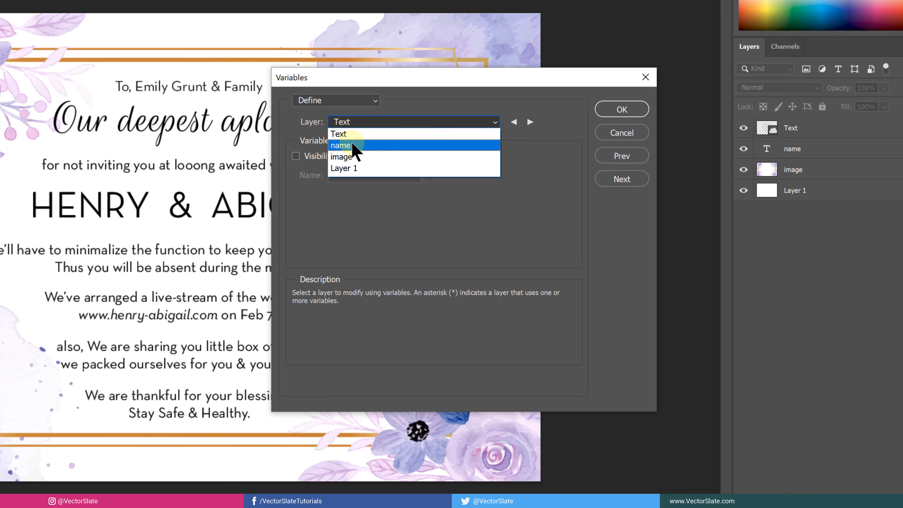
{"action": "left_click", "coordinate": [340, 144]}
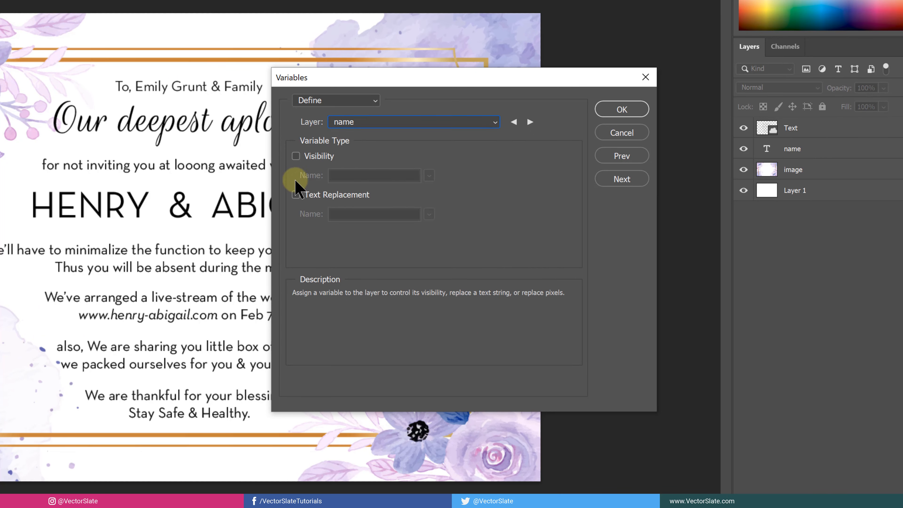
{"action": "left_click", "coordinate": [296, 195]}
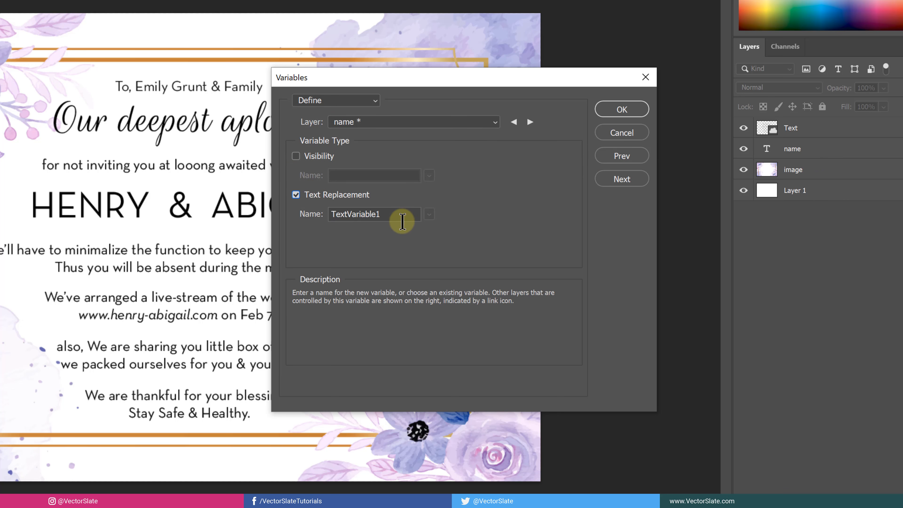
{"action": "left_click", "coordinate": [356, 213]}
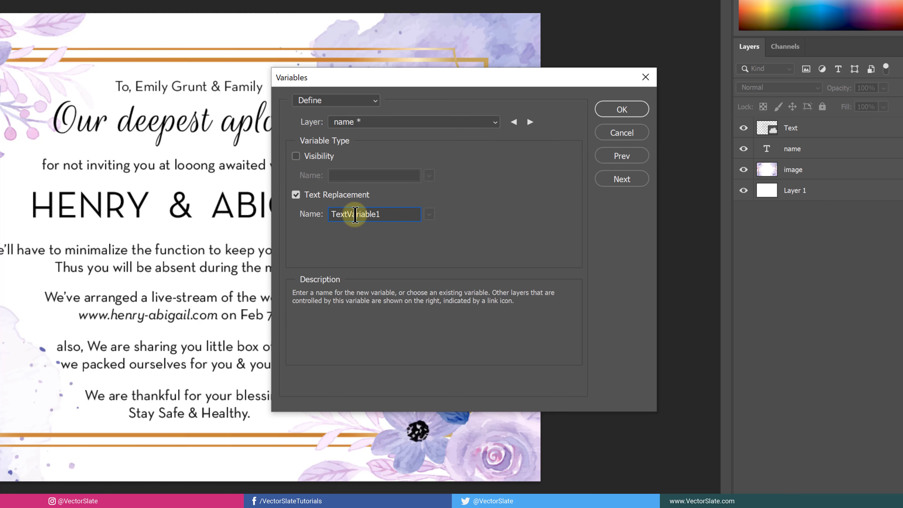
{"action": "type", "text": "var_name"}
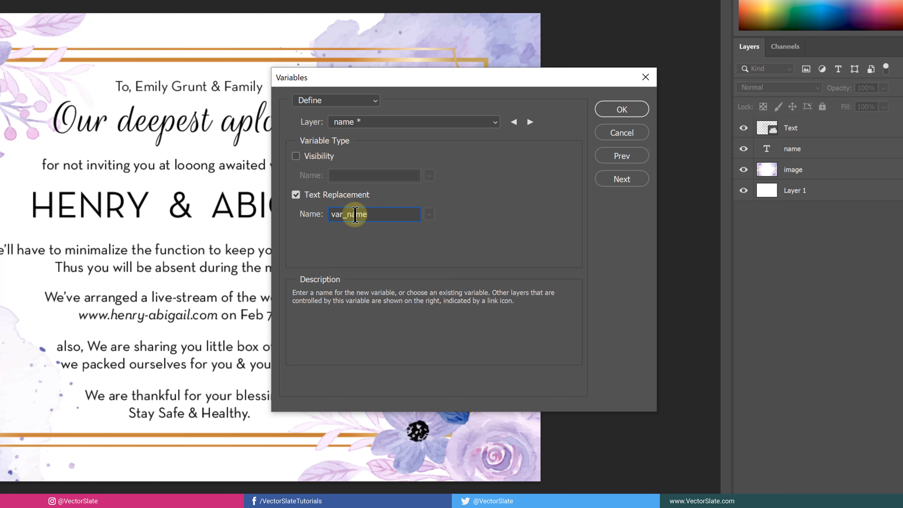
{"action": "mouse_move", "coordinate": [511, 205]}
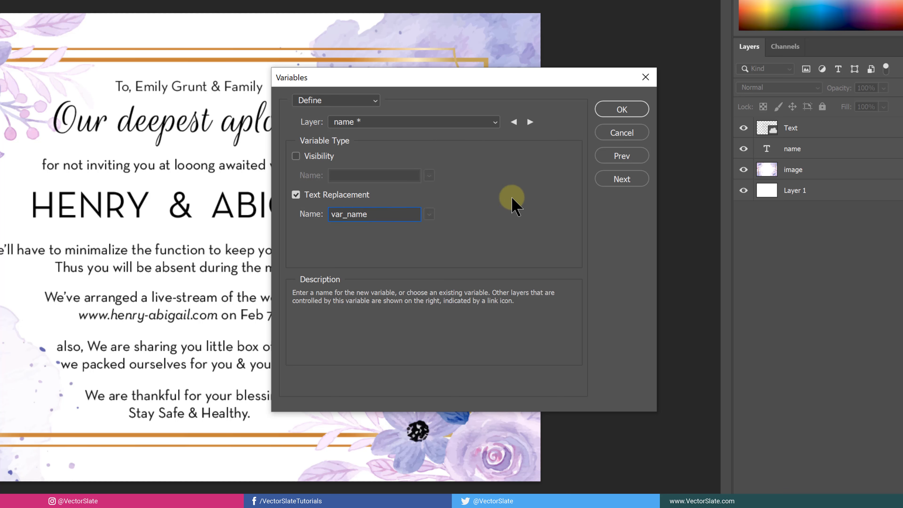
- Define the image layer as a Pixel Replacement variable var_image with method As Is
{"action": "left_click", "coordinate": [413, 121]}
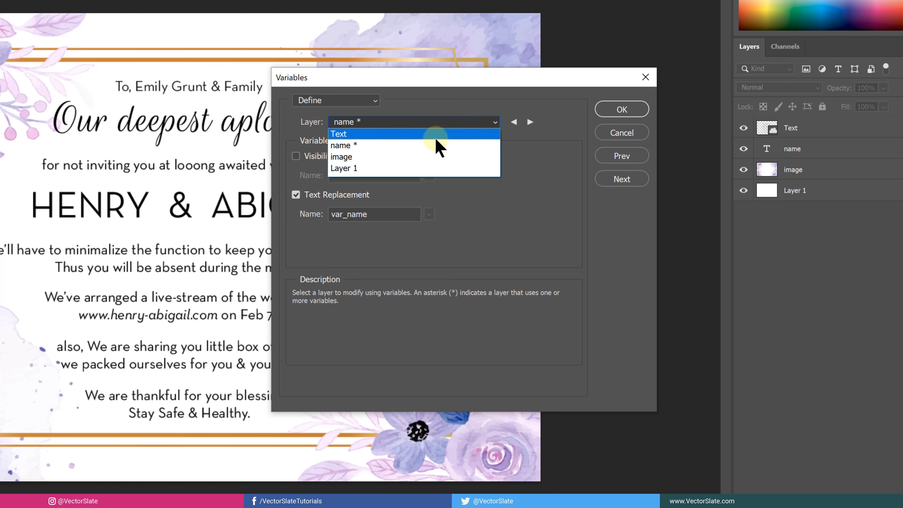
{"action": "left_click", "coordinate": [341, 156]}
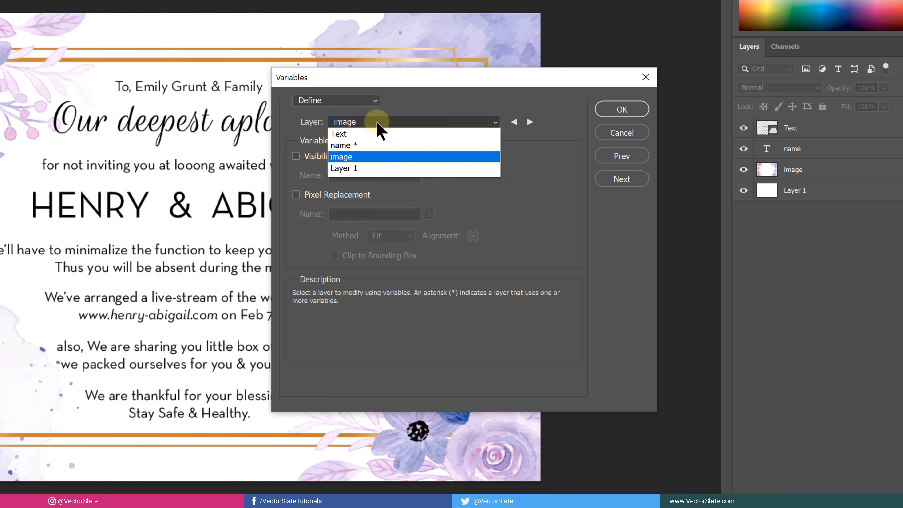
{"action": "left_click", "coordinate": [340, 156]}
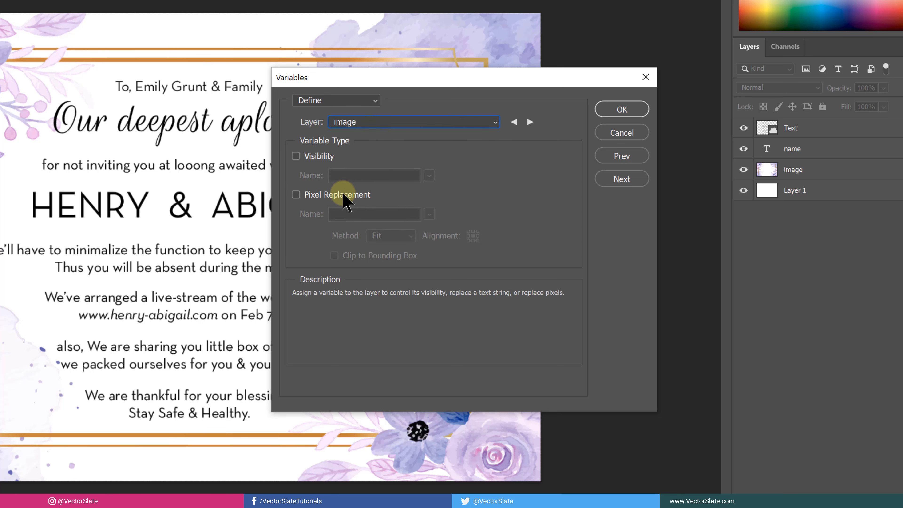
{"action": "left_click", "coordinate": [296, 195]}
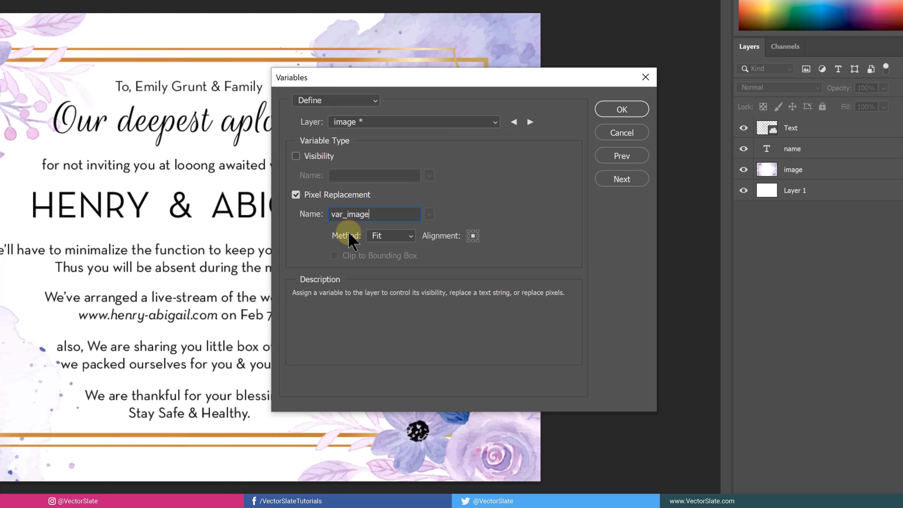
{"action": "left_click", "coordinate": [390, 235]}
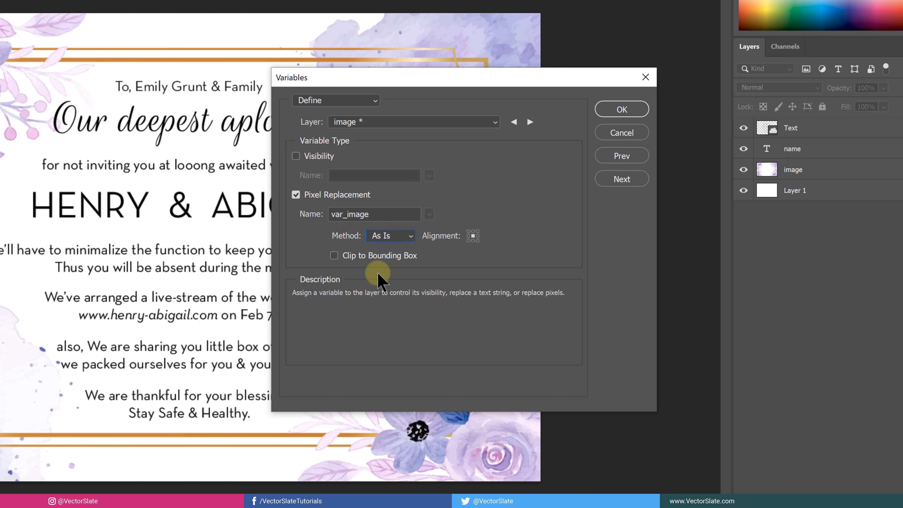
{"action": "mouse_move", "coordinate": [485, 207]}
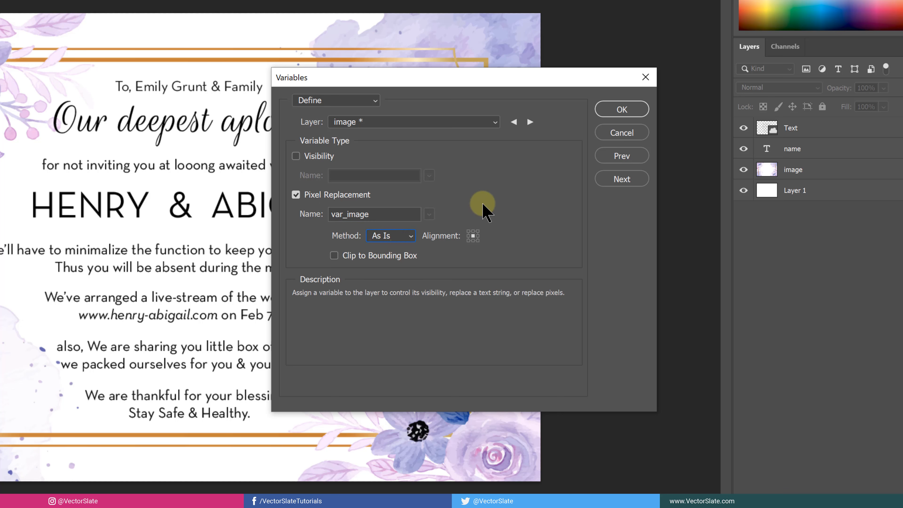
{"action": "mouse_move", "coordinate": [621, 155]}
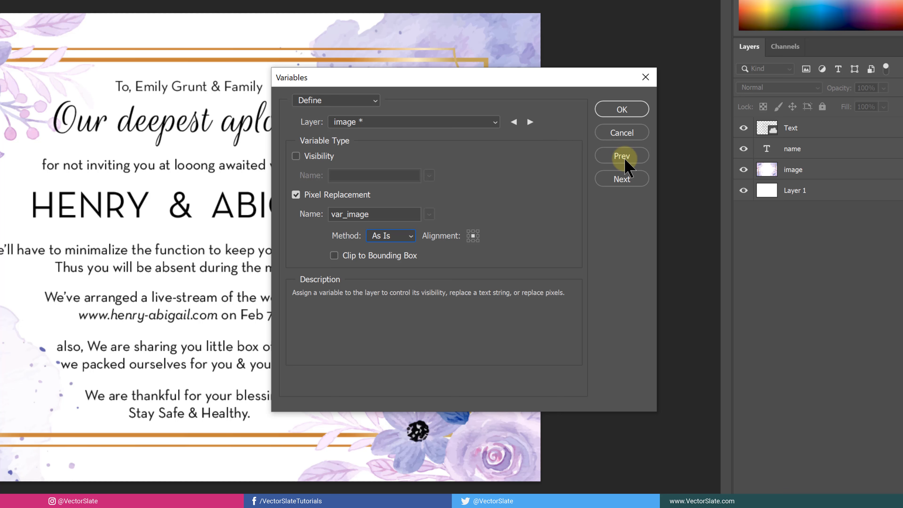
- Import Variable Data - PS.csv as the card's data sets and confirm
{"action": "left_click", "coordinate": [621, 207]}
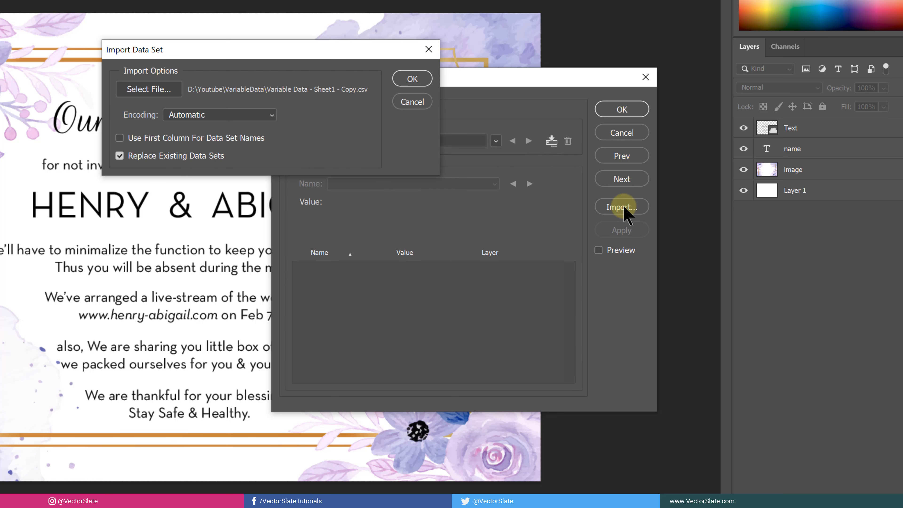
{"action": "left_click", "coordinate": [148, 89]}
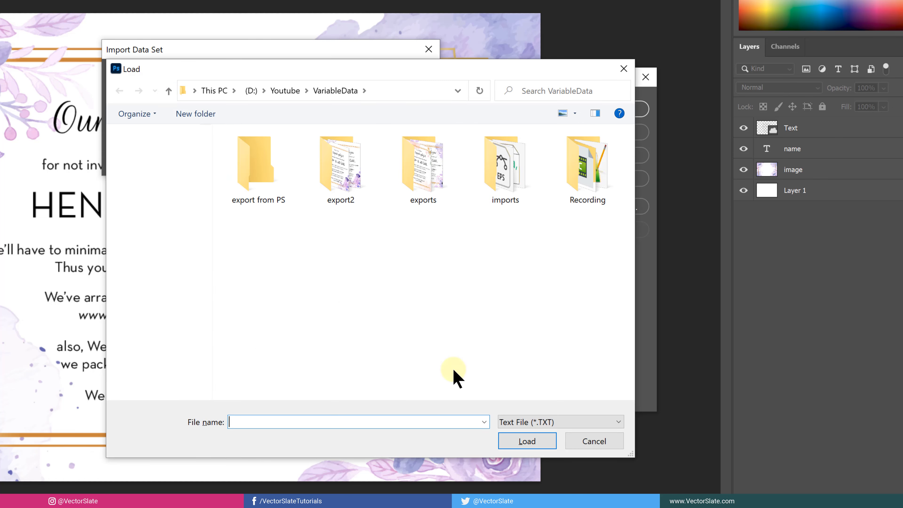
{"action": "left_click", "coordinate": [559, 422]}
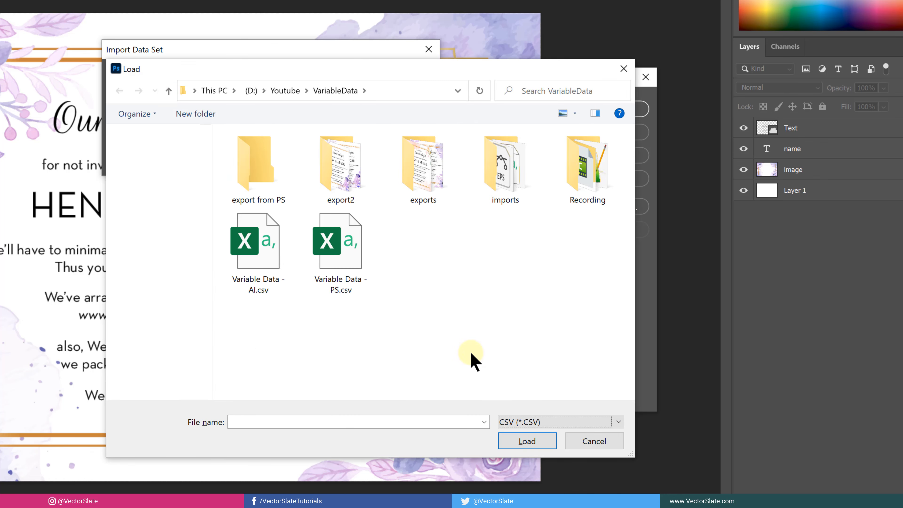
{"action": "left_click", "coordinate": [340, 240]}
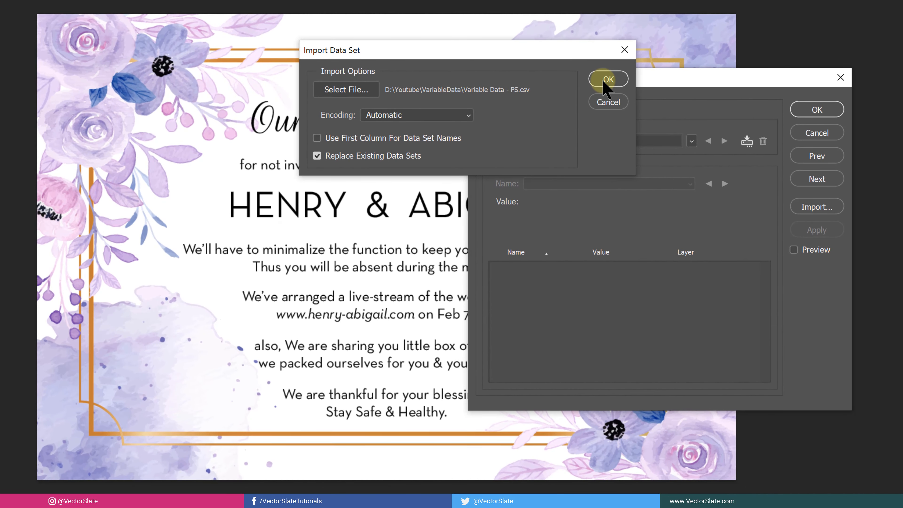
{"action": "left_click", "coordinate": [607, 79]}
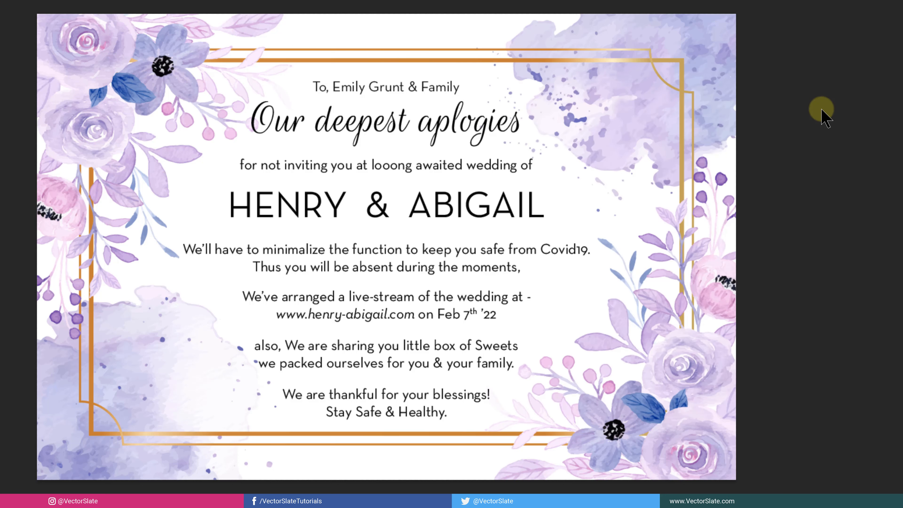
{"action": "mouse_move", "coordinate": [423, 74]}
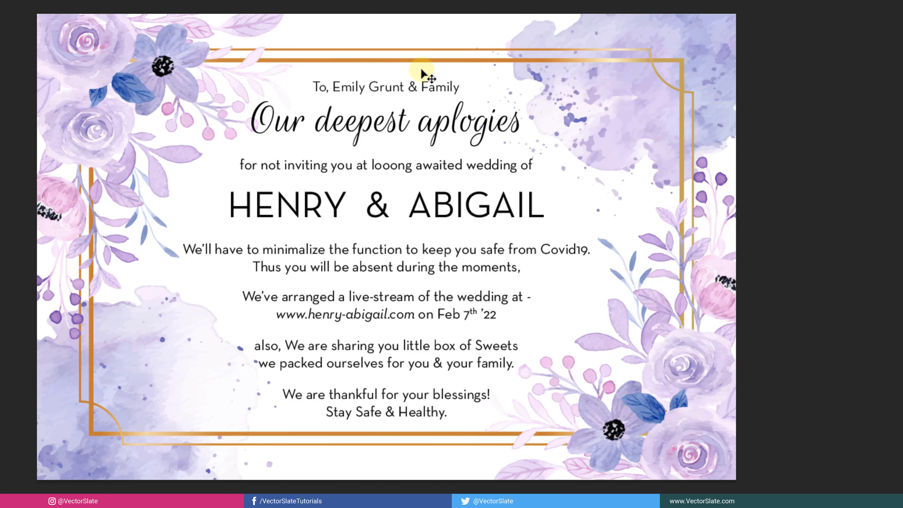
- Export all data sets as PSD files named Document Name + Data Set Name into export from PS
{"action": "left_click", "coordinate": [21, 5]}
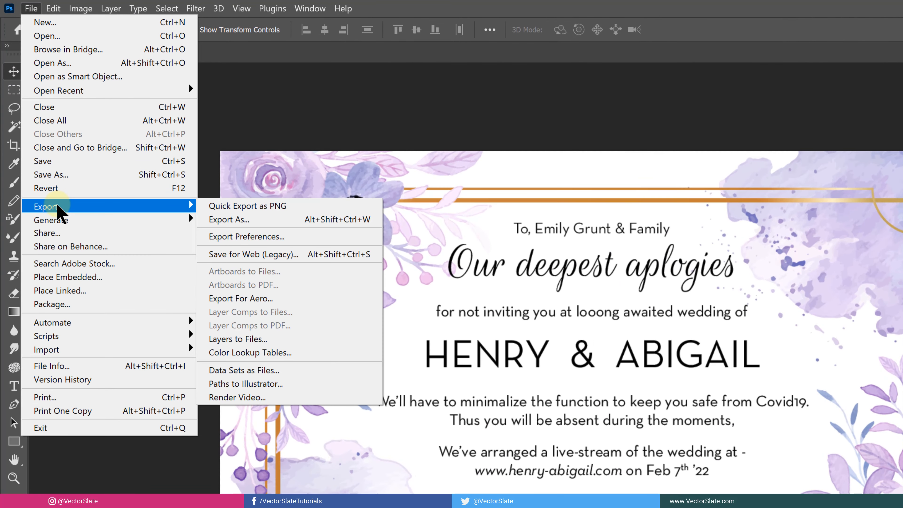
{"action": "mouse_move", "coordinate": [246, 369]}
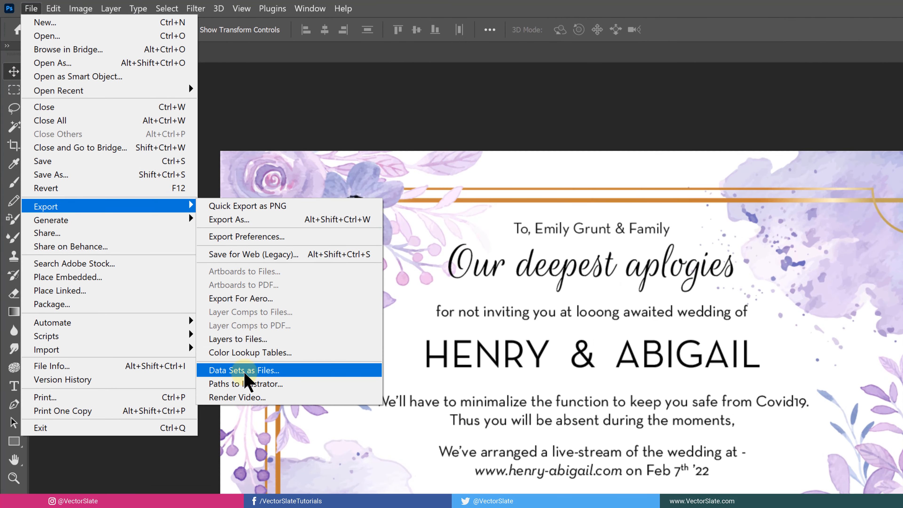
{"action": "mouse_move", "coordinate": [248, 377]}
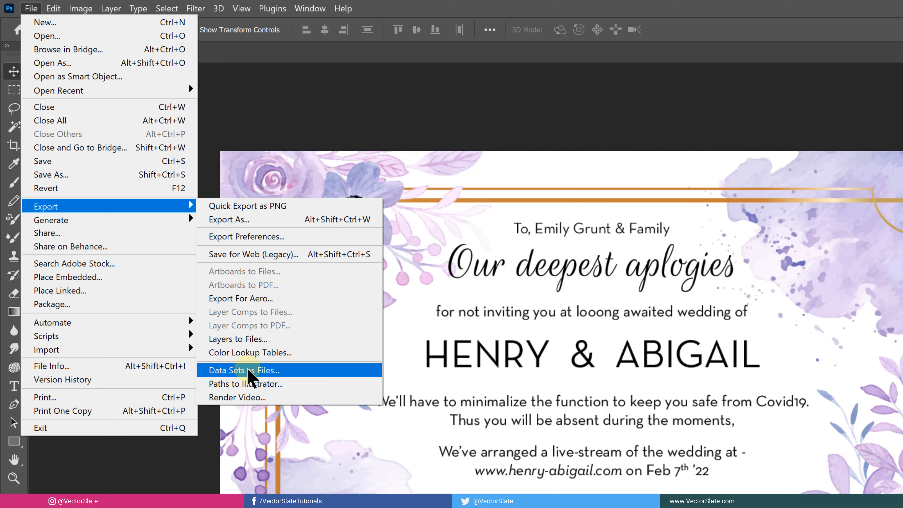
{"action": "left_click", "coordinate": [242, 370]}
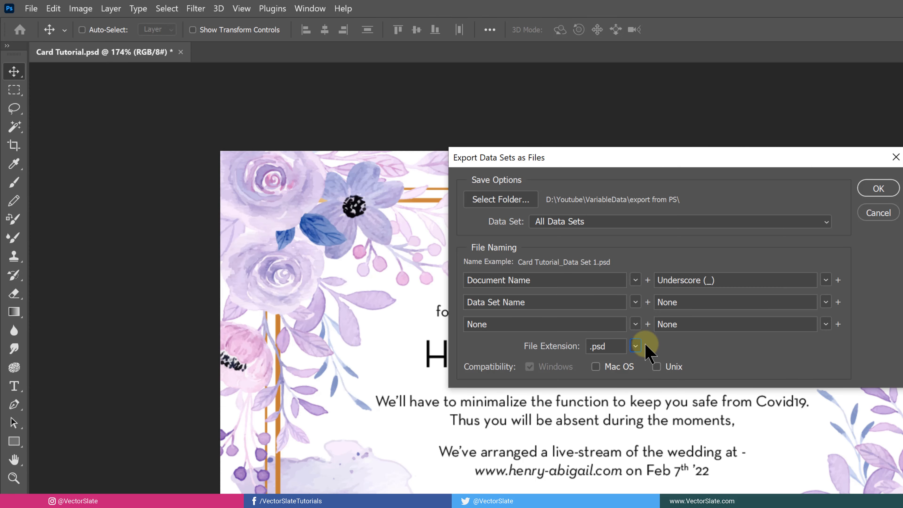
{"action": "left_click", "coordinate": [824, 302]}
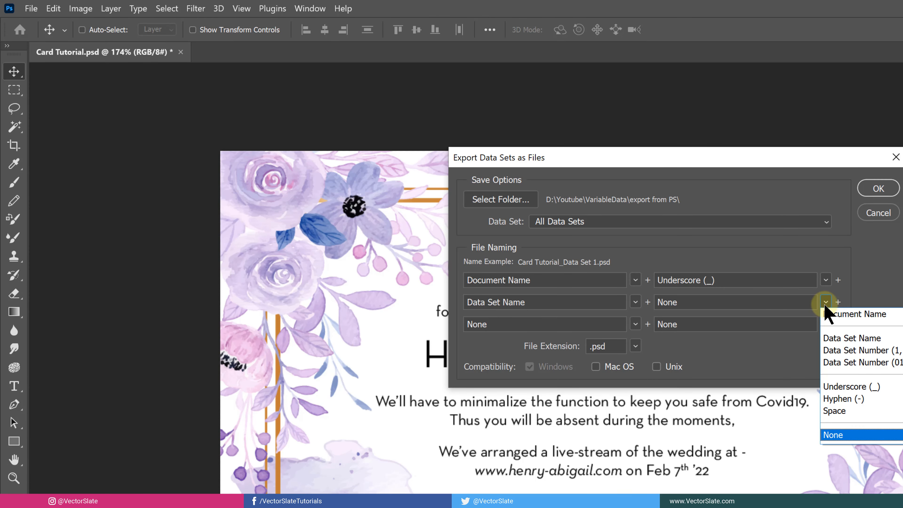
{"action": "left_click", "coordinate": [634, 346]}
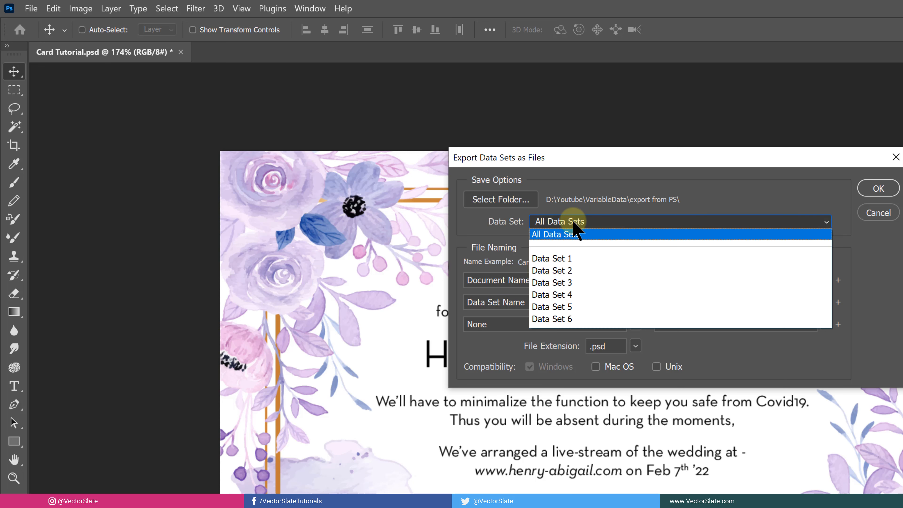
{"action": "left_click", "coordinate": [556, 234]}
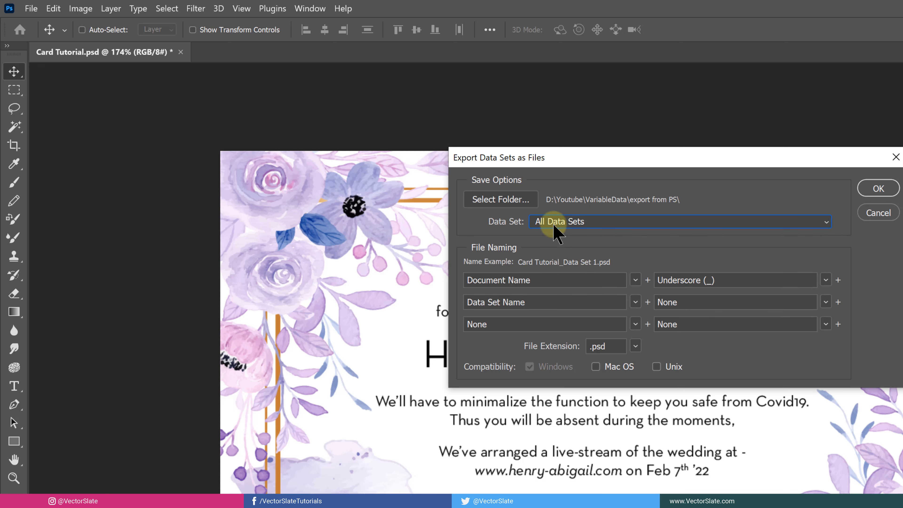
{"action": "mouse_move", "coordinate": [510, 199]}
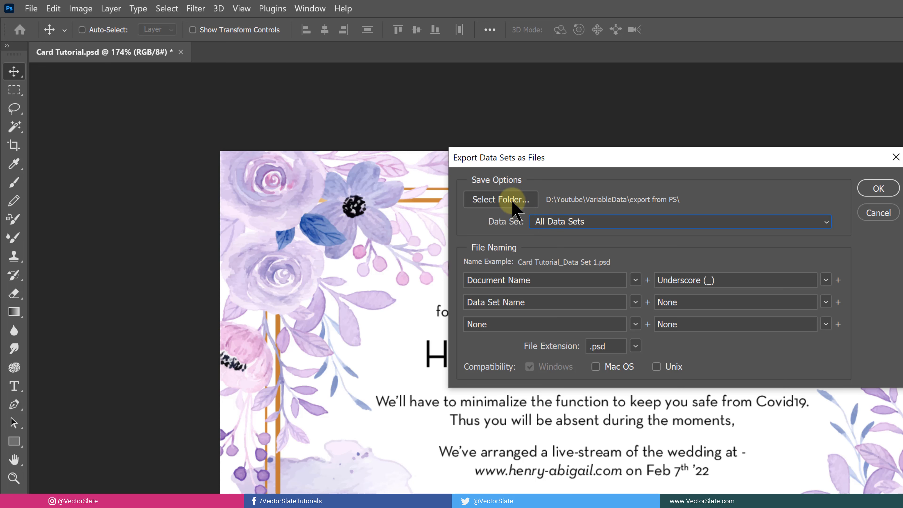
{"action": "mouse_move", "coordinate": [877, 188]}
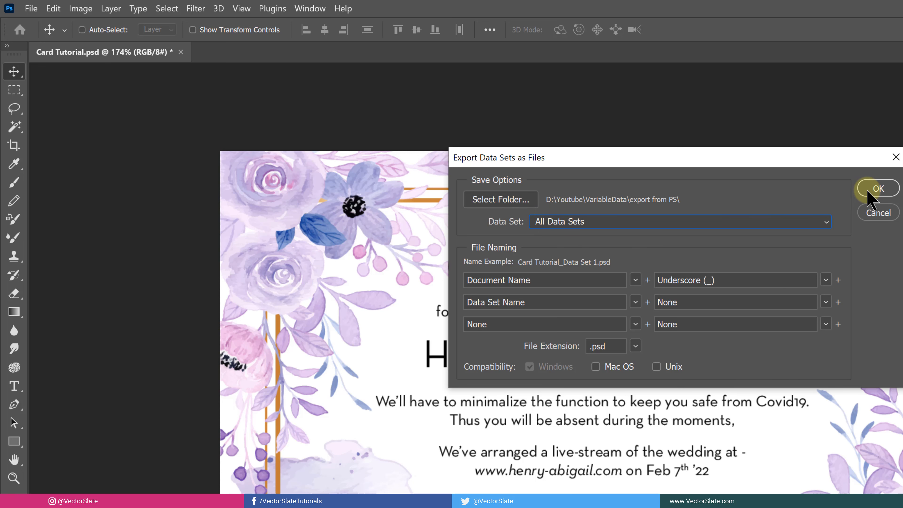
{"action": "left_click", "coordinate": [877, 188]}
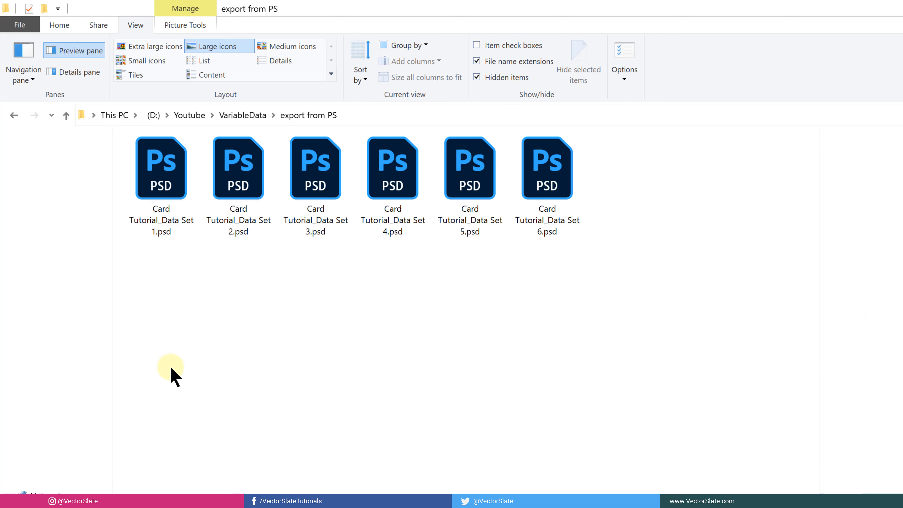
- Review the six exported PSDs and switch back to the card in Photoshop
{"action": "key", "text": "ctrl+a"}
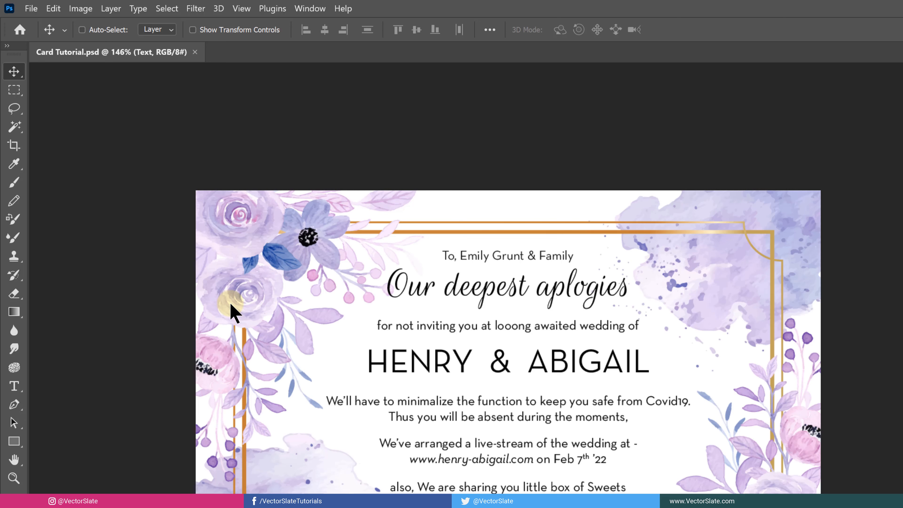
{"action": "mouse_move", "coordinate": [638, 12]}
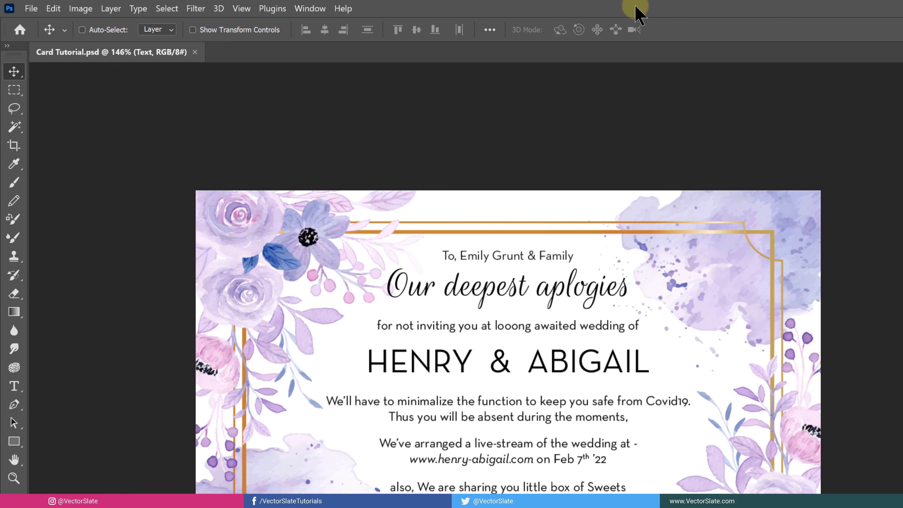
{"action": "left_click", "coordinate": [310, 8]}
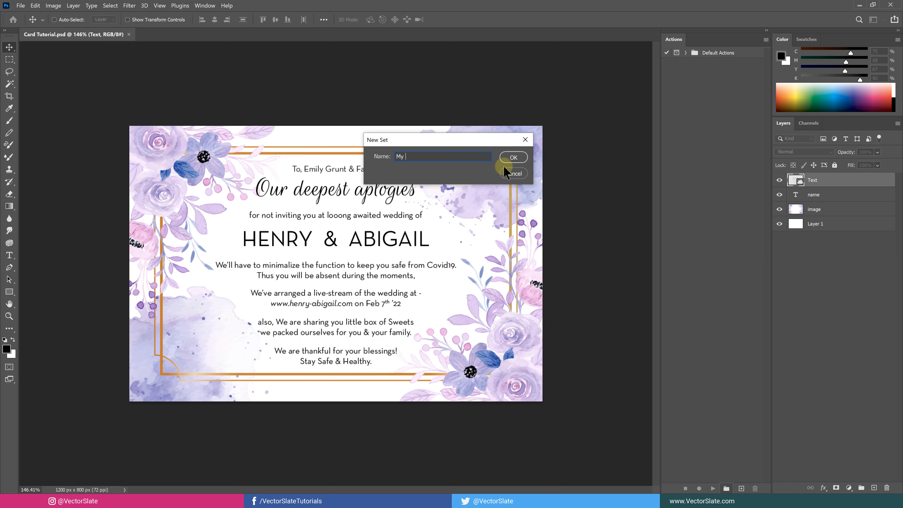
- Create action set My Actions with a new Save As JPG action and start recording it
{"action": "type", "text": "Actions"}
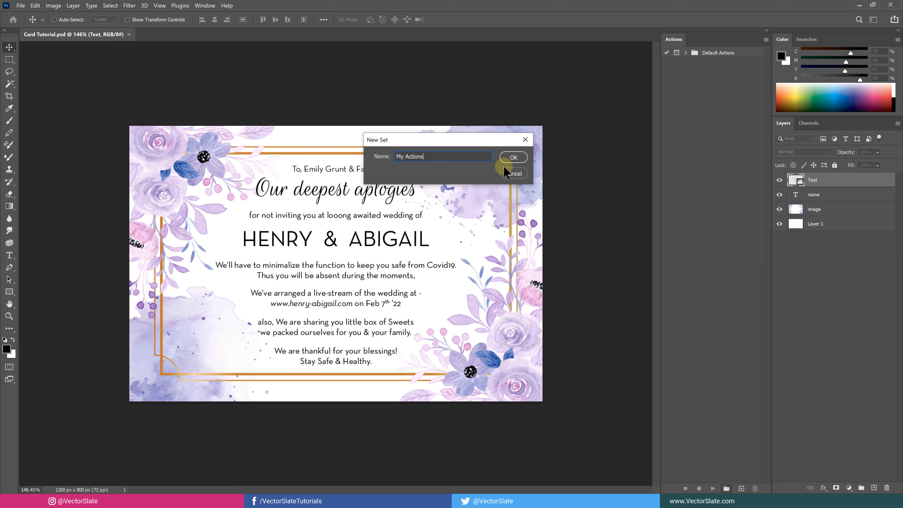
{"action": "left_click", "coordinate": [512, 156]}
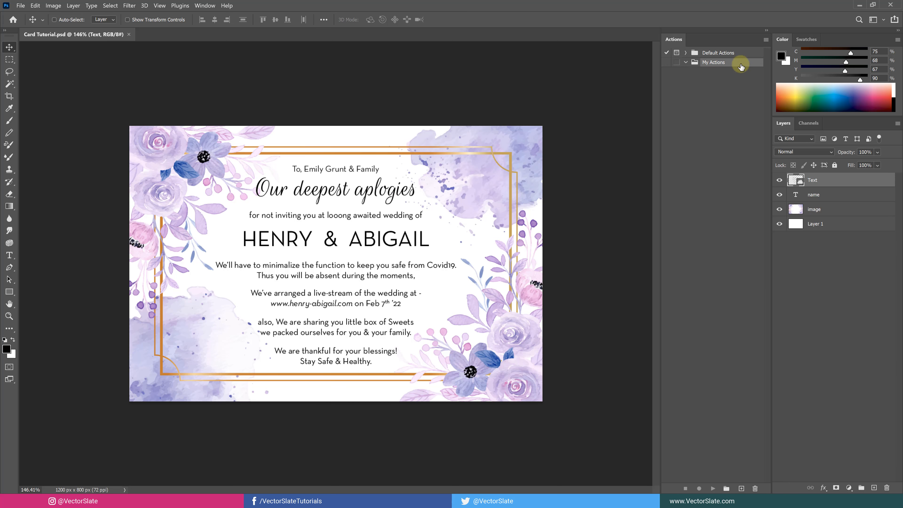
{"action": "left_click", "coordinate": [742, 488]}
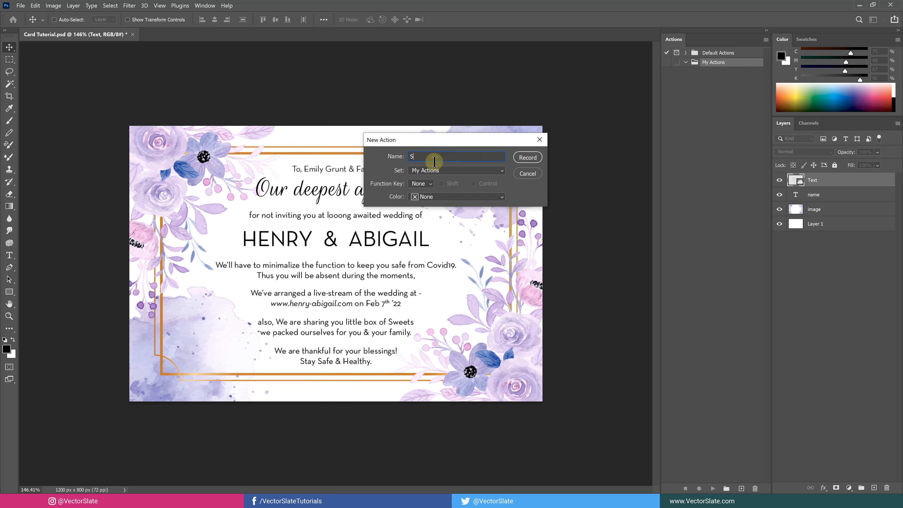
{"action": "type", "text": "ave A"}
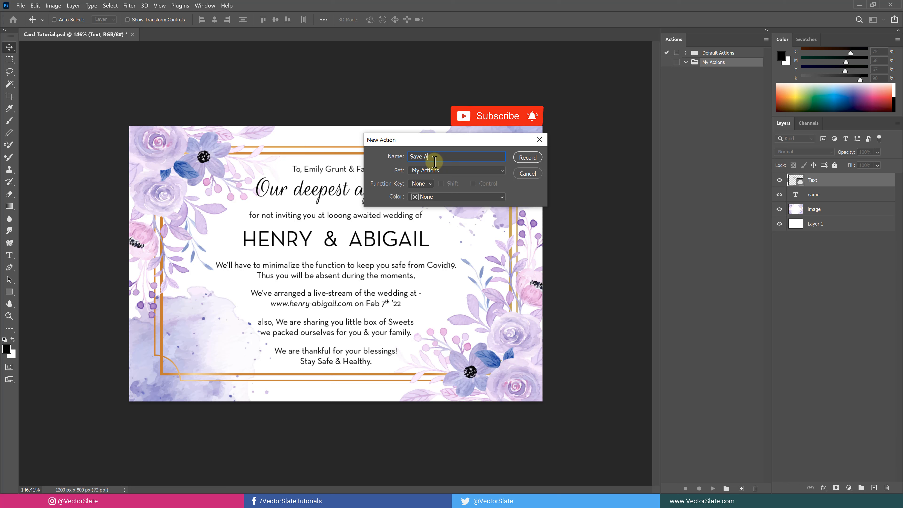
{"action": "type", "text": "PG"}
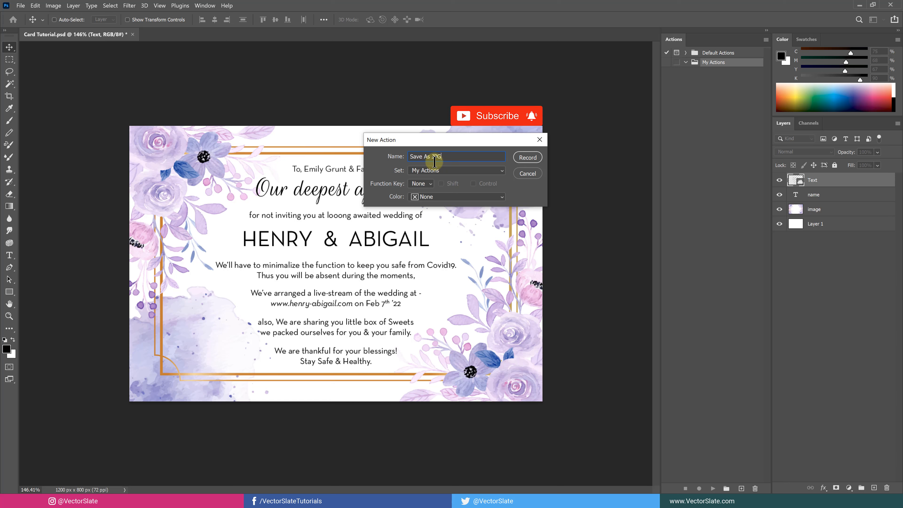
{"action": "left_click", "coordinate": [526, 157]}
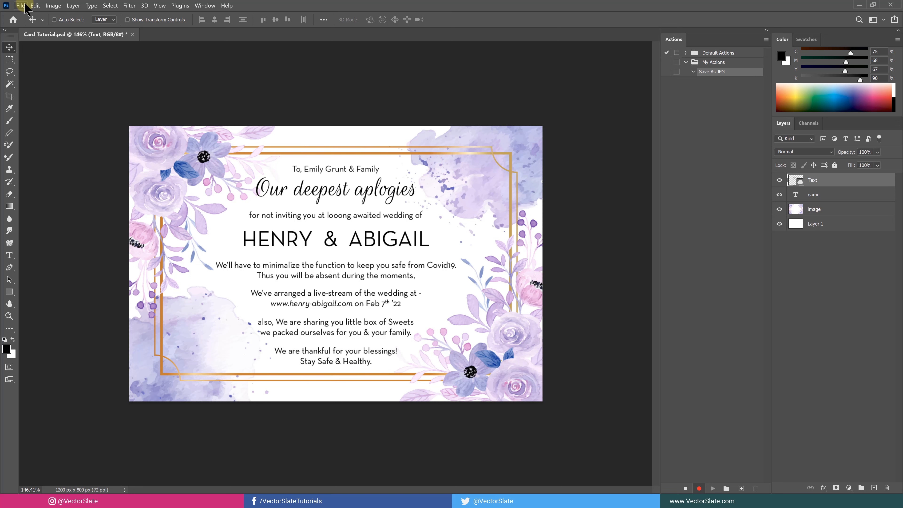
- Record saving the card as a quality-12 JPEG into the PS JPGs folder, then stop recording
{"action": "left_click", "coordinate": [20, 5]}
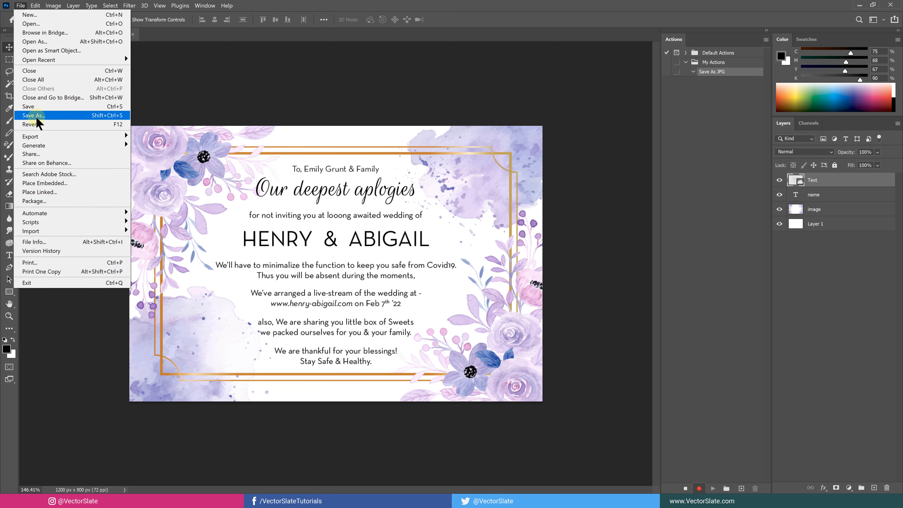
{"action": "left_click", "coordinate": [33, 116]}
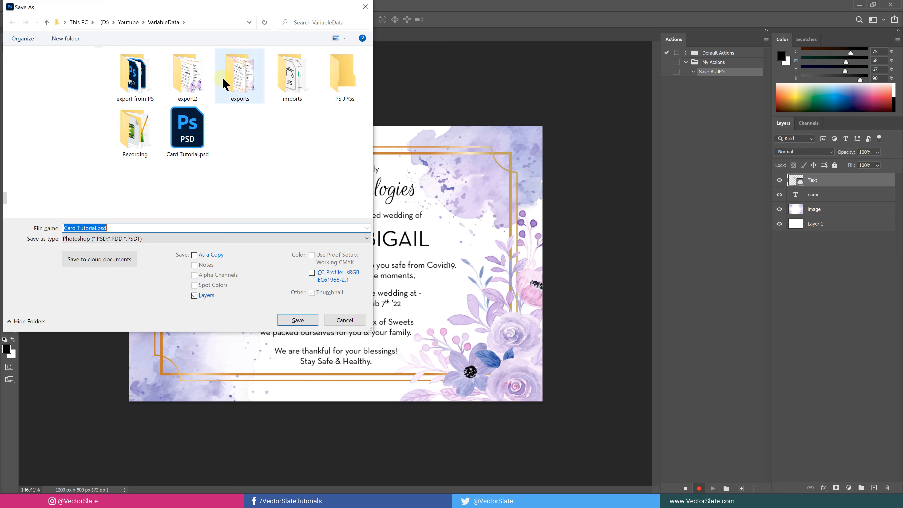
{"action": "double_click", "coordinate": [343, 75]}
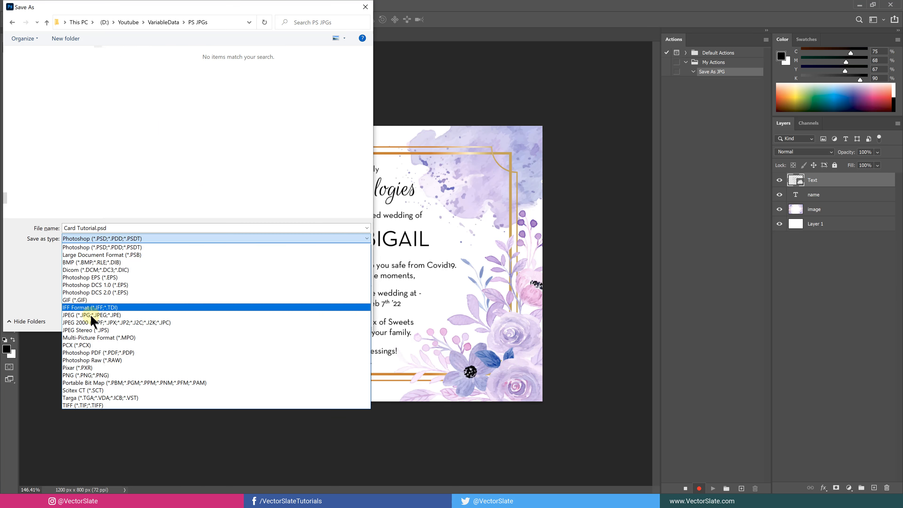
{"action": "left_click", "coordinate": [89, 315]}
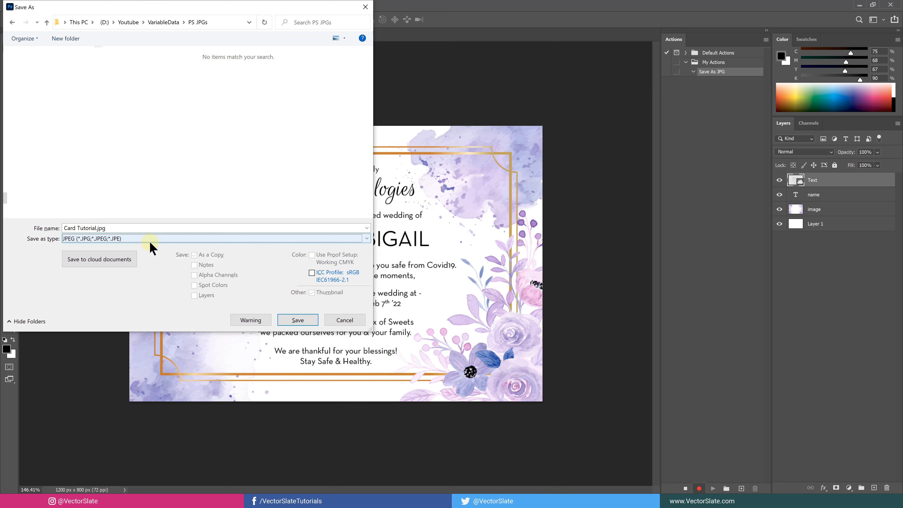
{"action": "left_click", "coordinate": [297, 319]}
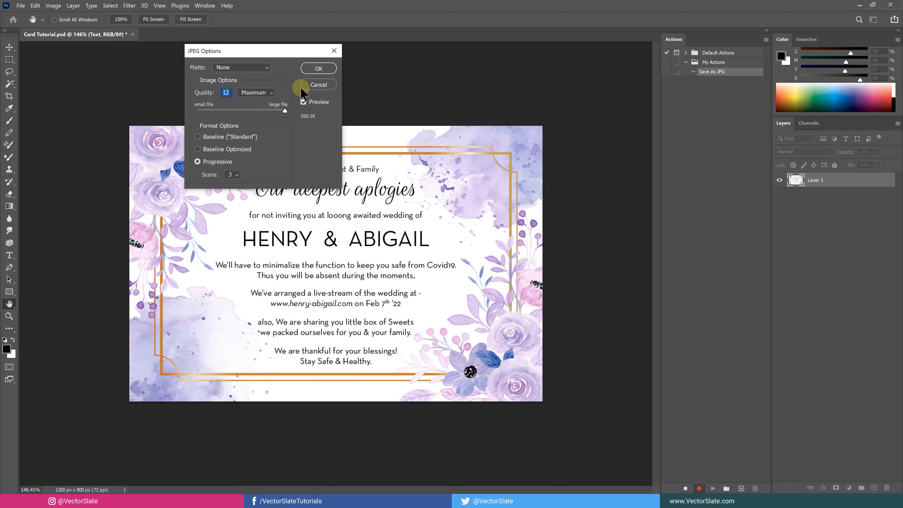
{"action": "left_click", "coordinate": [318, 67]}
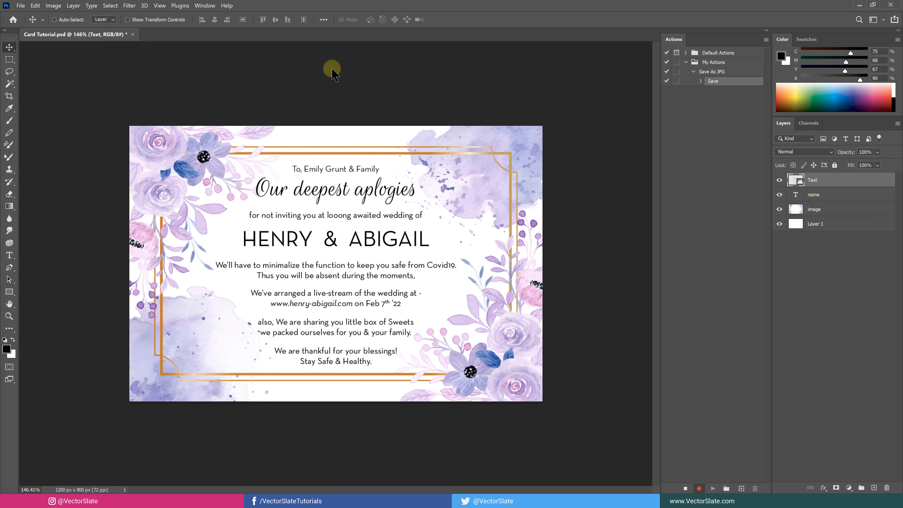
{"action": "mouse_move", "coordinate": [717, 478]}
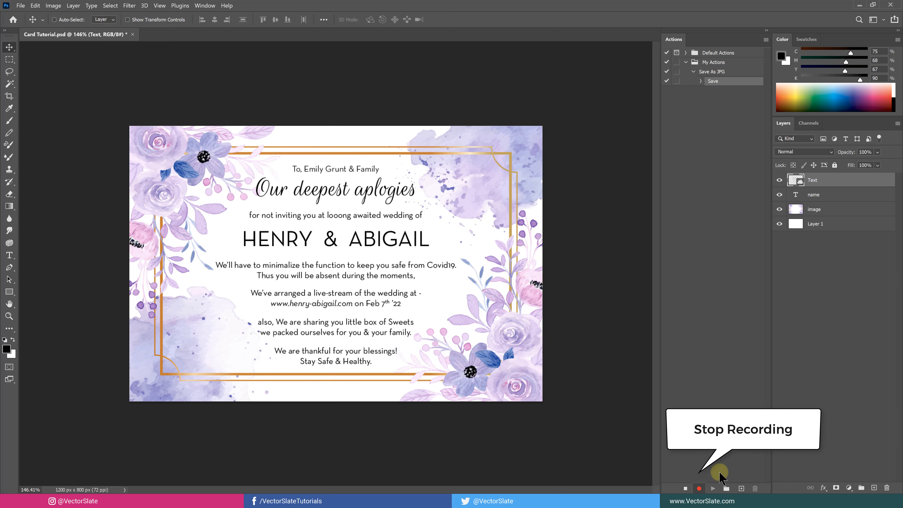
{"action": "left_click", "coordinate": [684, 488]}
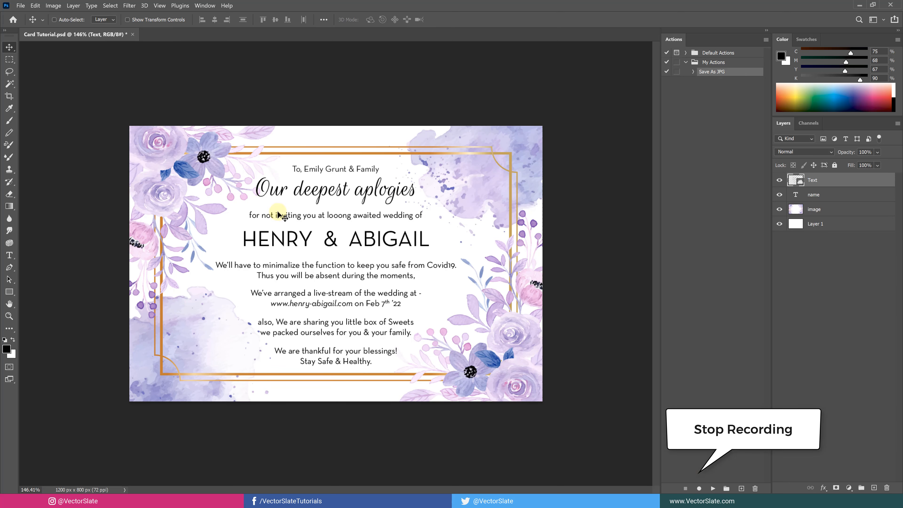
{"action": "left_click", "coordinate": [21, 5]}
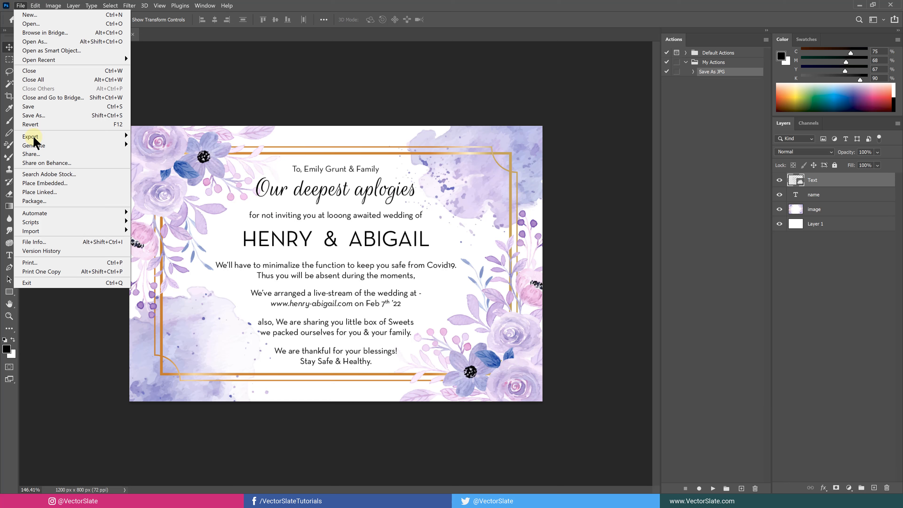
- Batch-run My Actions / Save As JPG over the export from PS folder, filling PS JPGs with six card JPGs
{"action": "left_click", "coordinate": [34, 212]}
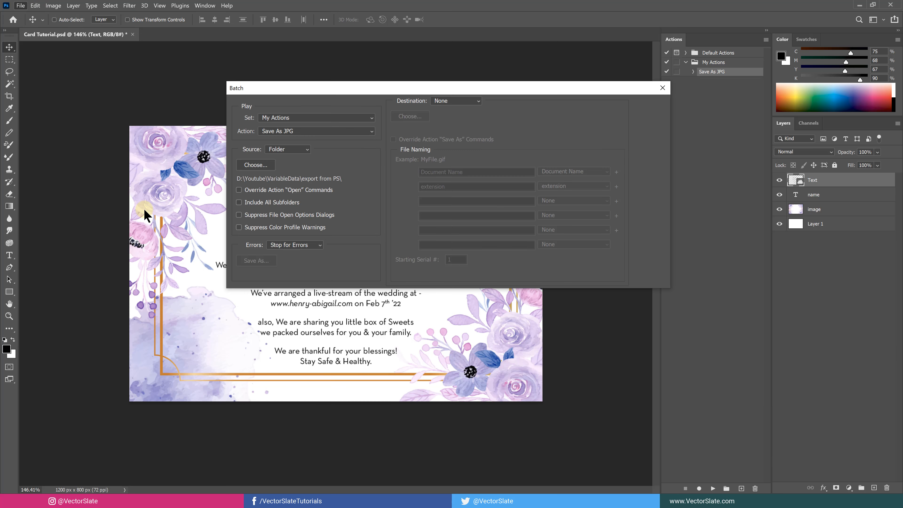
{"action": "left_click", "coordinate": [315, 131]}
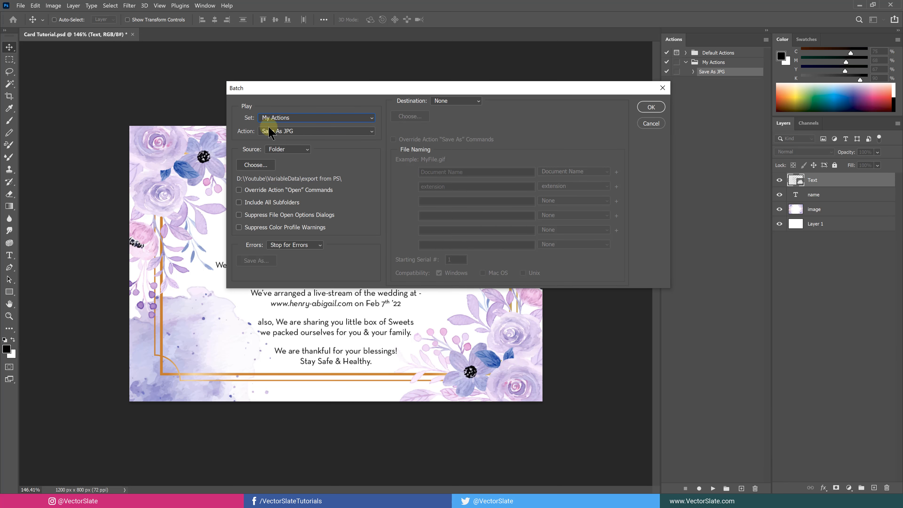
{"action": "left_click", "coordinate": [307, 149]}
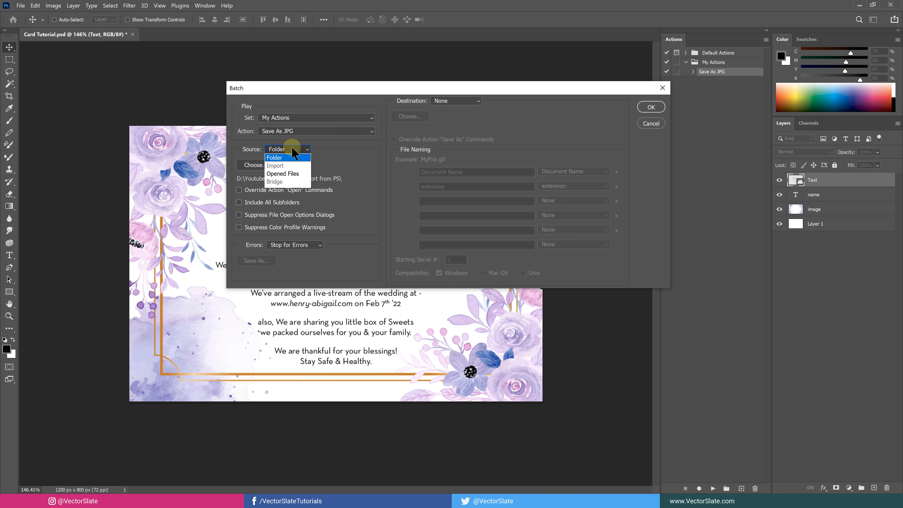
{"action": "left_click", "coordinate": [275, 157]}
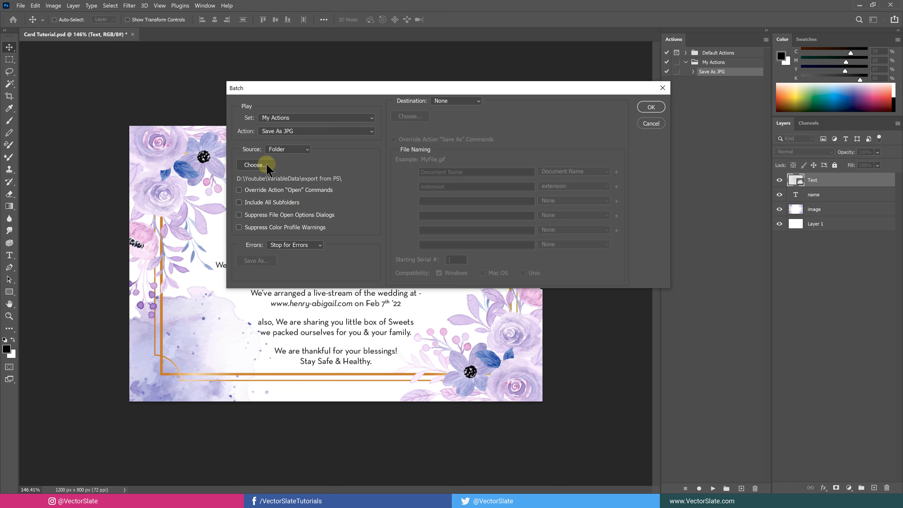
{"action": "mouse_move", "coordinate": [454, 113]}
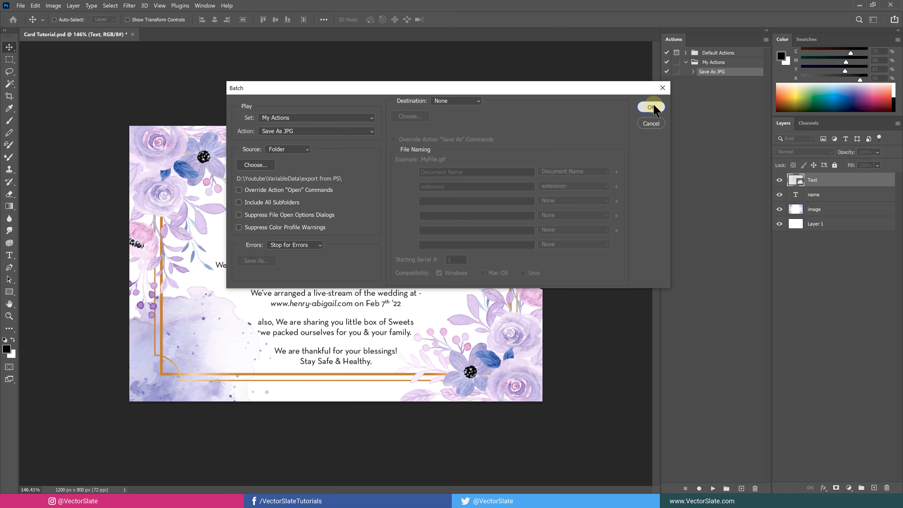
{"action": "left_click", "coordinate": [651, 107]}
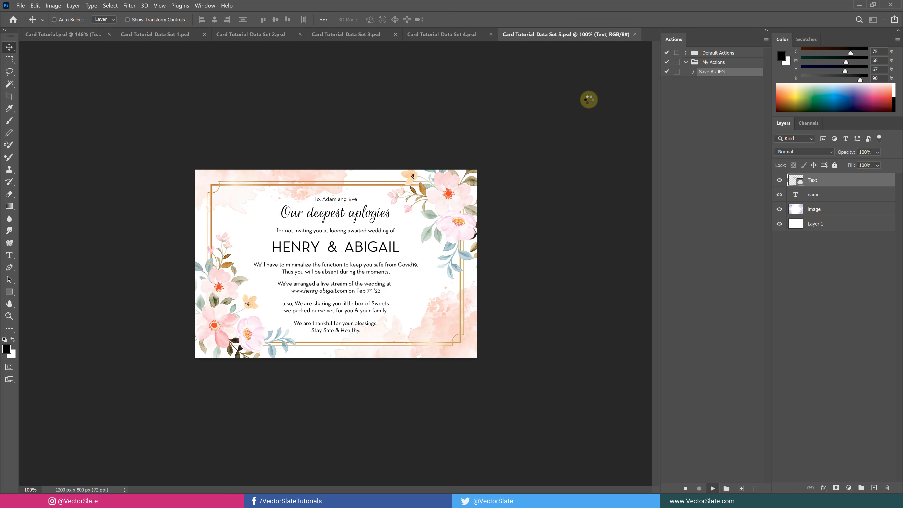
{"action": "left_click", "coordinate": [712, 488]}
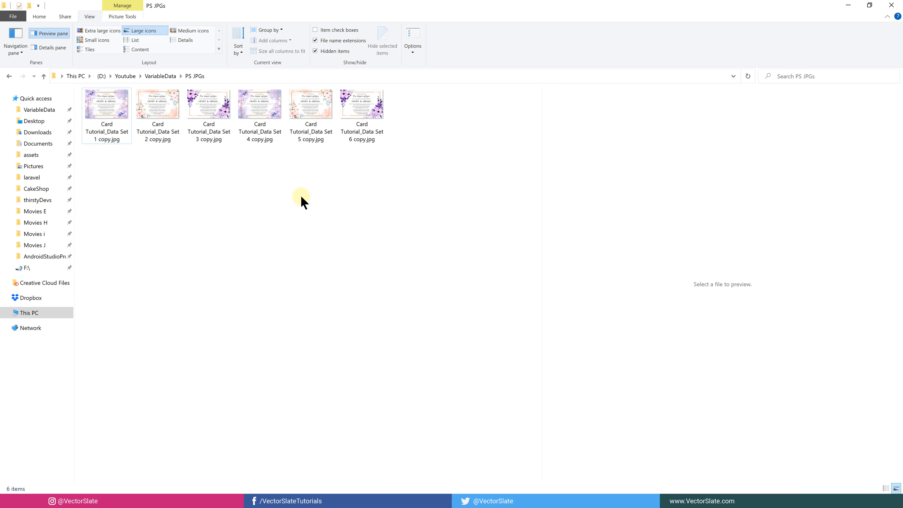
- Preview the second, sixth and first exported card JPGs, each with its own name and floral design
{"action": "left_click", "coordinate": [158, 105]}
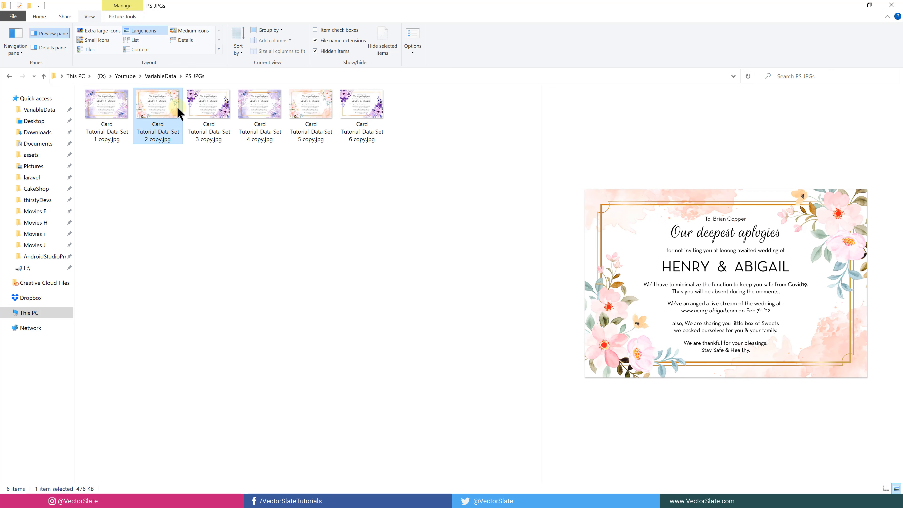
{"action": "left_click", "coordinate": [362, 105]}
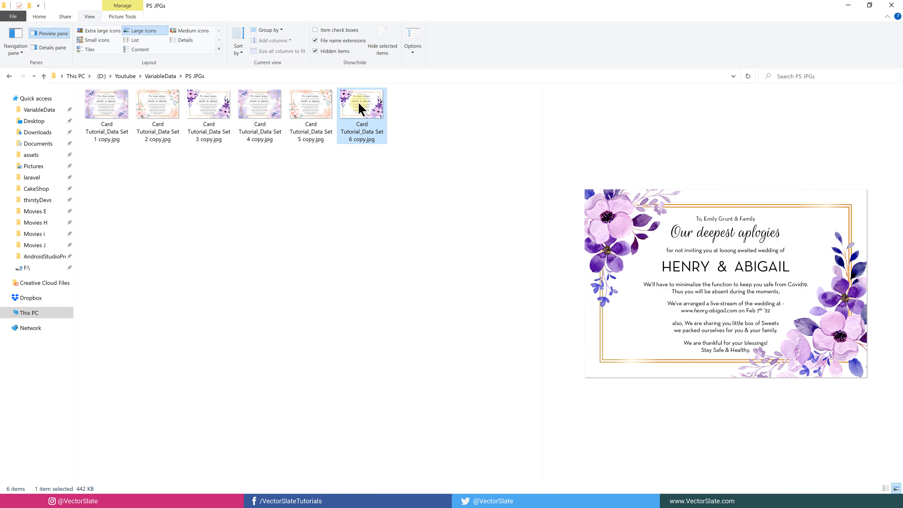
{"action": "left_click", "coordinate": [296, 210]}
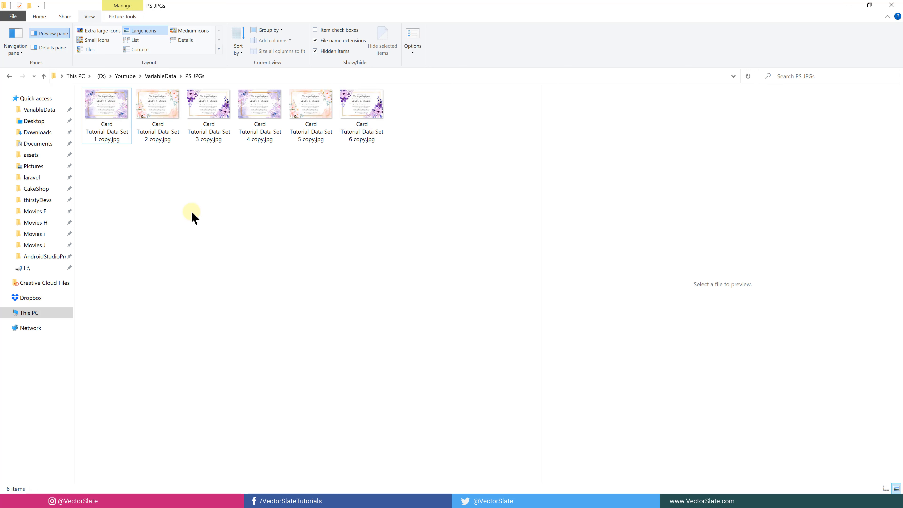
{"action": "left_click", "coordinate": [107, 105]}
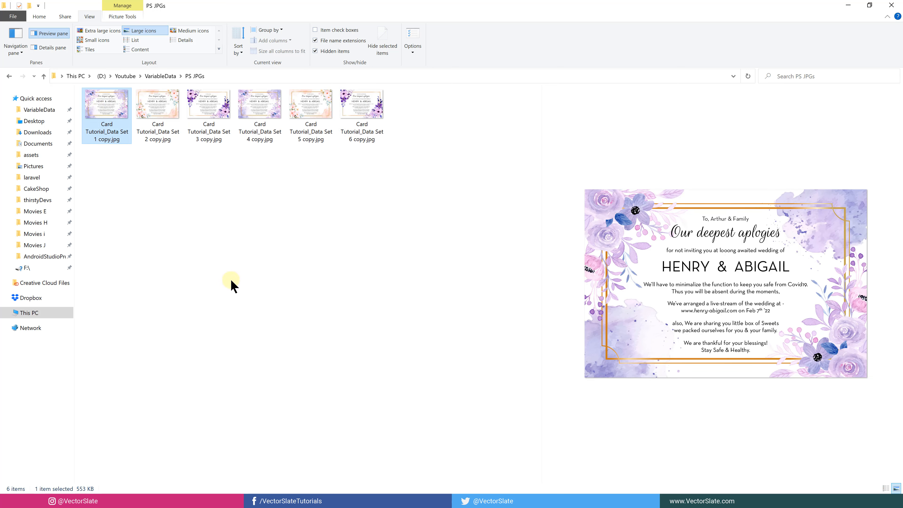